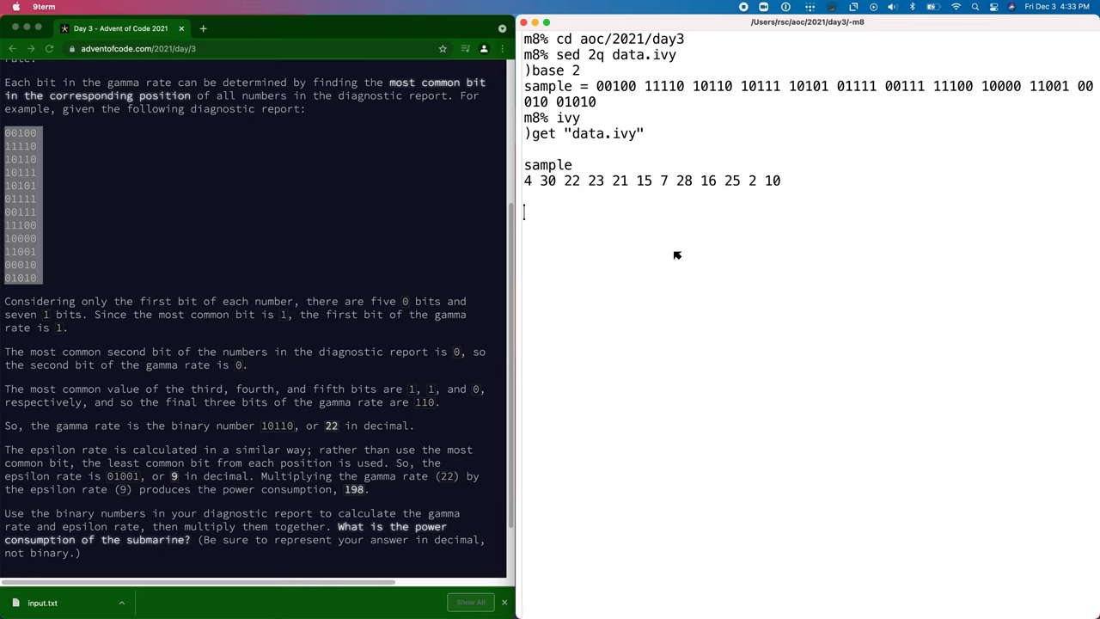
Step: Try 10 10 10 encode 123 and 5 rho 10, then encode/decode 93784 in base 0 24 60 60
{"action": "type", "text": "10 10 10 encode 123"}
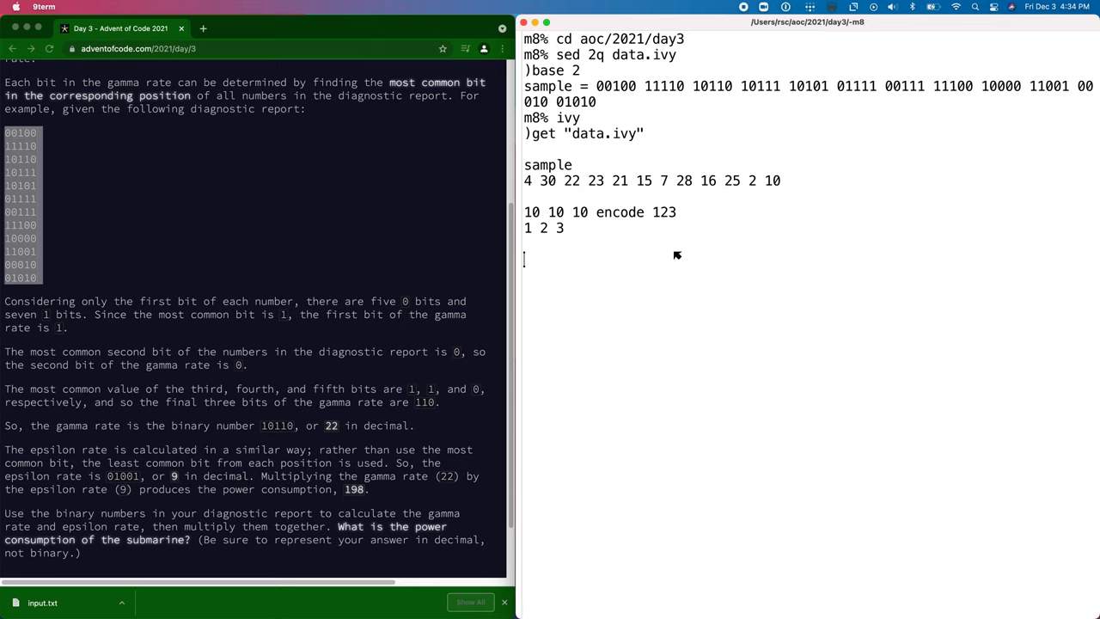
{"action": "type", "text": "5"}
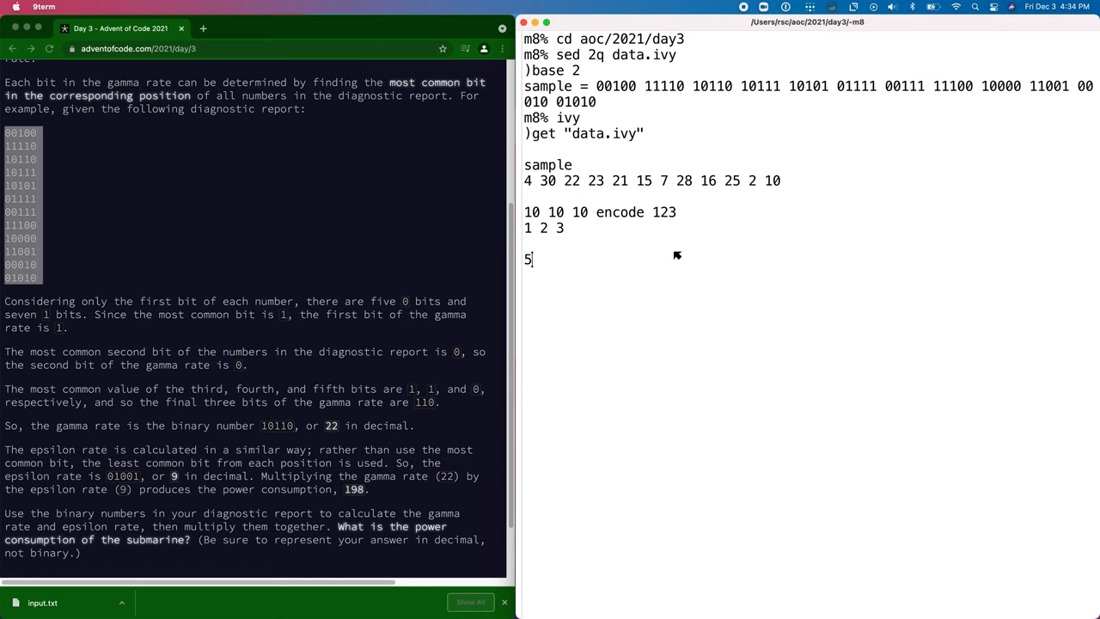
{"action": "type", "text": "rho 10"}
{"action": "type", "text": "_ encode 123"}
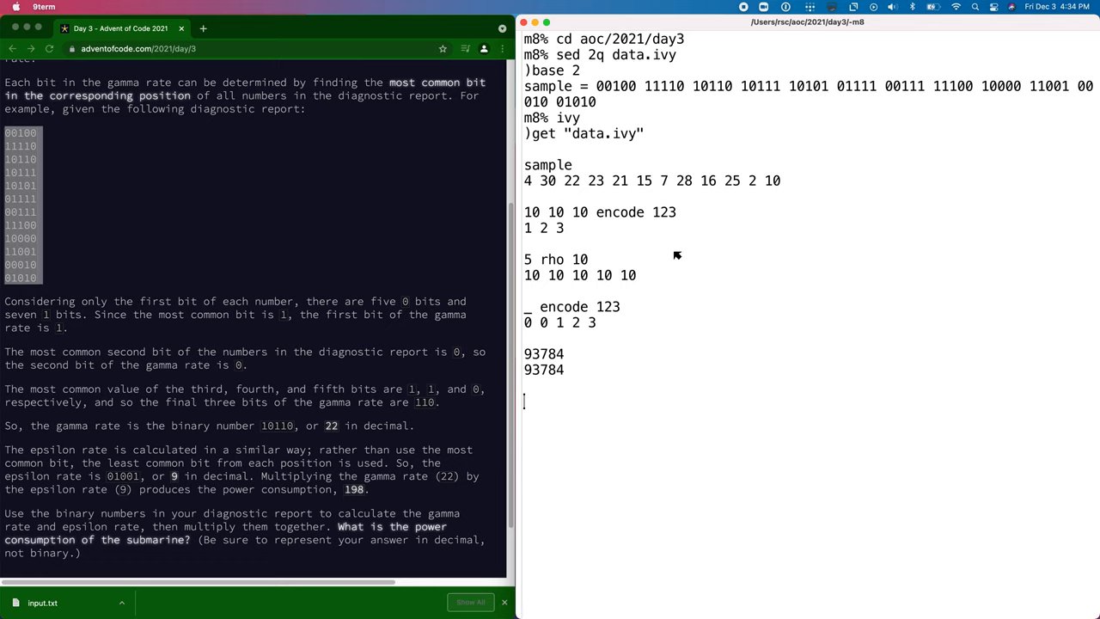
{"action": "type", "text": "0 24"}
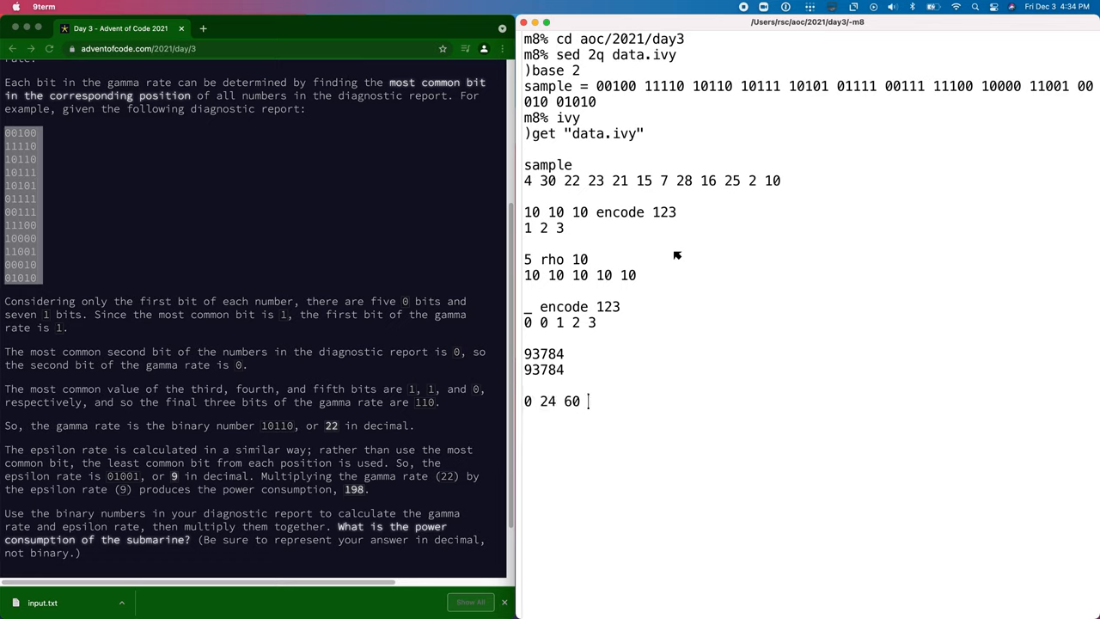
{"action": "type", "text": "60"}
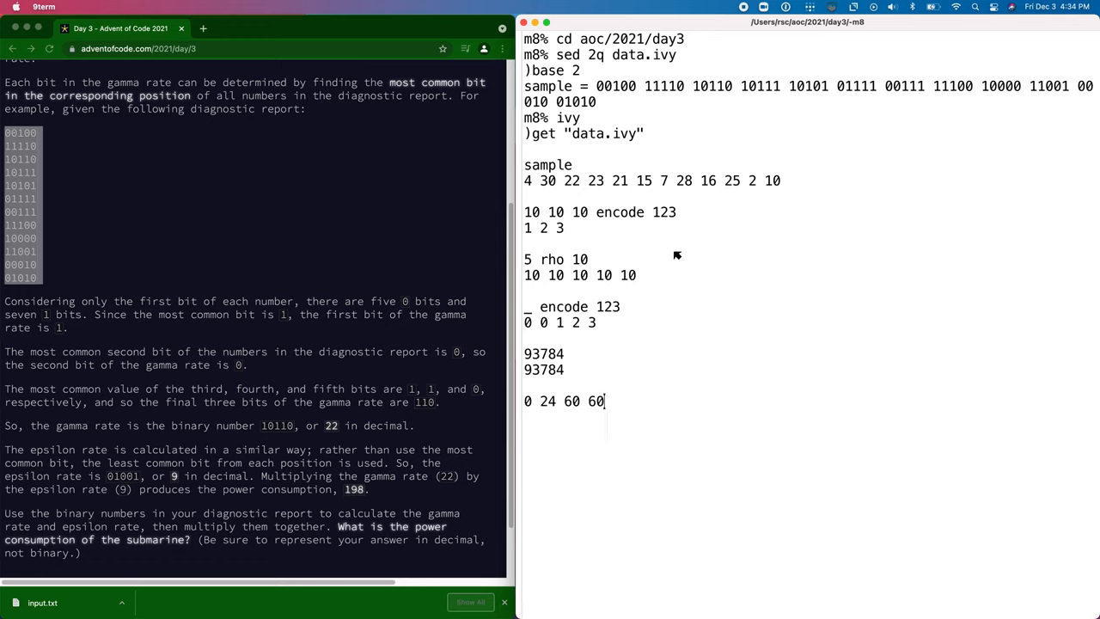
{"action": "type", "text": "encode _"}
{"action": "type", "text": "0 24 60 60 decode _"}
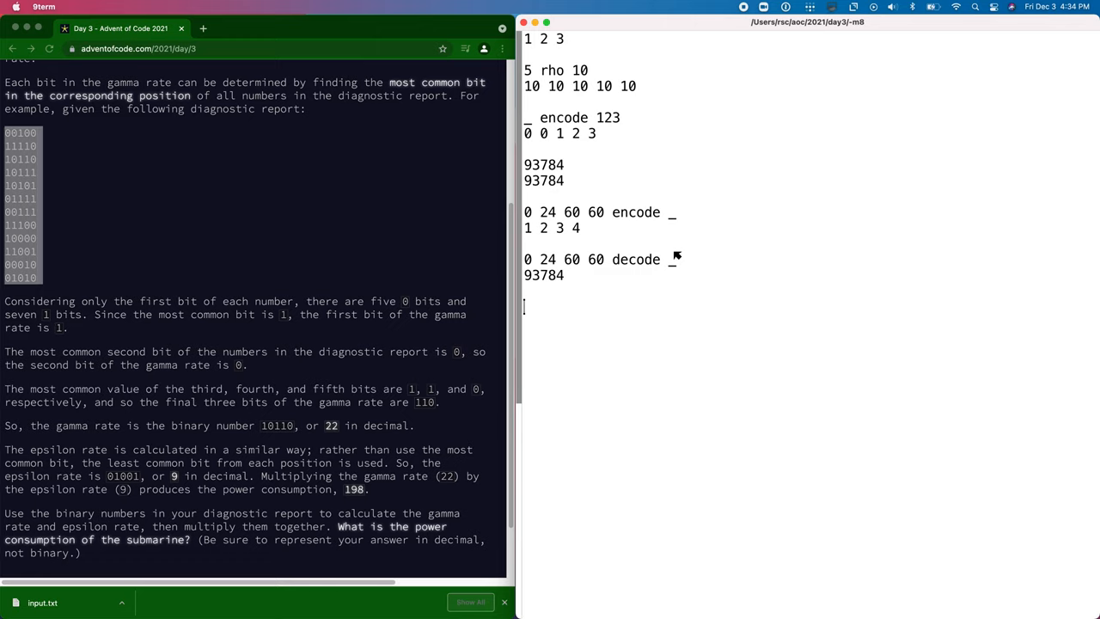
Step: Define n binary x = (n rho 2) encode x and binary b = 2 decode b, testing 5 binary 13
{"action": "type", "text": "op n bina"}
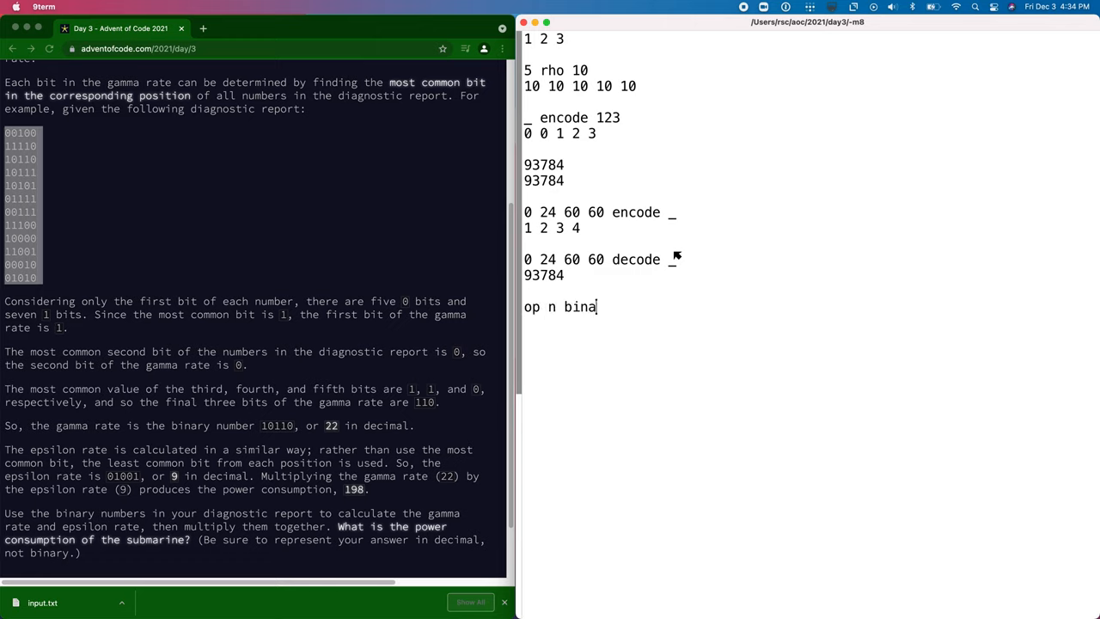
{"action": "type", "text": "ry"}
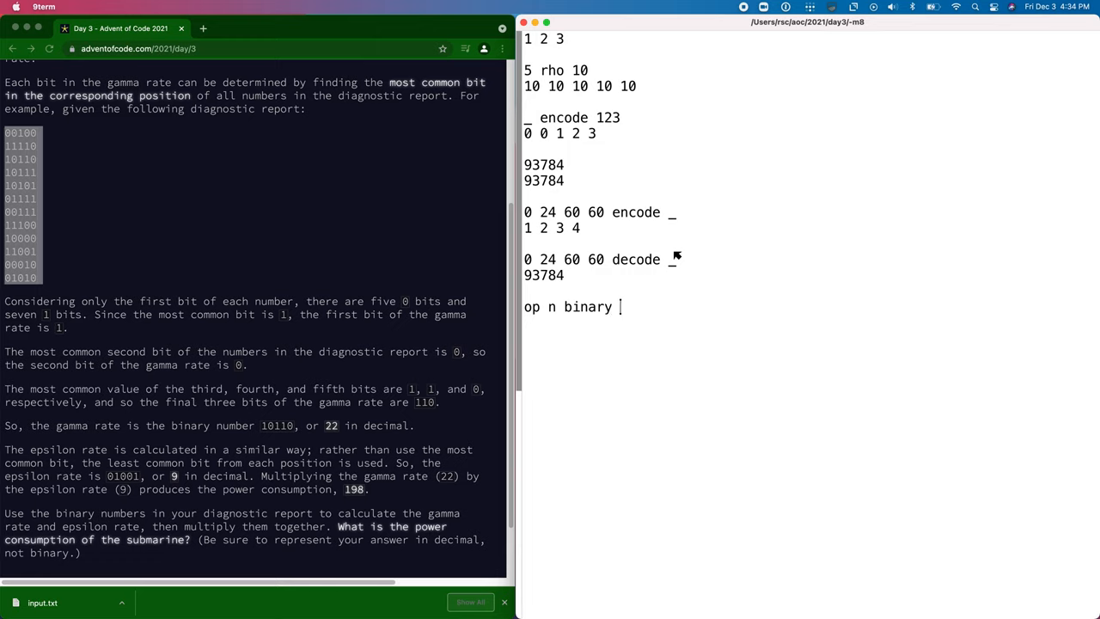
{"action": "type", "text": "x = (n rho 2) encode x"}
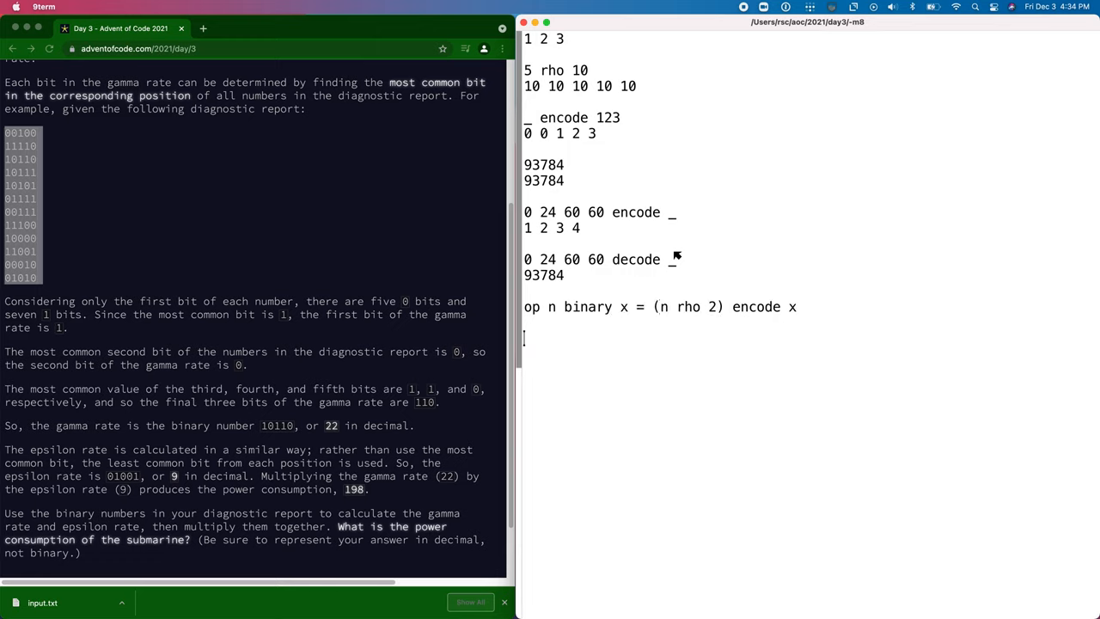
{"action": "type", "text": "op binary b = 2 decode b"}
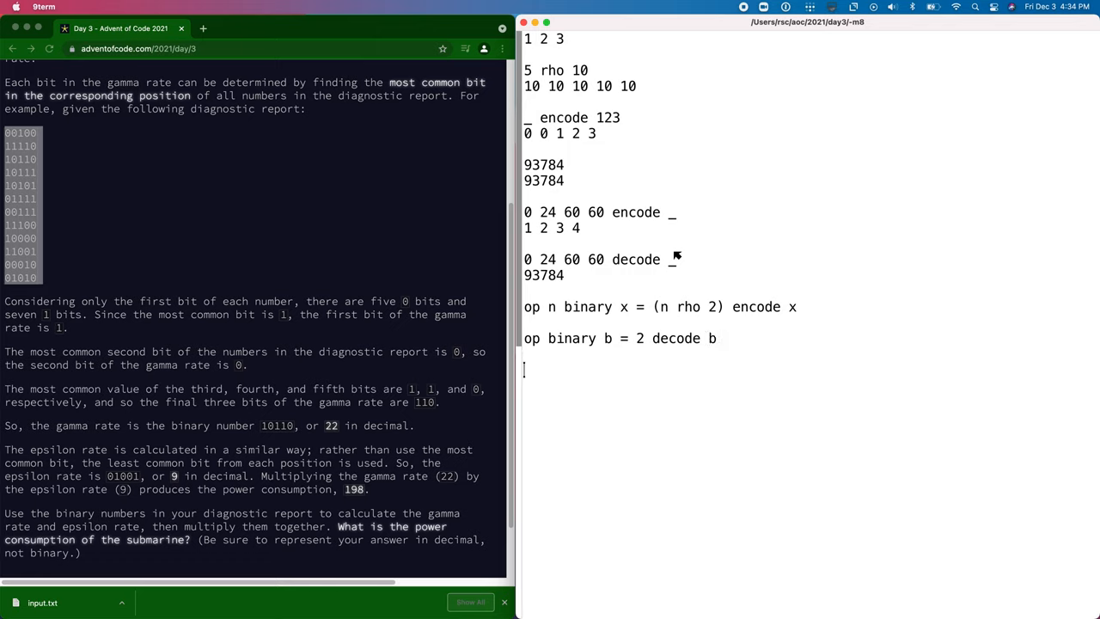
{"action": "type", "text": "5 binary 13"}
{"action": "type", "text": "binary _"}
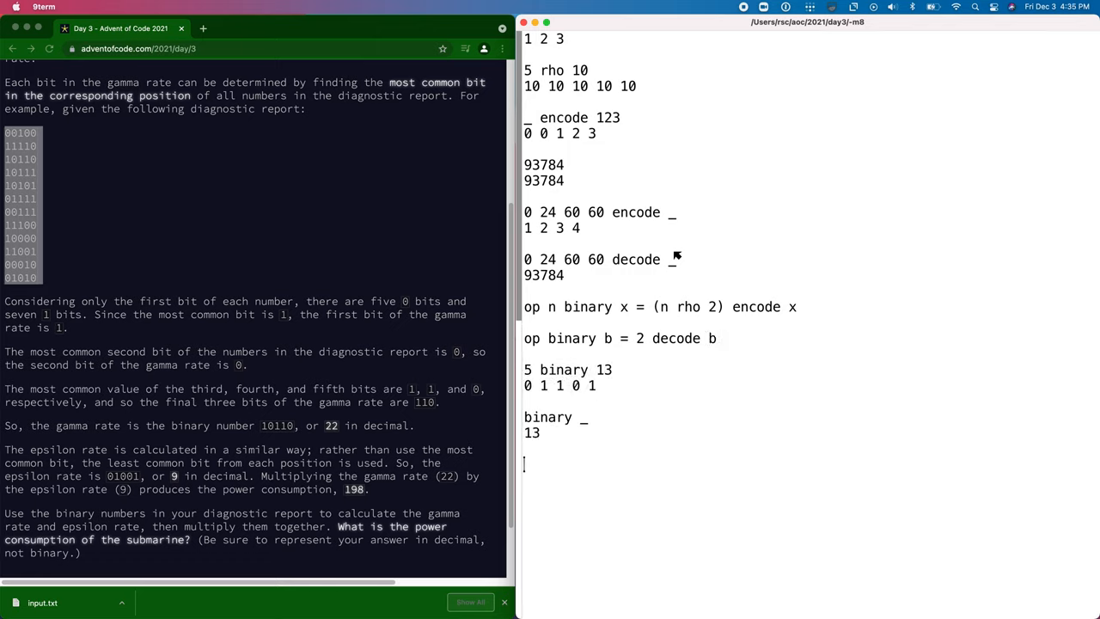
Step: Store b = 5 binary sample, then inspect b[1] and its 12-bit length
{"action": "scroll", "scroll_direction": "down", "scroll_amount": 3}
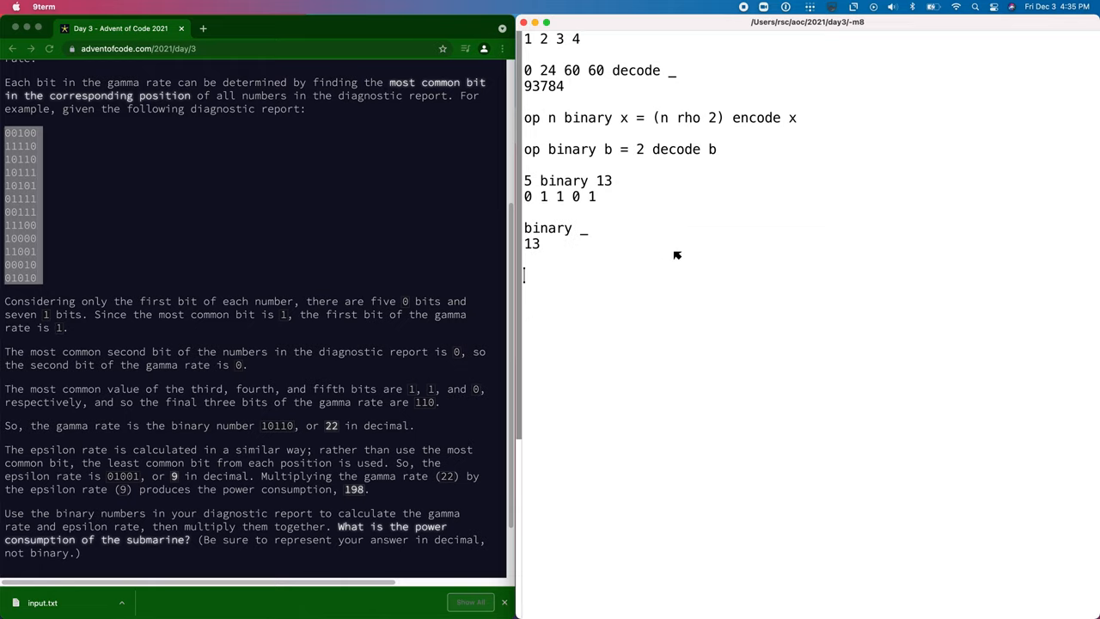
{"action": "type", "text": "b ="}
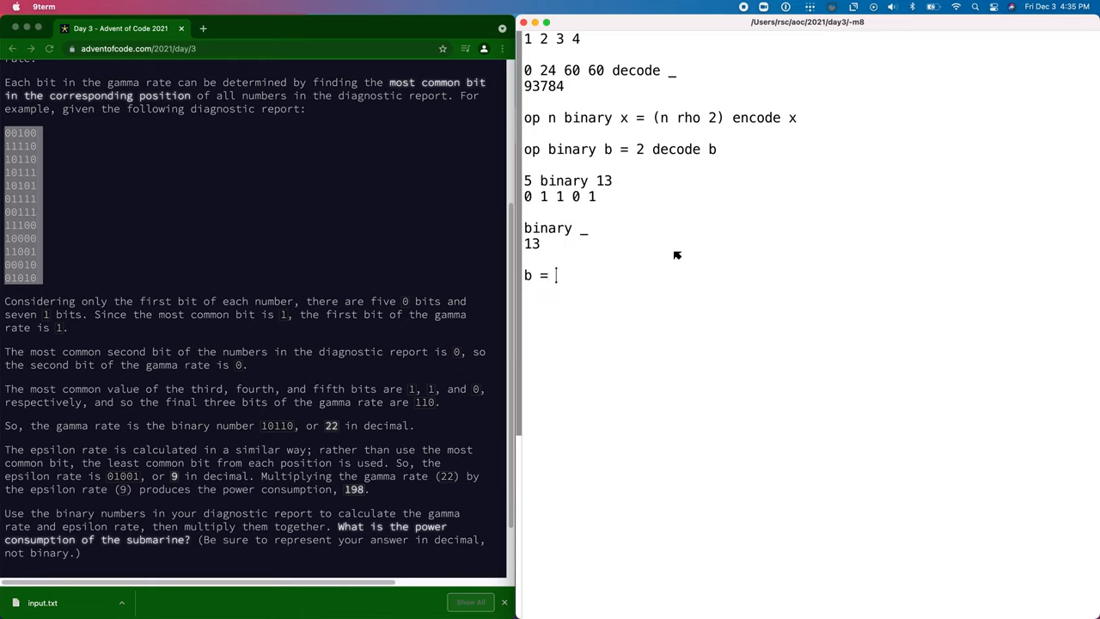
{"action": "type", "text": "5 binary sample"}
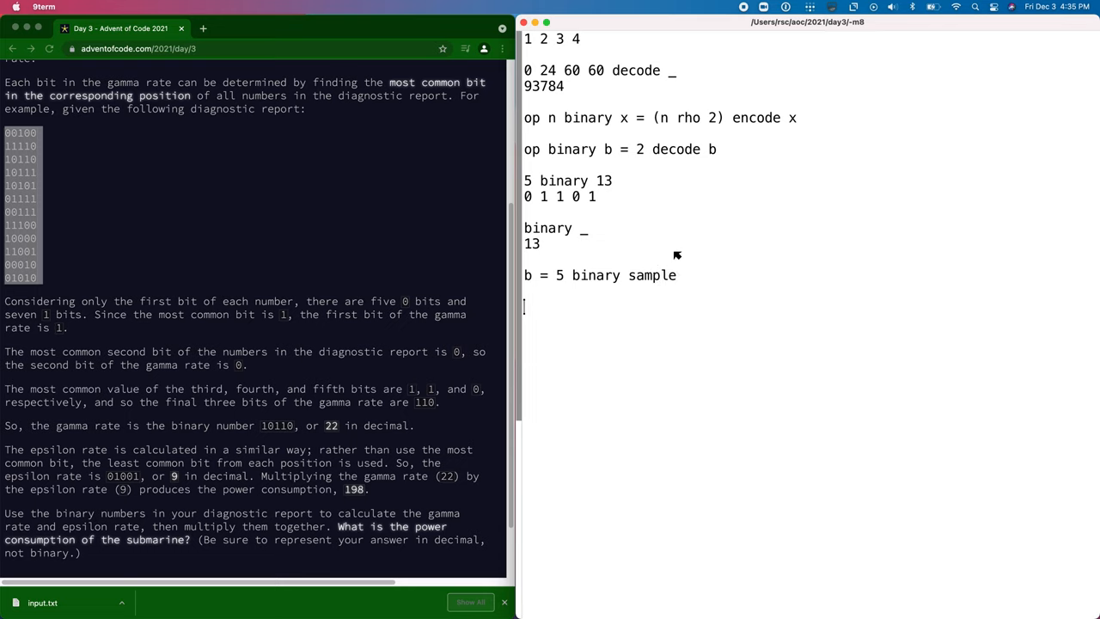
{"action": "key", "text": "Return"}
{"action": "type", "text": "rho b"}
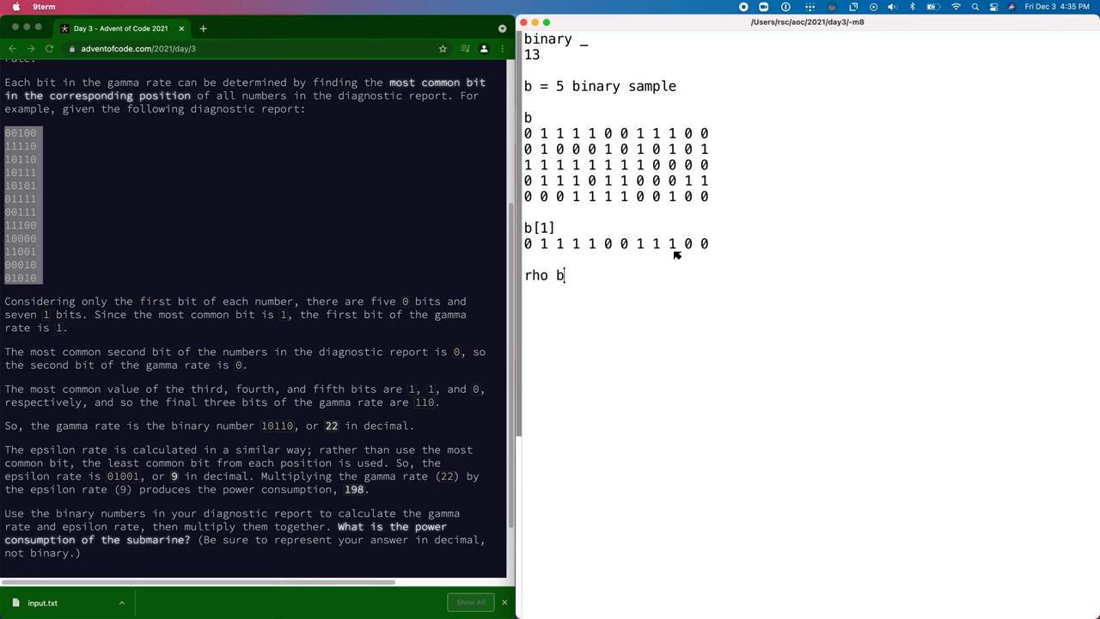
{"action": "type", "text": "[1]"}
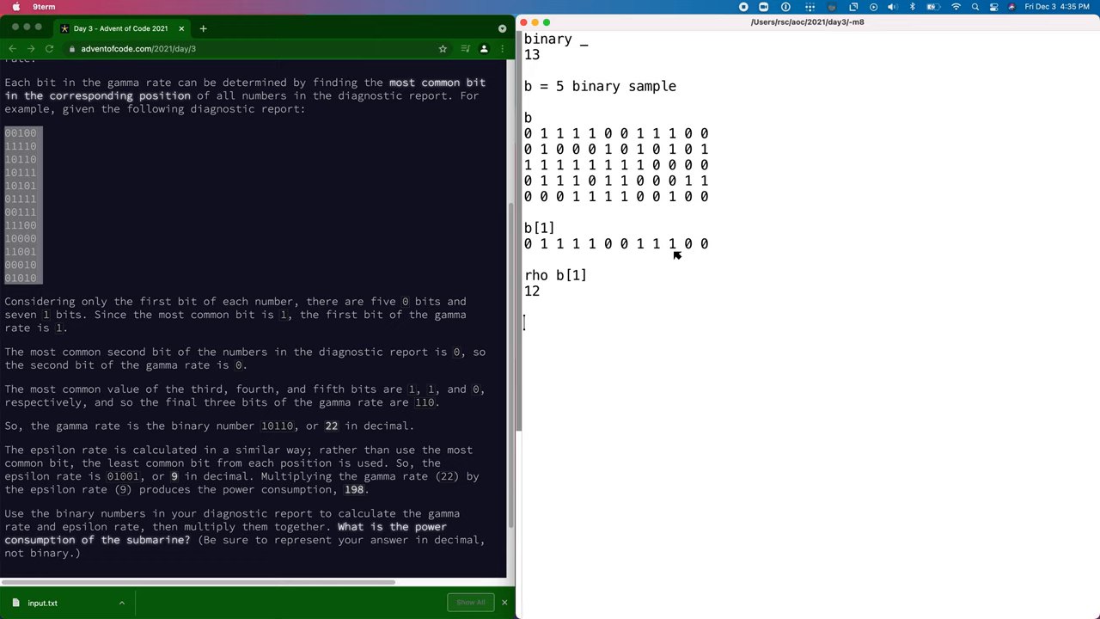
{"action": "type", "text": "(+/b) >= ("}
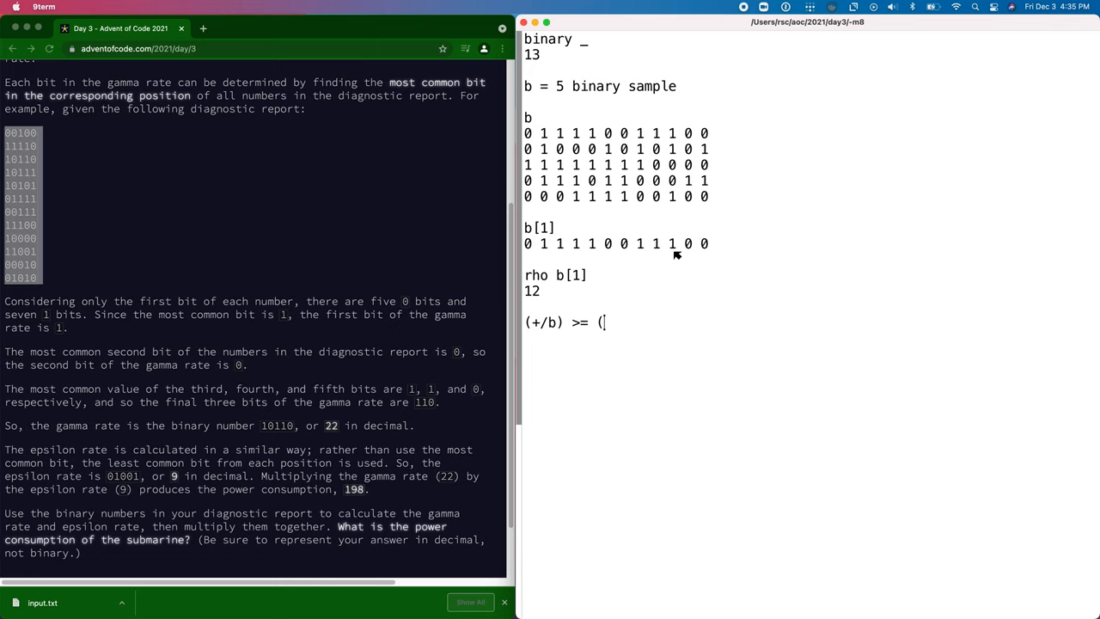
Step: Check rho b[1] and define maj b = (+/b) >= (rho b[1])/2
{"action": "type", "text": "rho b[1])/2"}
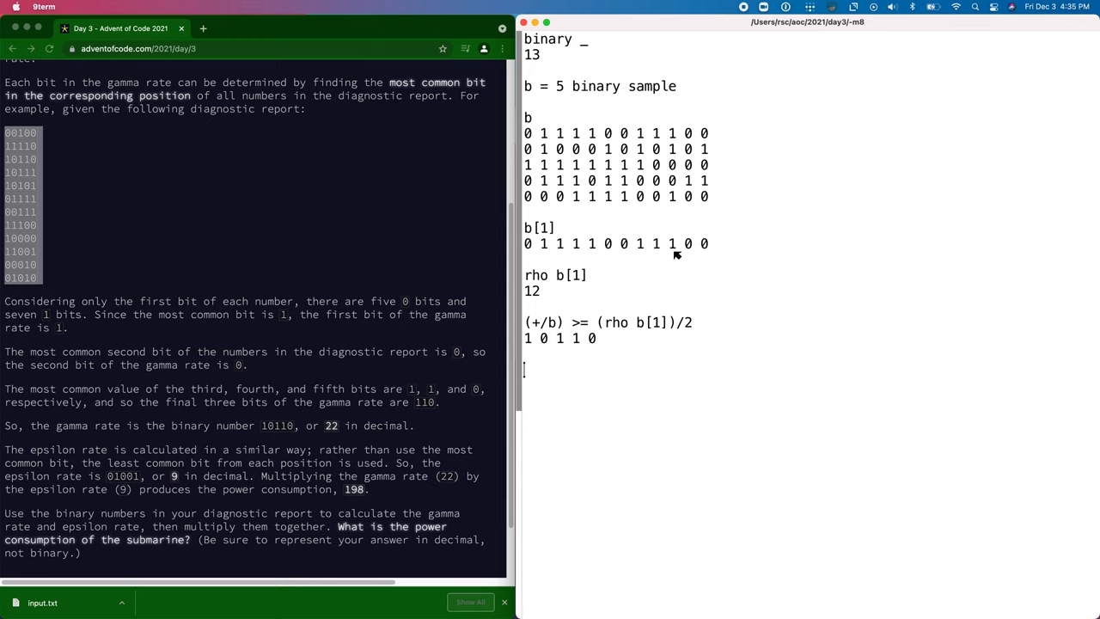
{"action": "type", "text": "op maj b = (+"}
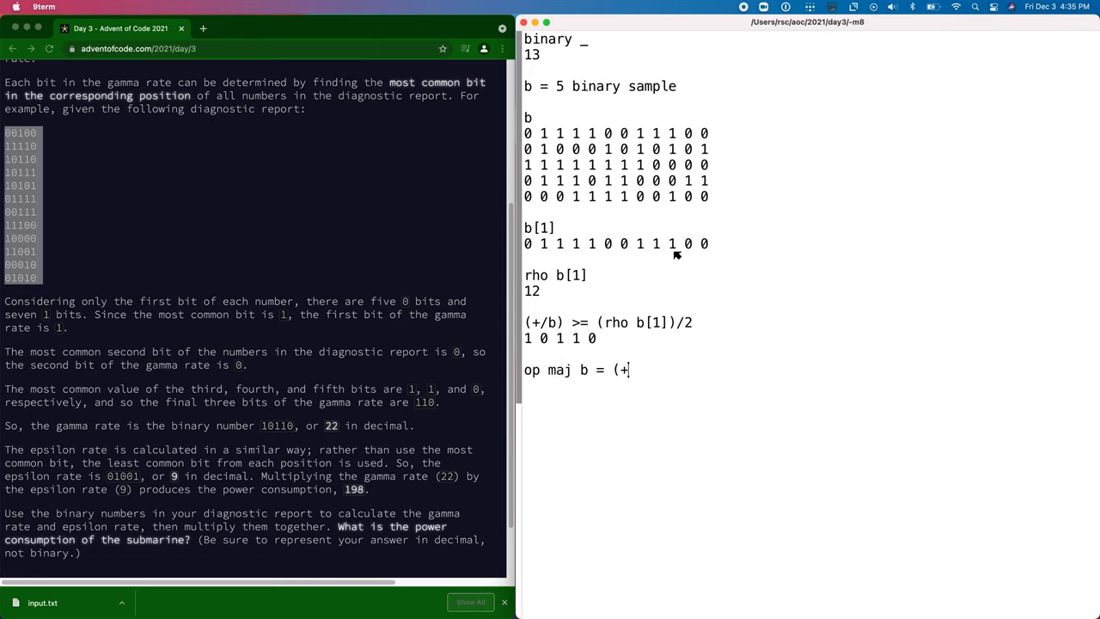
{"action": "type", "text": "/b) >= (rho"}
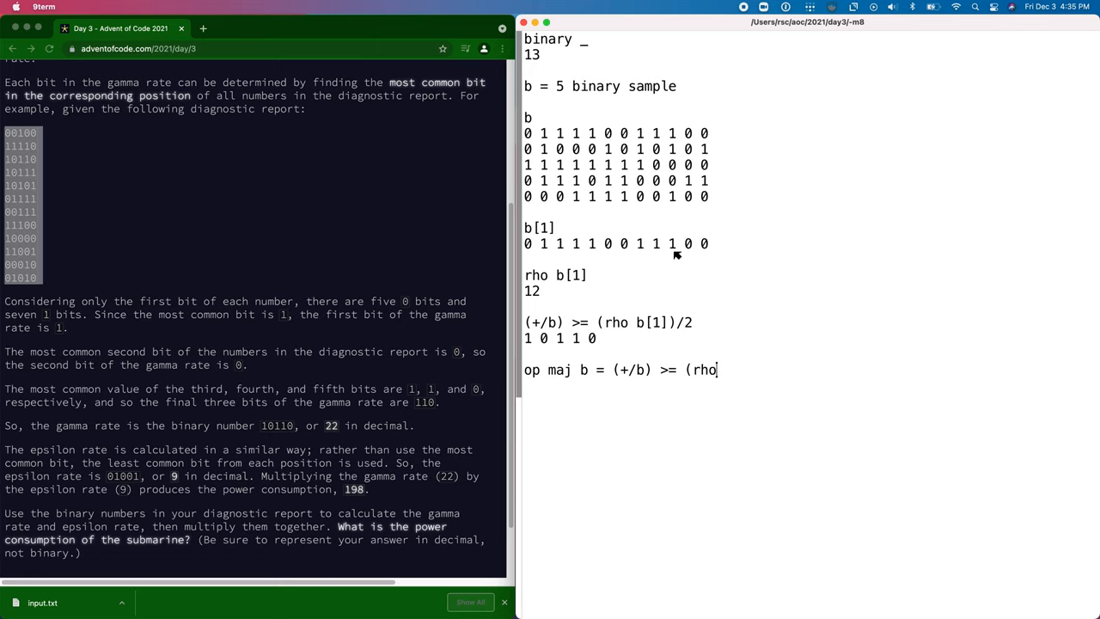
{"action": "type", "text": "b)"}
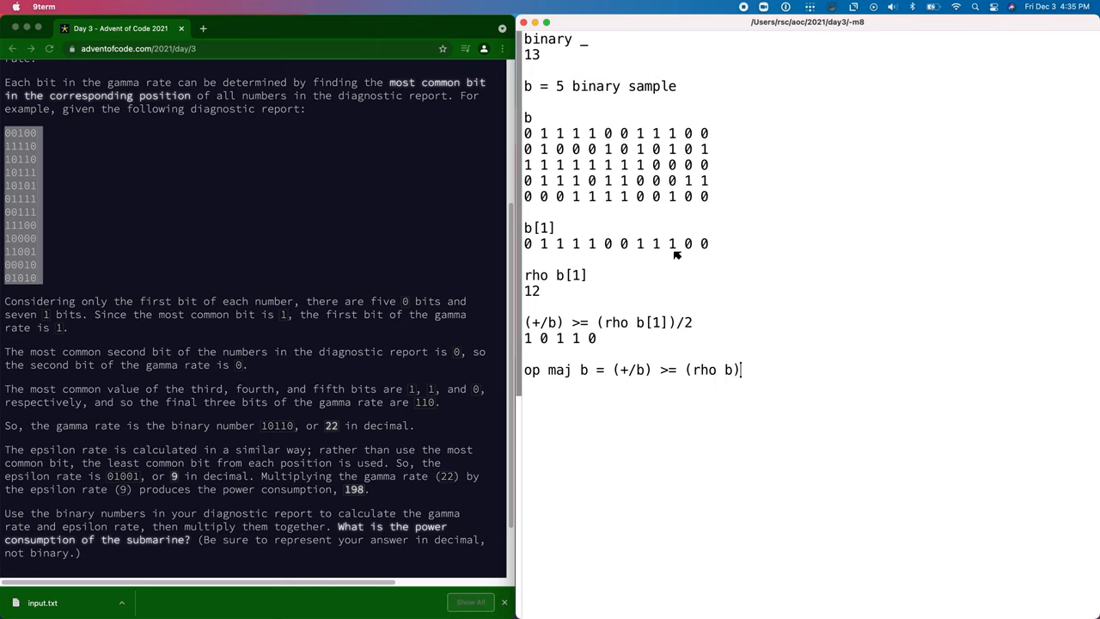
{"action": "type", "text": "[1])/2"}
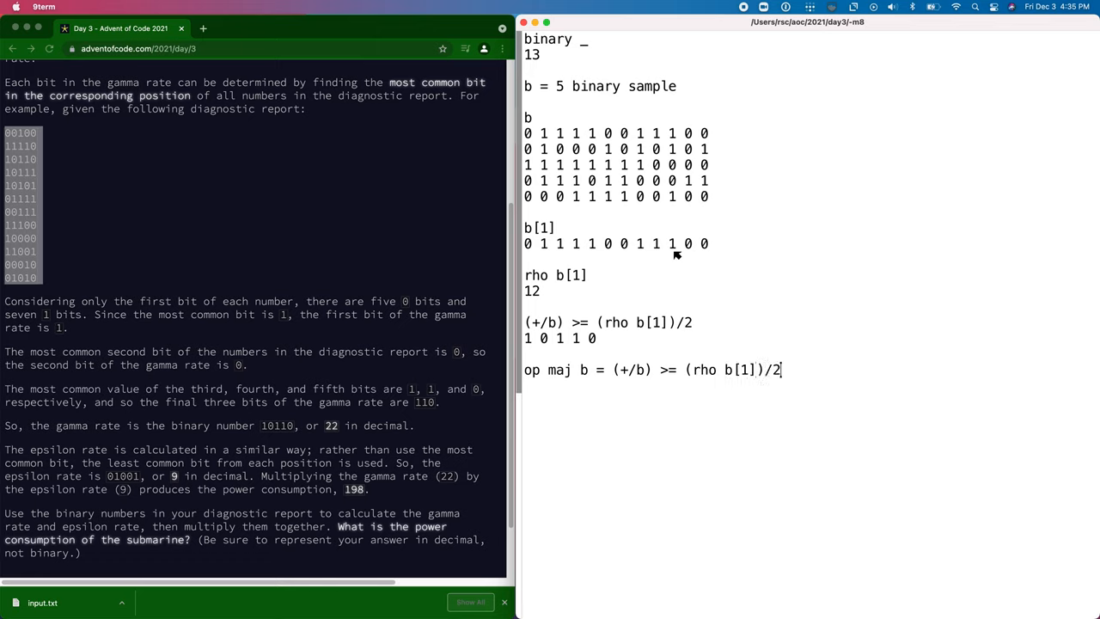
{"action": "key", "text": "Enter"}
{"action": "type", "text": "op gamma b ="}
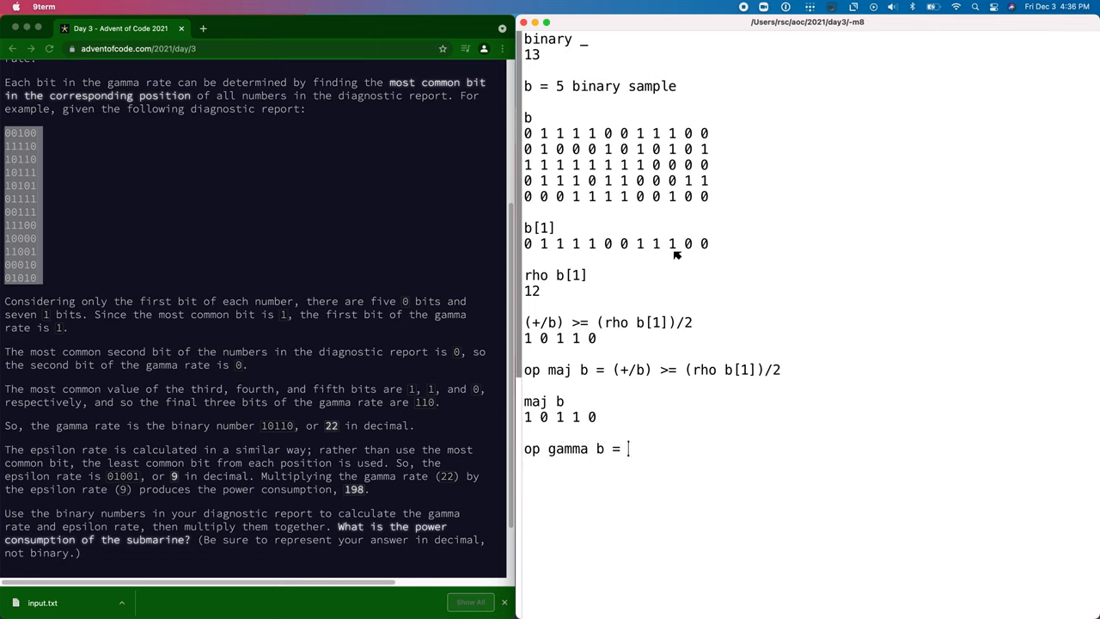
Step: Define gamma b = binary maj b and epsilon b = binary 1 - maj b
{"action": "type", "text": "binary maj b"}
{"action": "type", "text": "gamma b"}
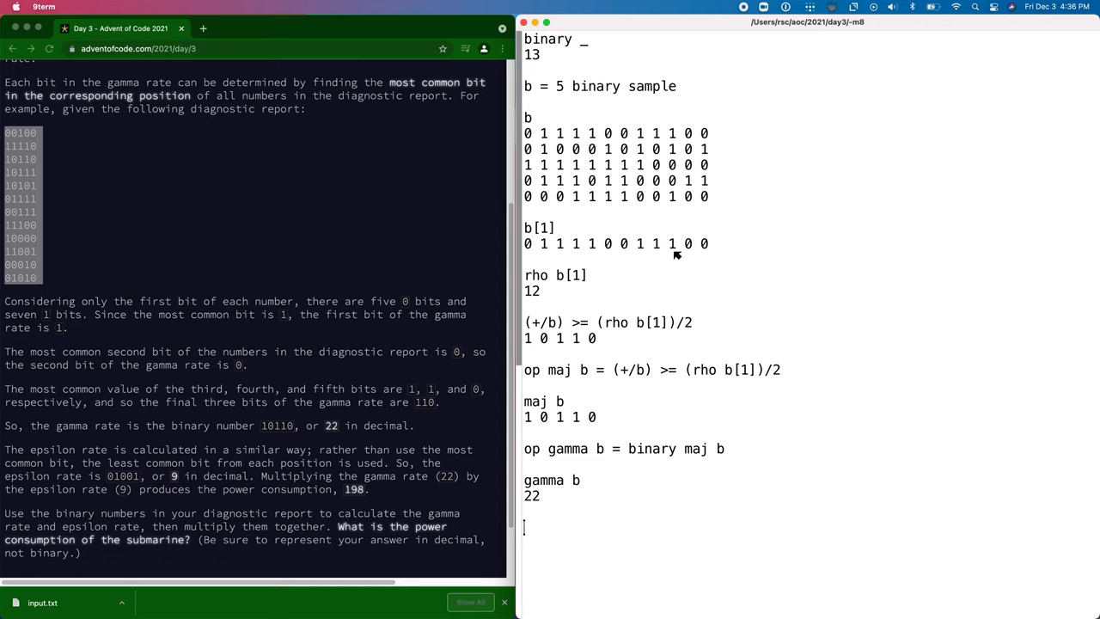
{"action": "type", "text": "op epsilon b ="}
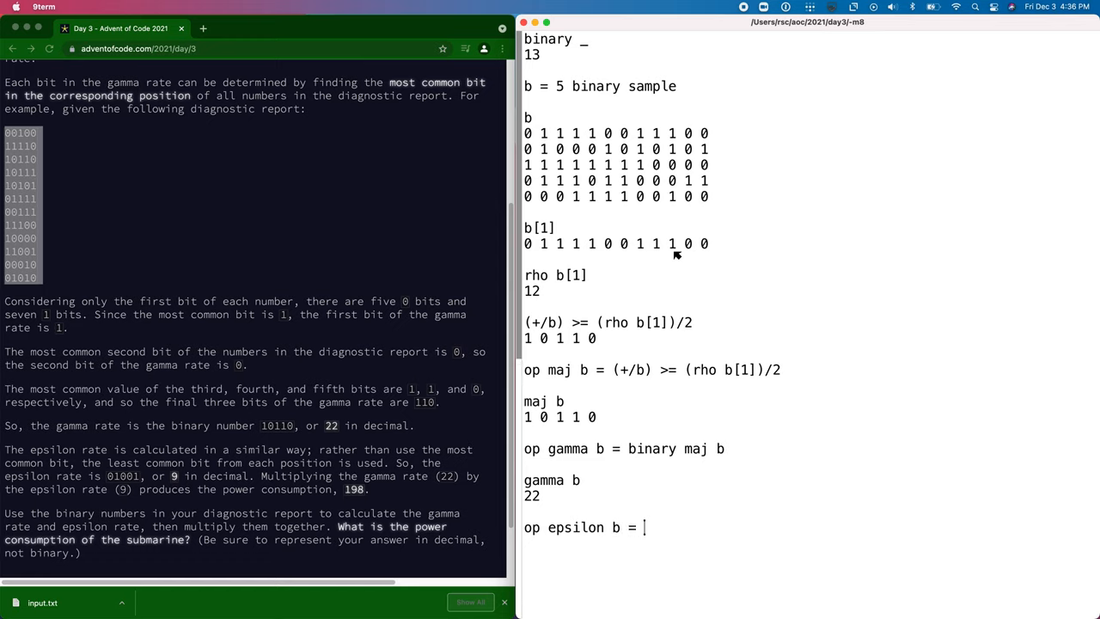
{"action": "type", "text": "binary 1 - maj b"}
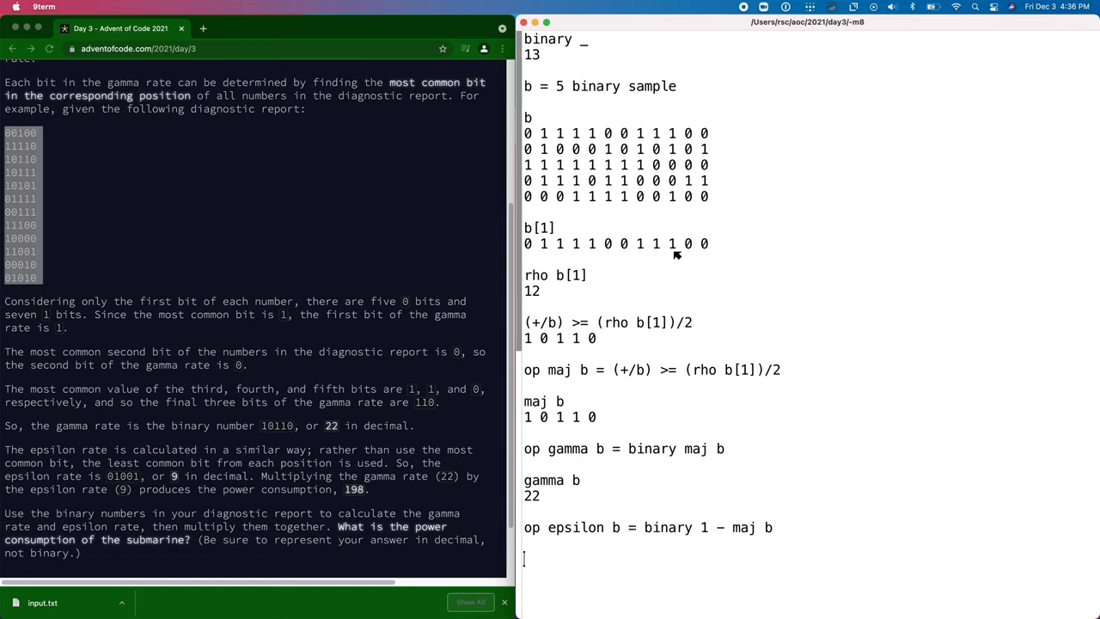
{"action": "key", "text": "Return"}
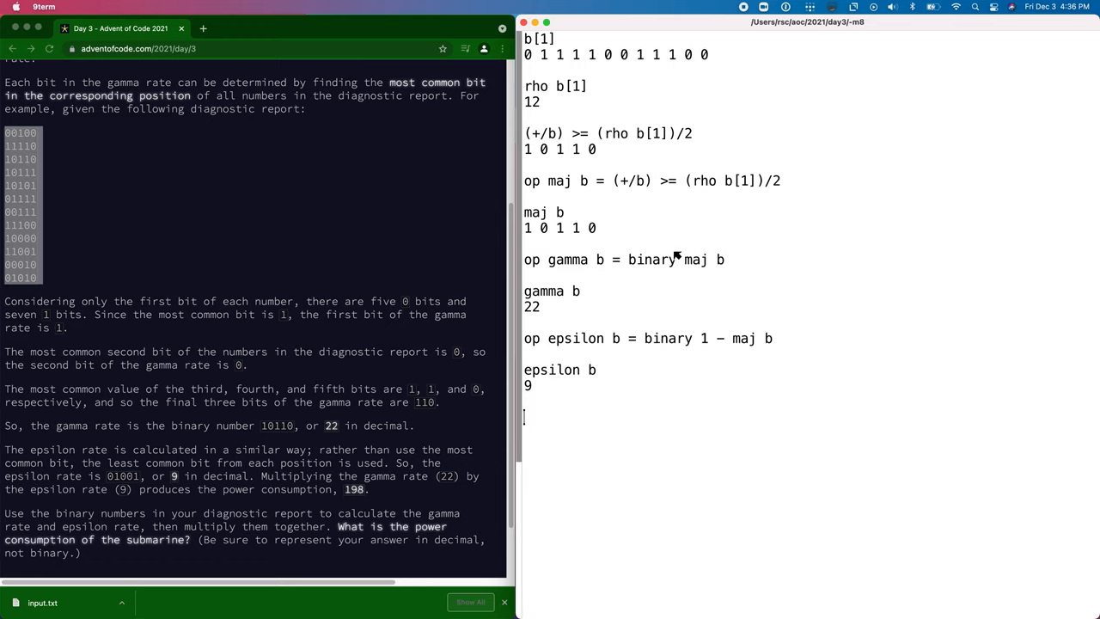
Step: Define puzzle1 b = (gamma b), (epsilon b), (gamma b)*(epsilon b)
{"action": "type", "text": "op puzzle"}
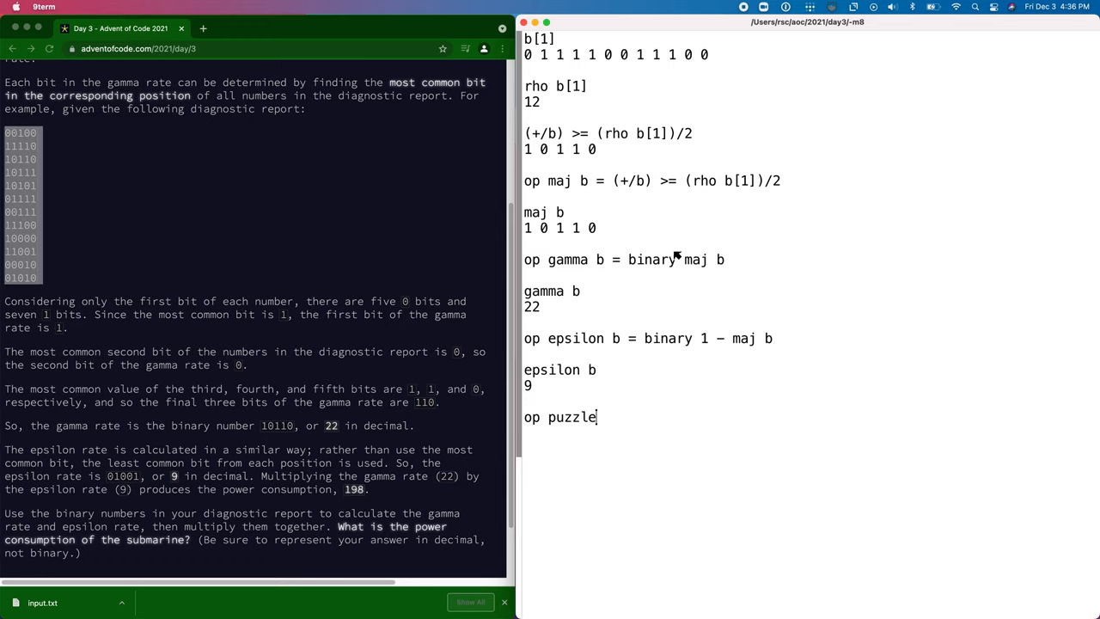
{"action": "type", "text": "1 b = (gamma"}
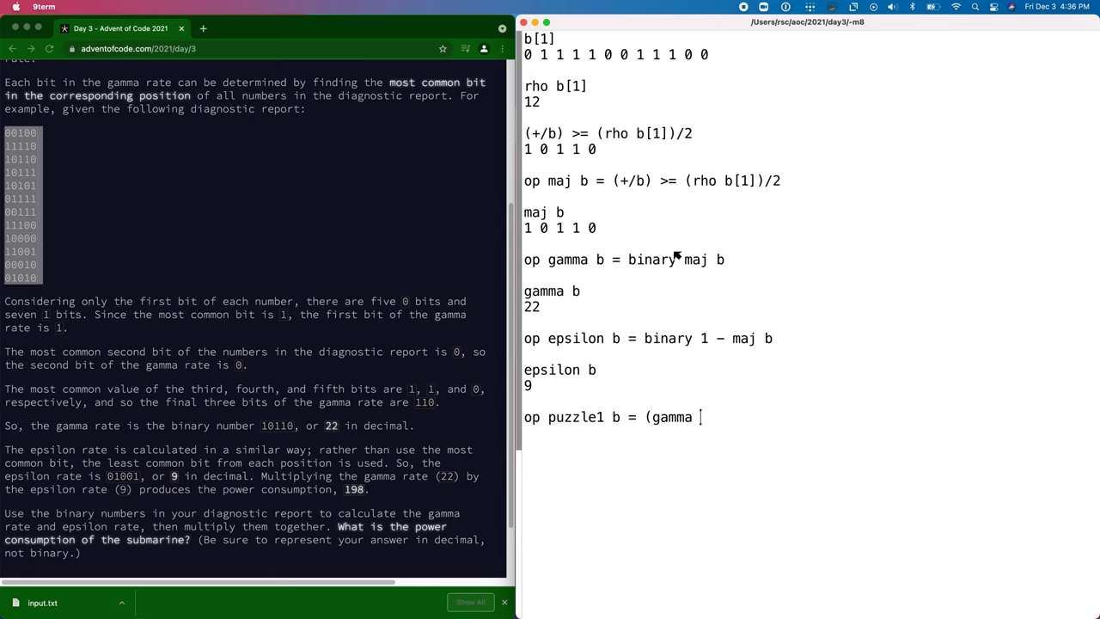
{"action": "type", "text": "b), (epsilon b)"}
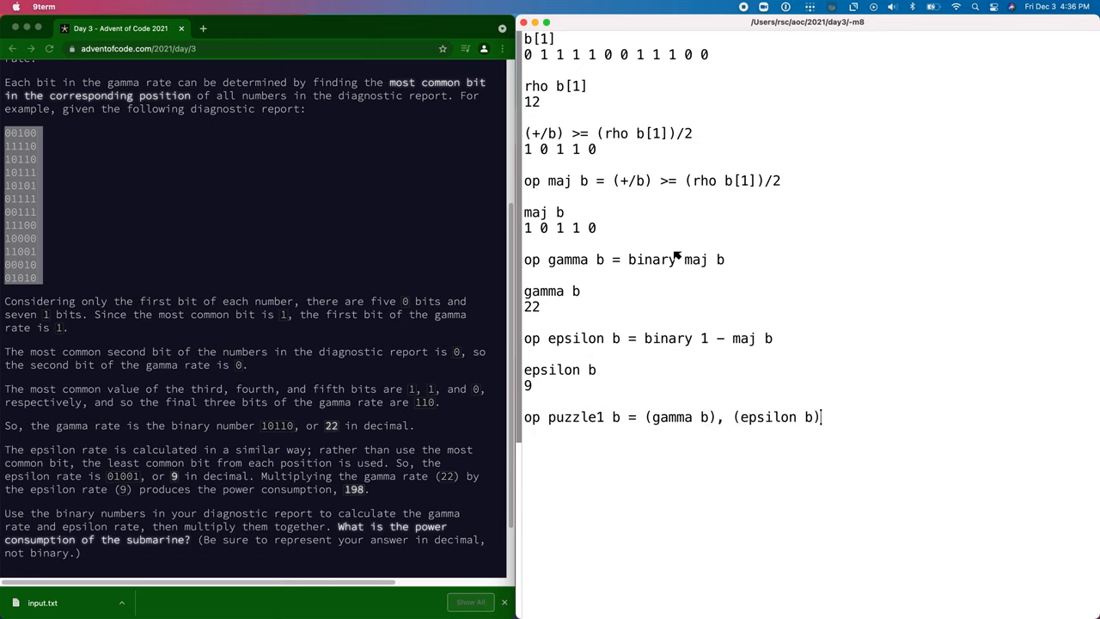
{"action": "type", "text": ", (gamma b)"}
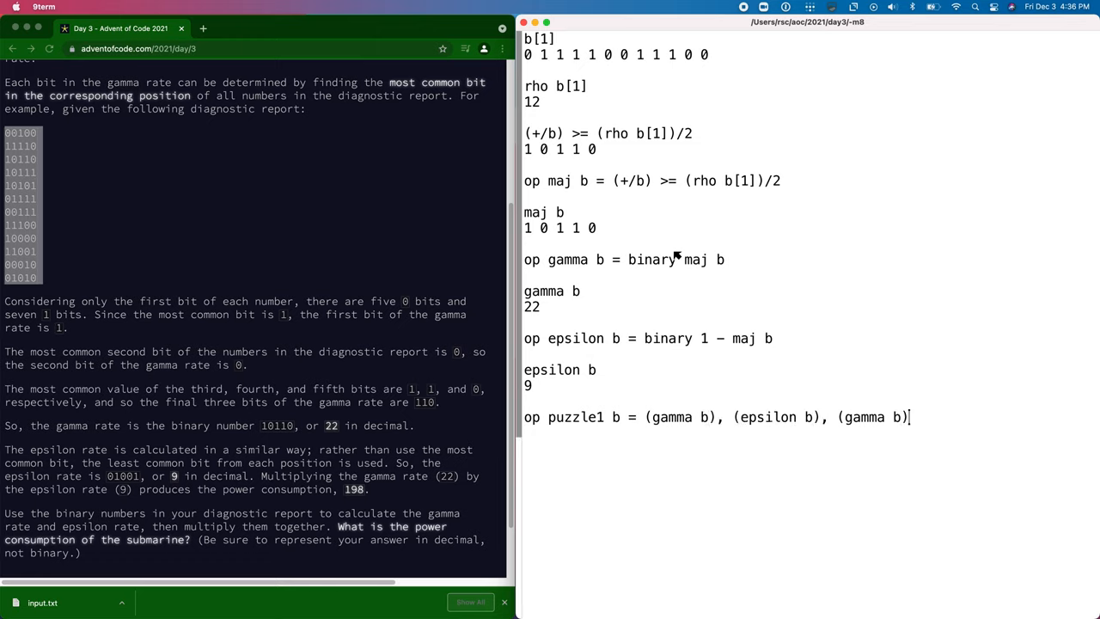
{"action": "type", "text": "*(epsilon b)"}
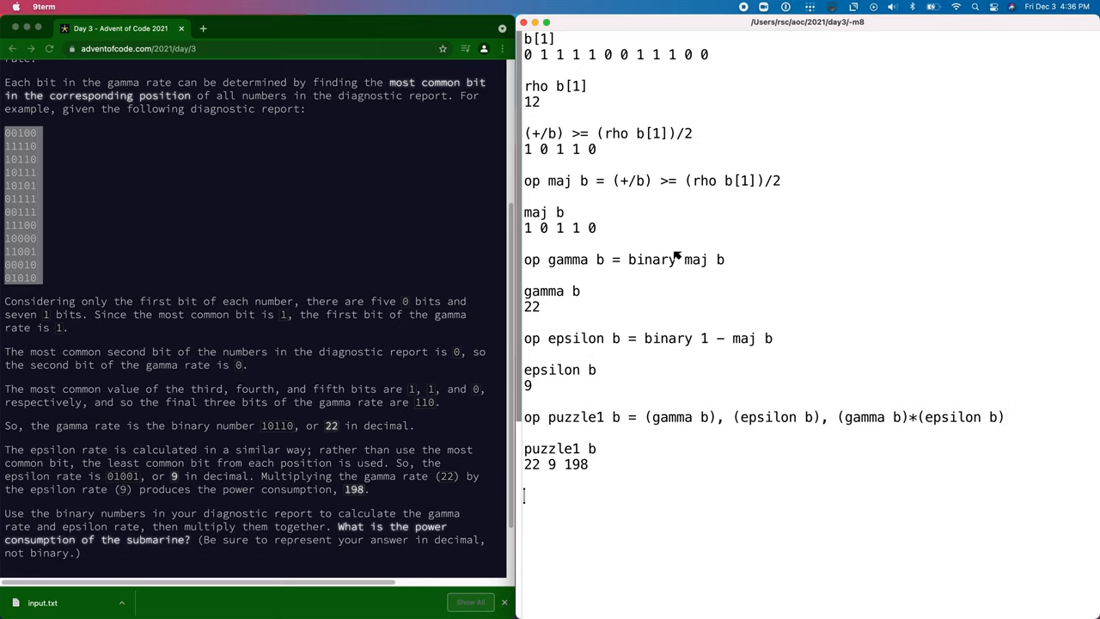
Step: Run puzzle1 on 12 binary input, giving 3912944
{"action": "type", "text": "puzzle1"}
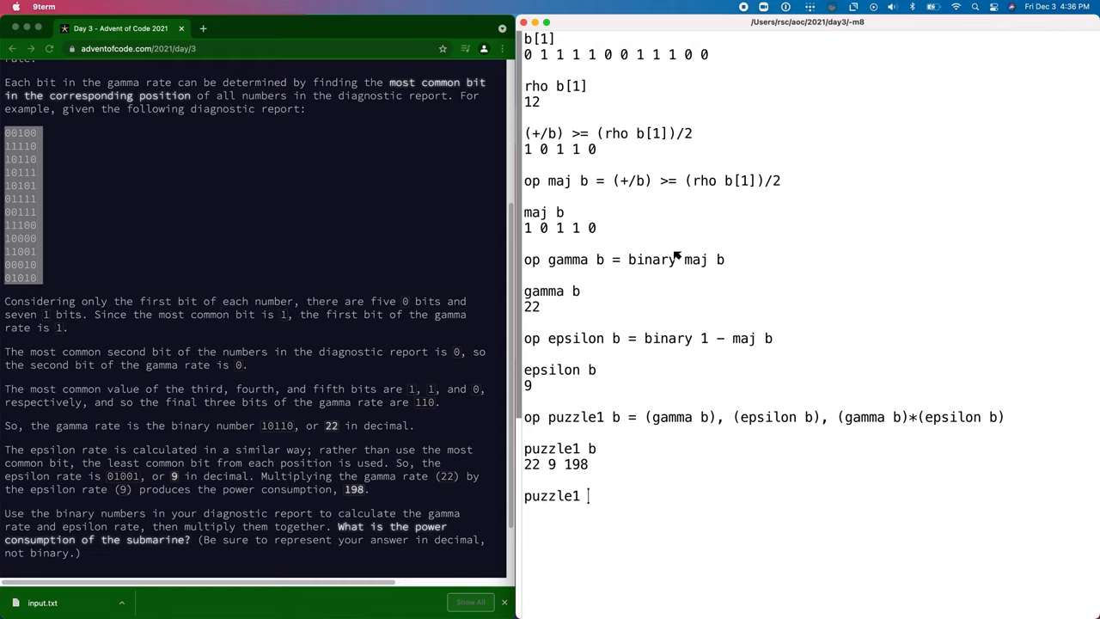
{"action": "type", "text": "12 binary input"}
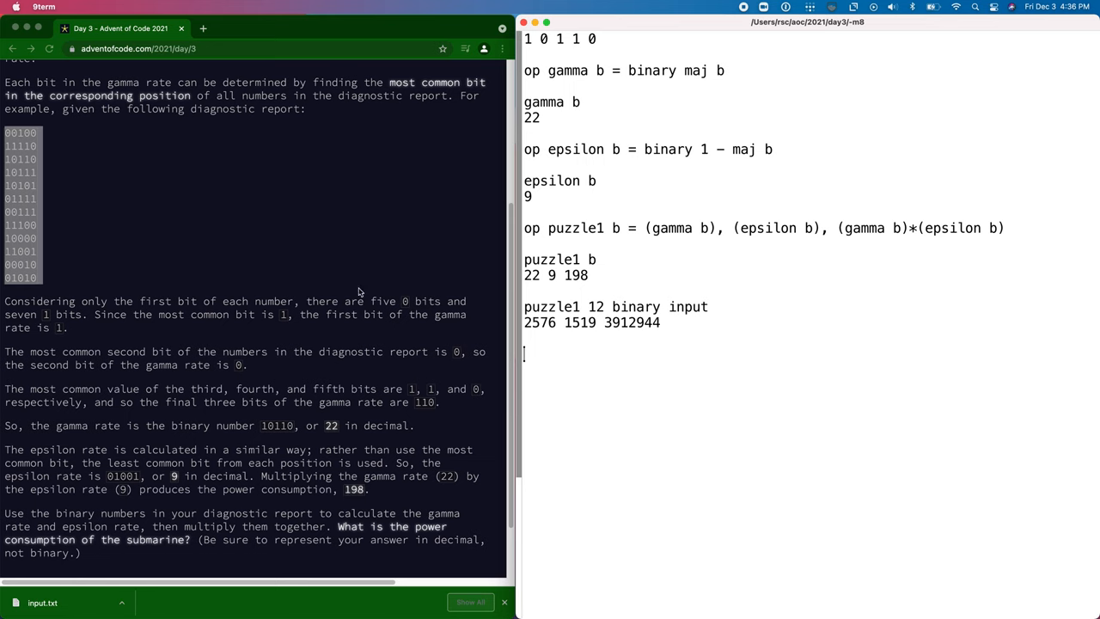
{"action": "scroll", "scroll_direction": "down", "scroll_amount": 3}
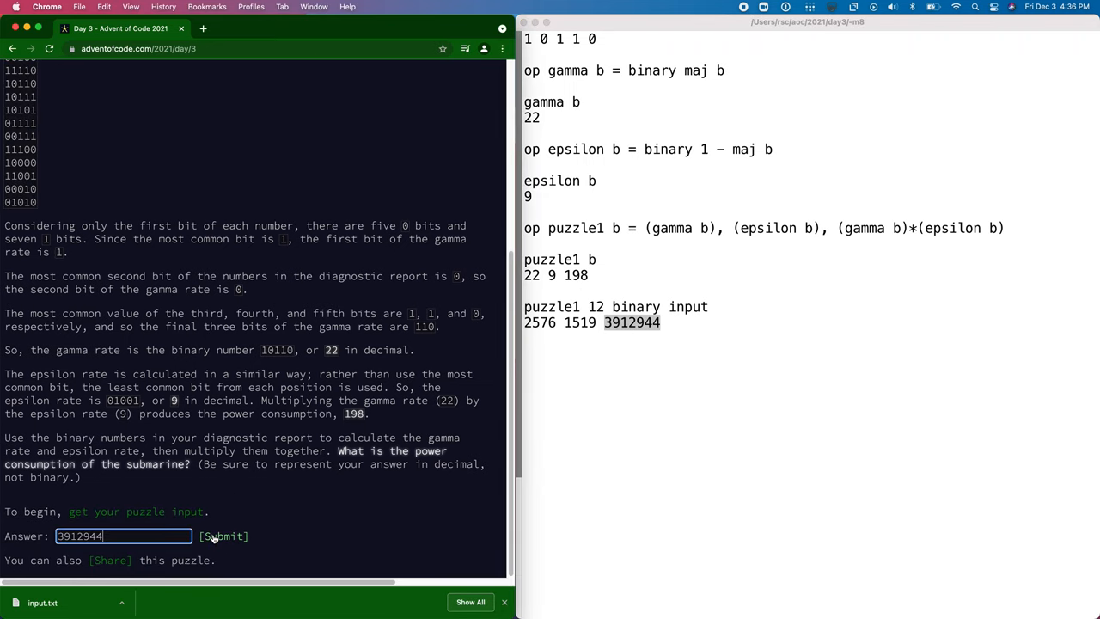
Step: Submit 3912944 as the Day 3 answer and continue to Part Two
{"action": "left_click", "coordinate": [223, 535]}
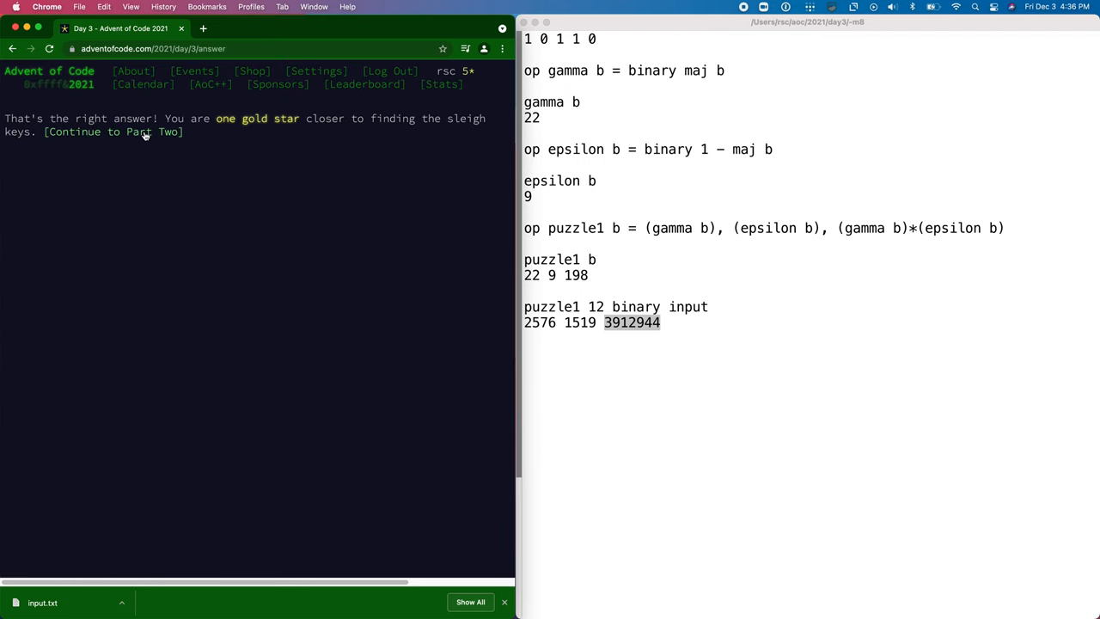
{"action": "left_click", "coordinate": [155, 131]}
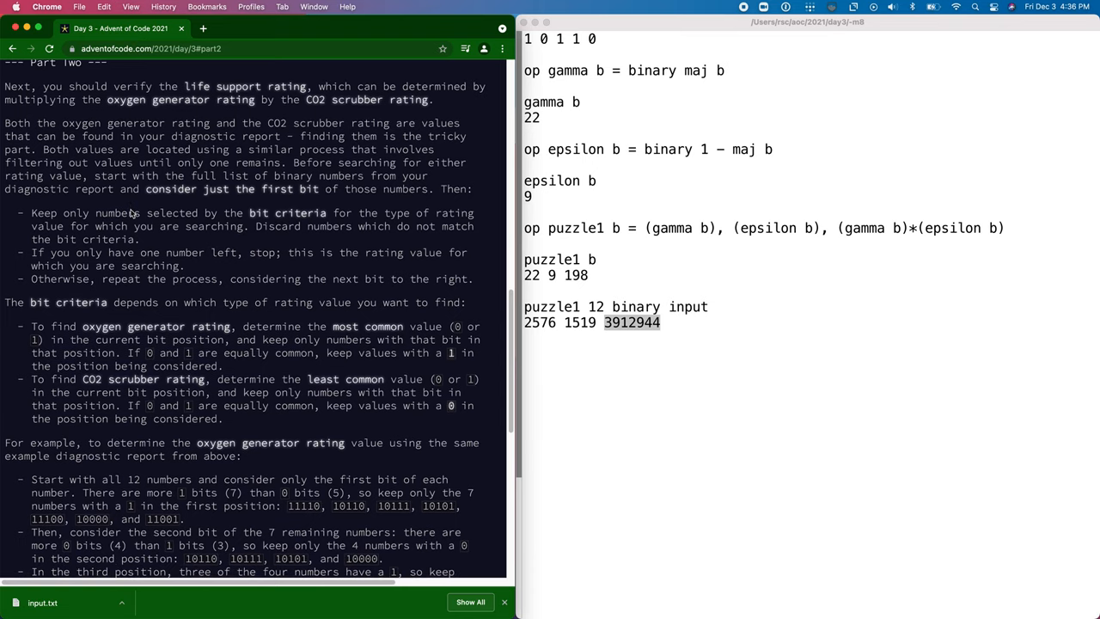
{"action": "scroll", "scroll_direction": "down", "scroll_amount": 3}
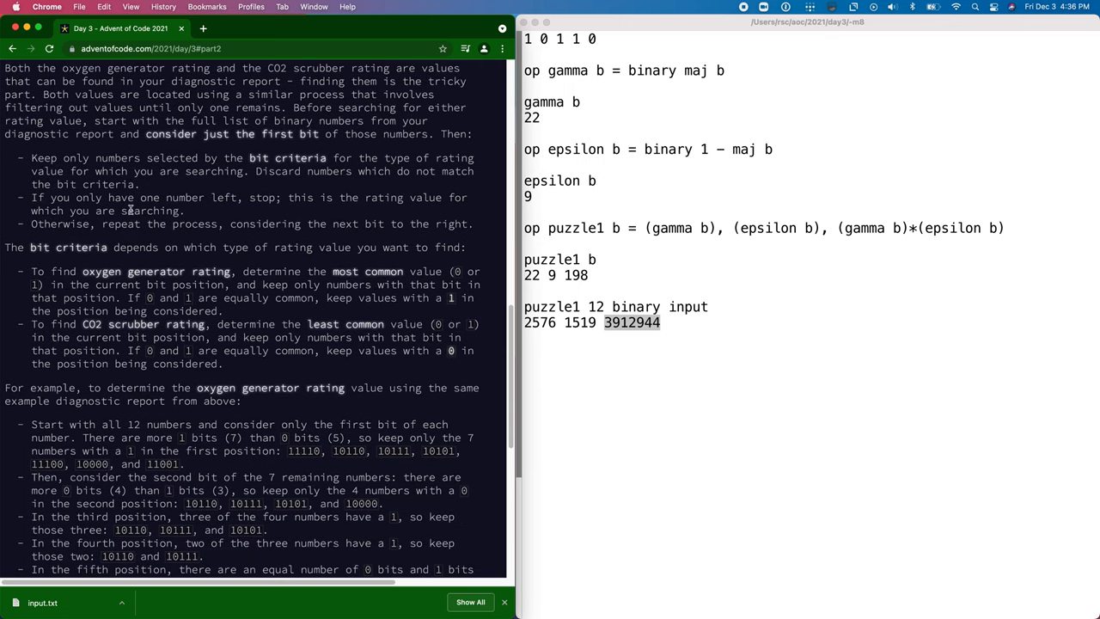
{"action": "scroll", "scroll_direction": "down", "scroll_amount": 3}
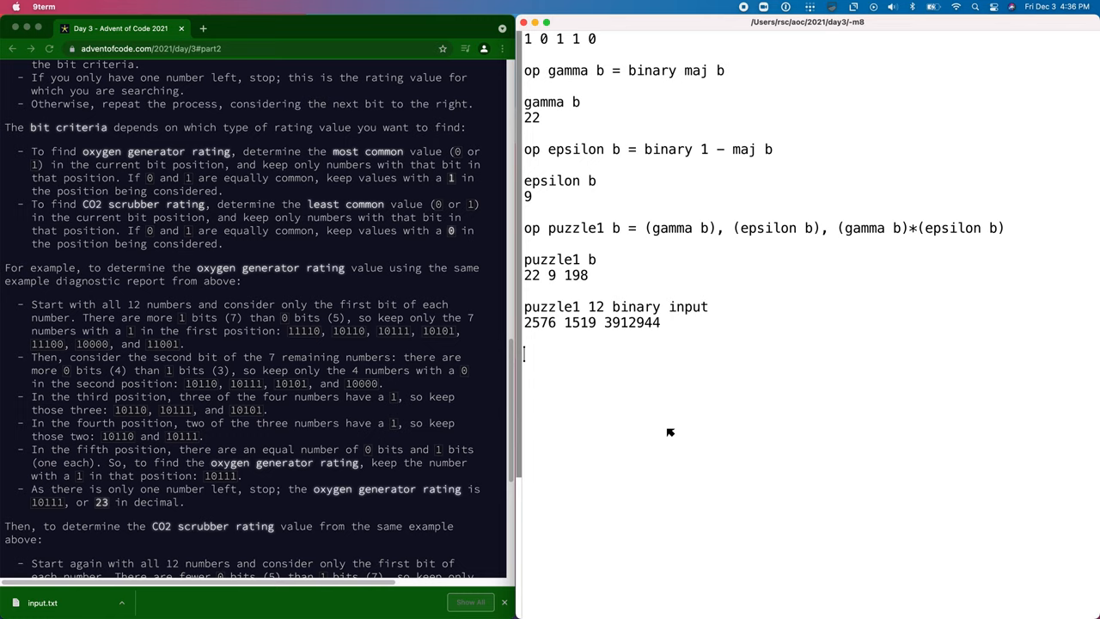
{"action": "type", "text": "s"}
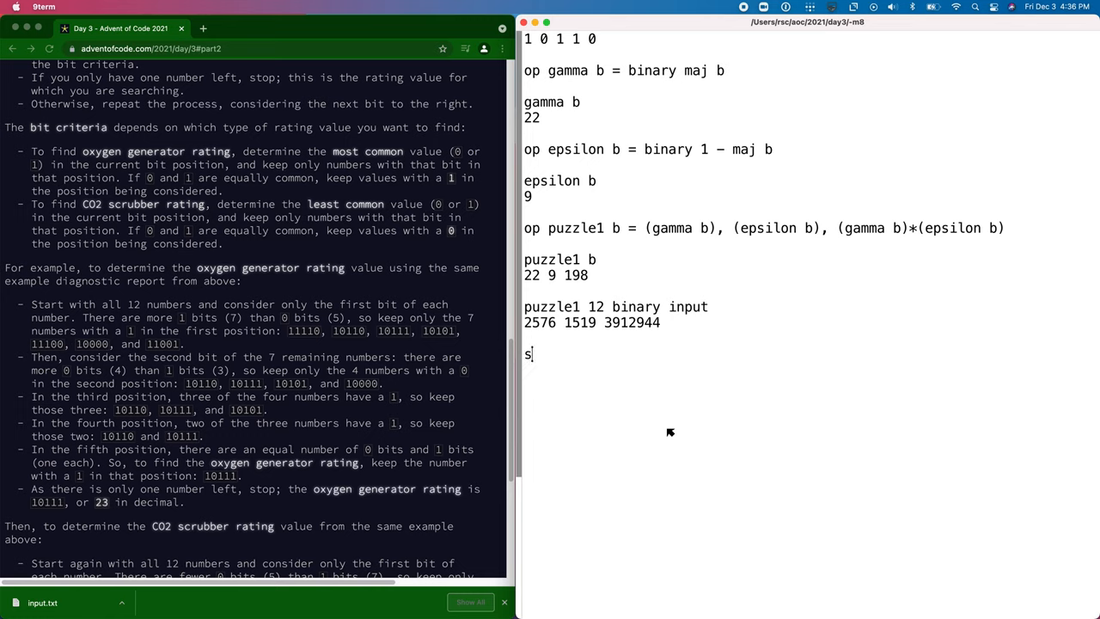
{"action": "type", "text": "ample"}
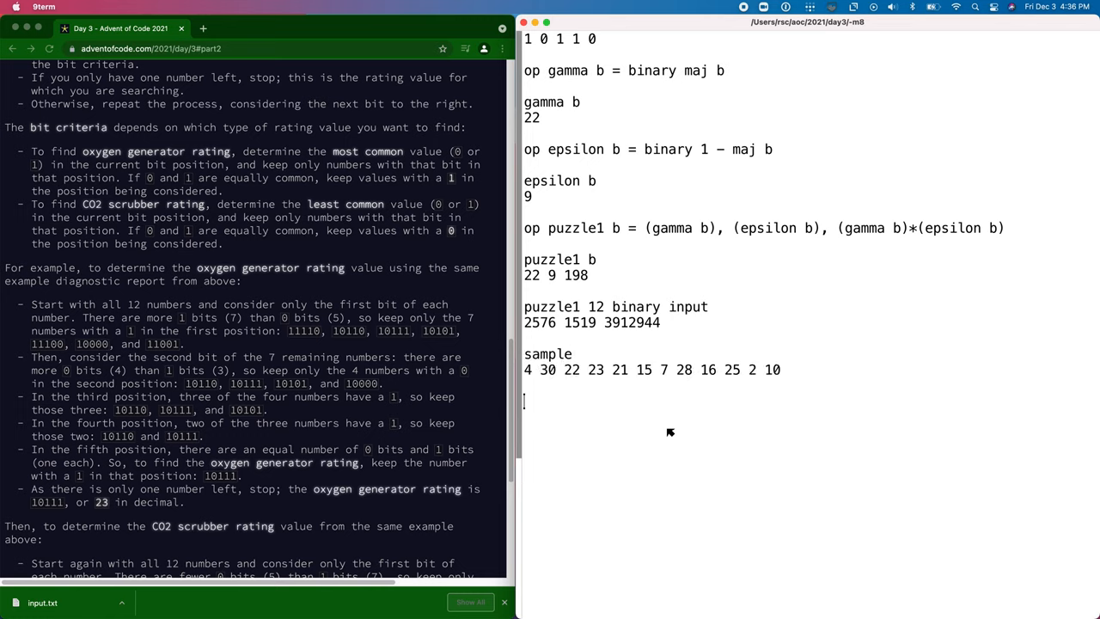
{"action": "type", "text": "b[1]"}
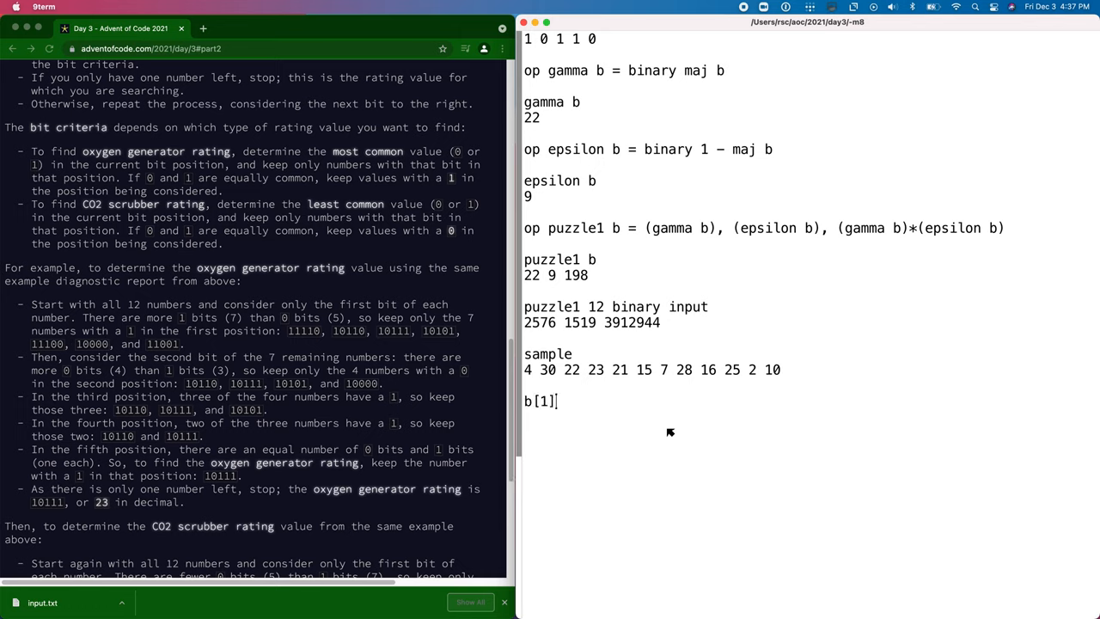
{"action": "key", "text": "enter"}
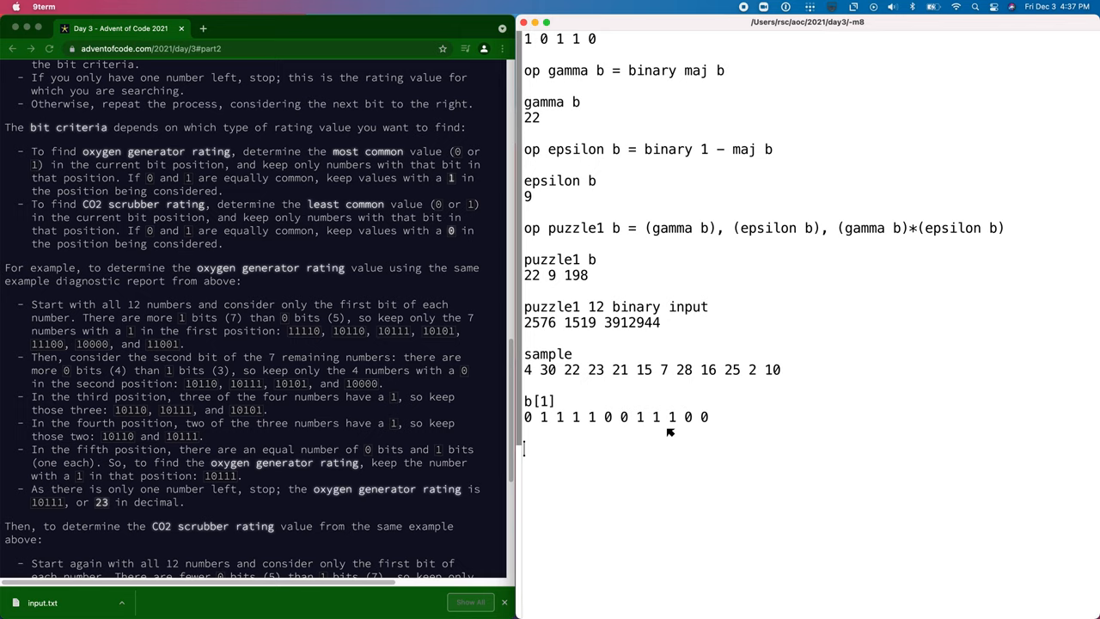
{"action": "type", "text": "b[1]"}
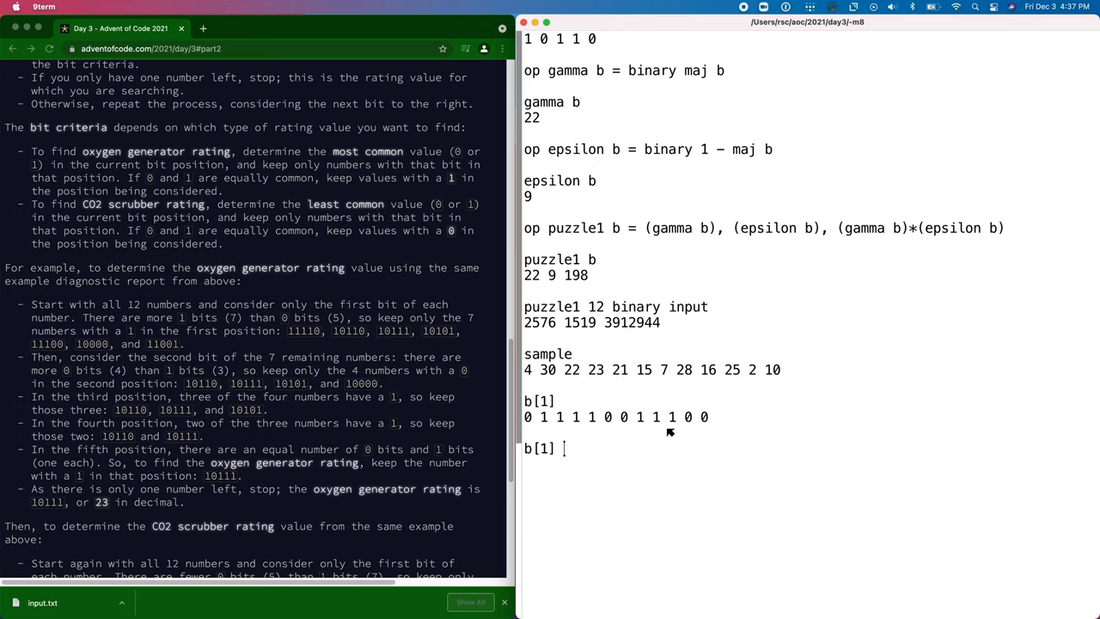
{"action": "type", "text": "sel sample"}
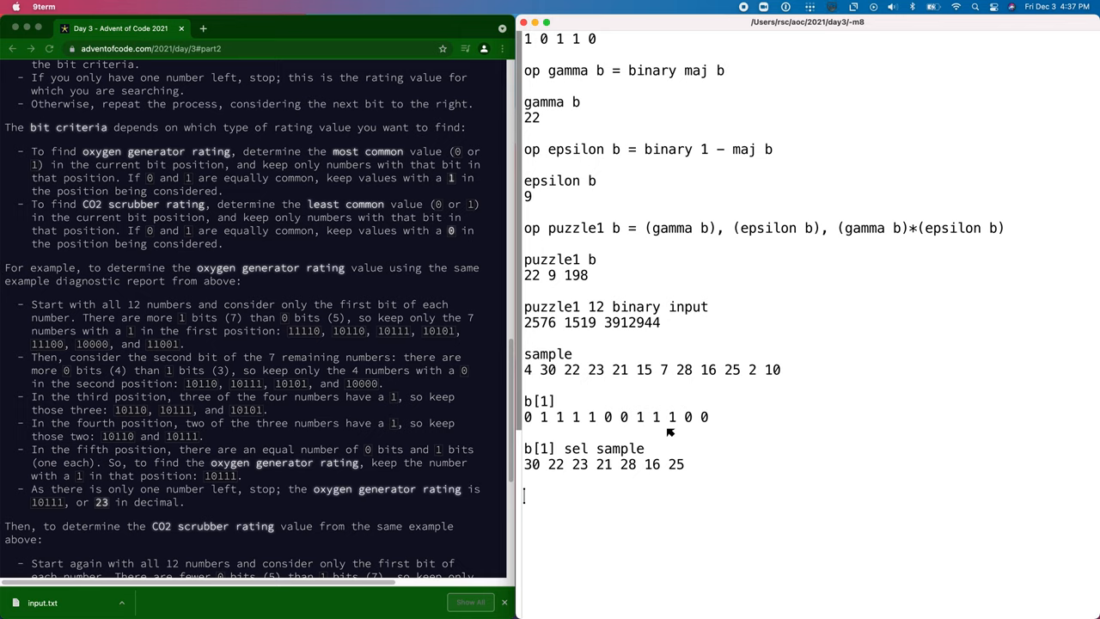
Step: Compute the first-bit-1 positions with b[1] sel iota rho b[1]
{"action": "type", "text": "b[1] sel b"}
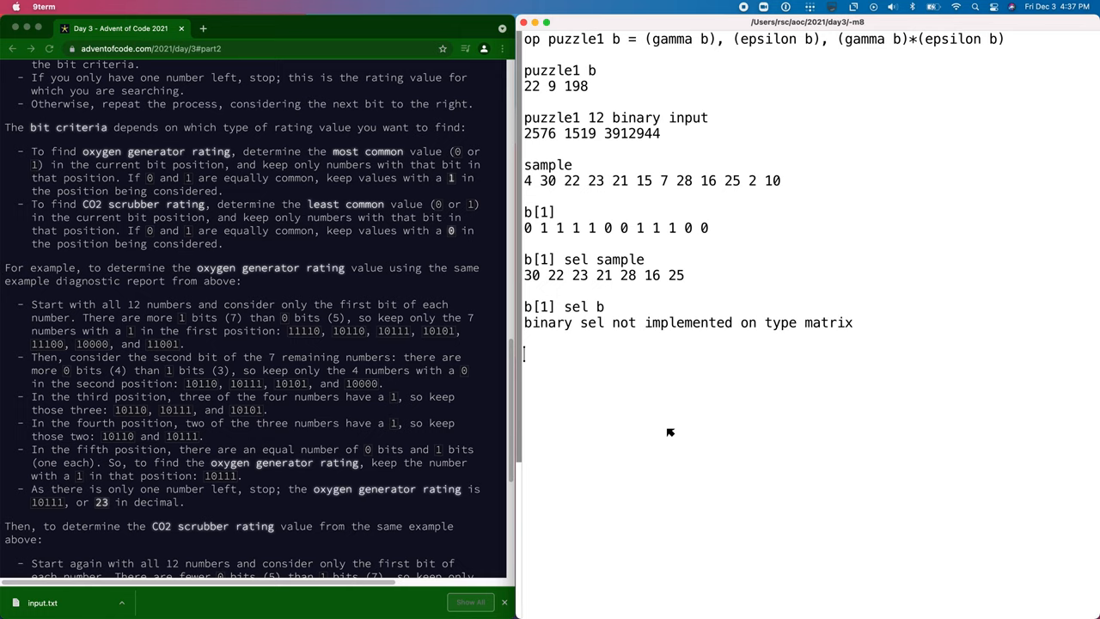
{"action": "type", "text": "iota"}
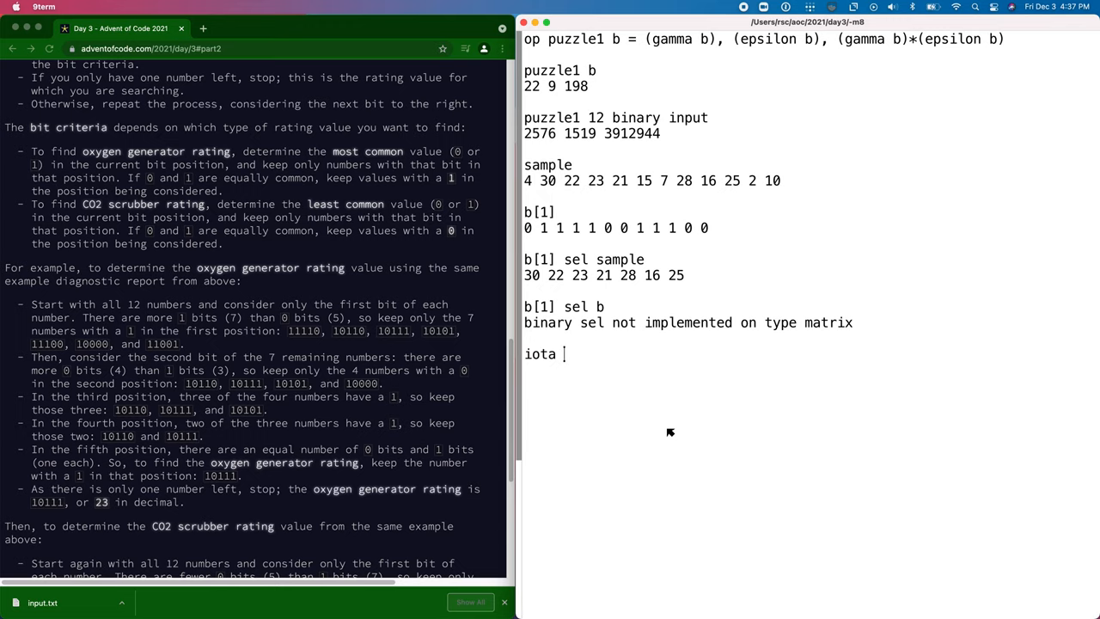
{"action": "type", "text": "5"}
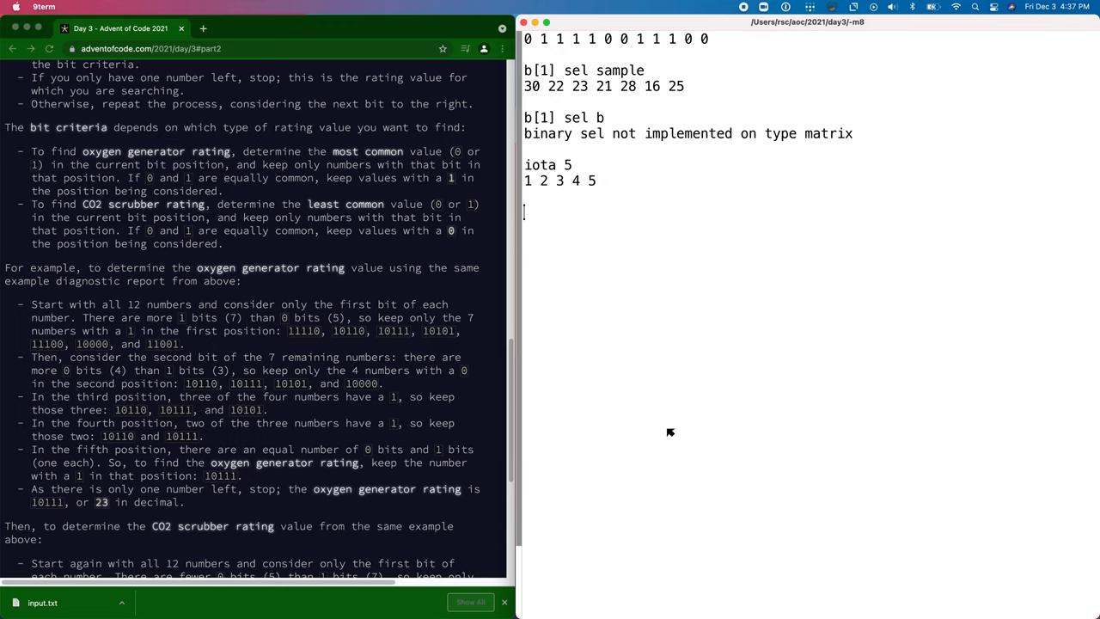
{"action": "type", "text": "iota rho"}
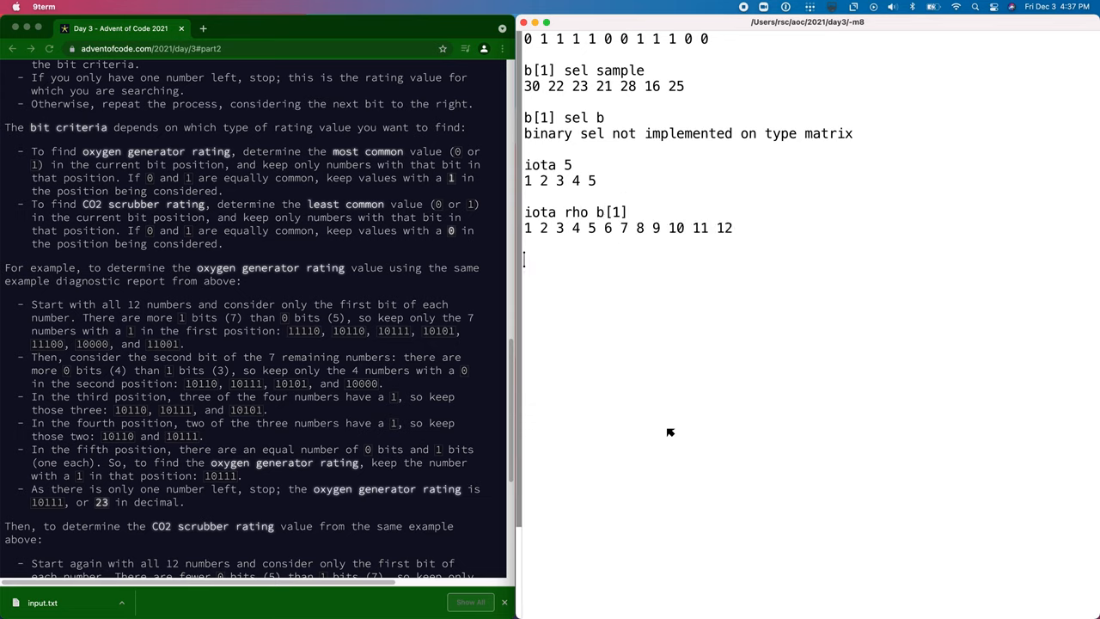
{"action": "type", "text": "b[1] sel"}
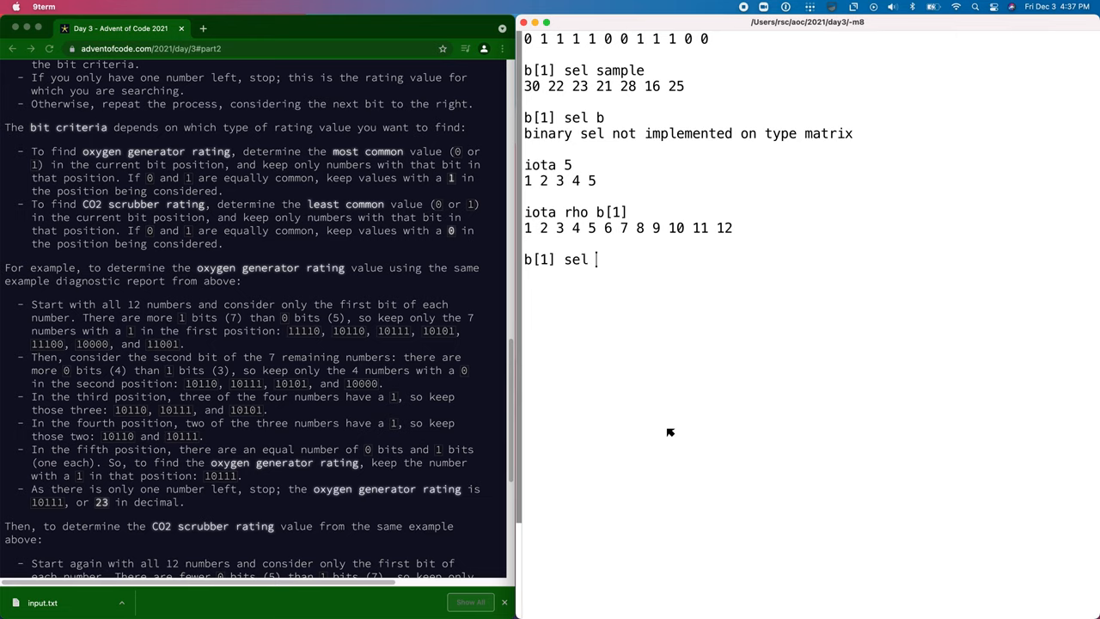
{"action": "type", "text": "iota rho b[1]"}
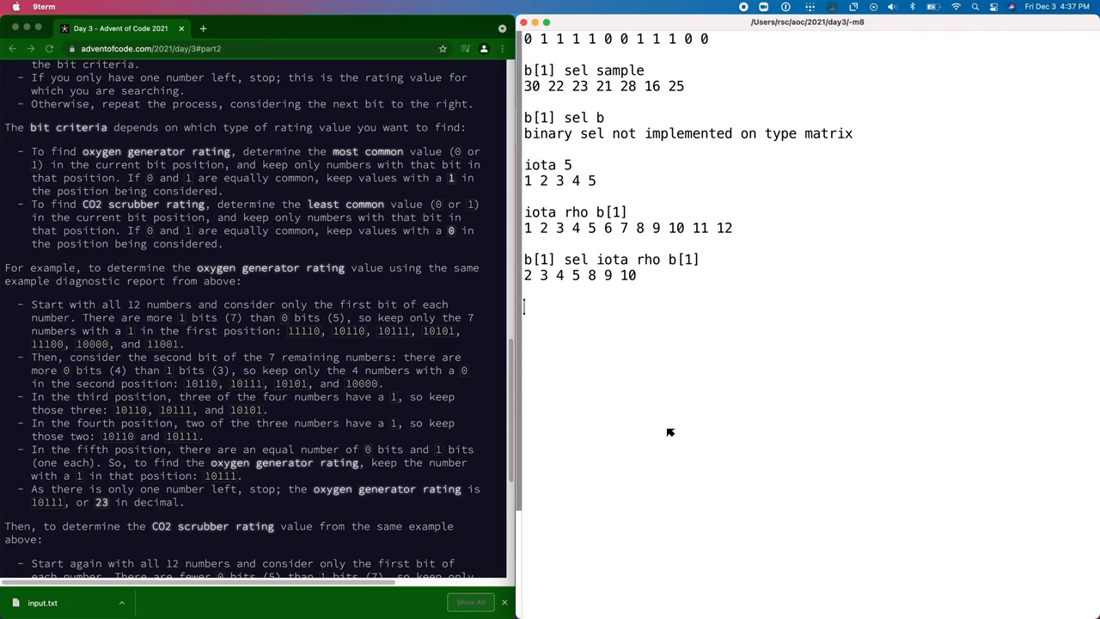
{"action": "type", "text": "b[1] sel sample"}
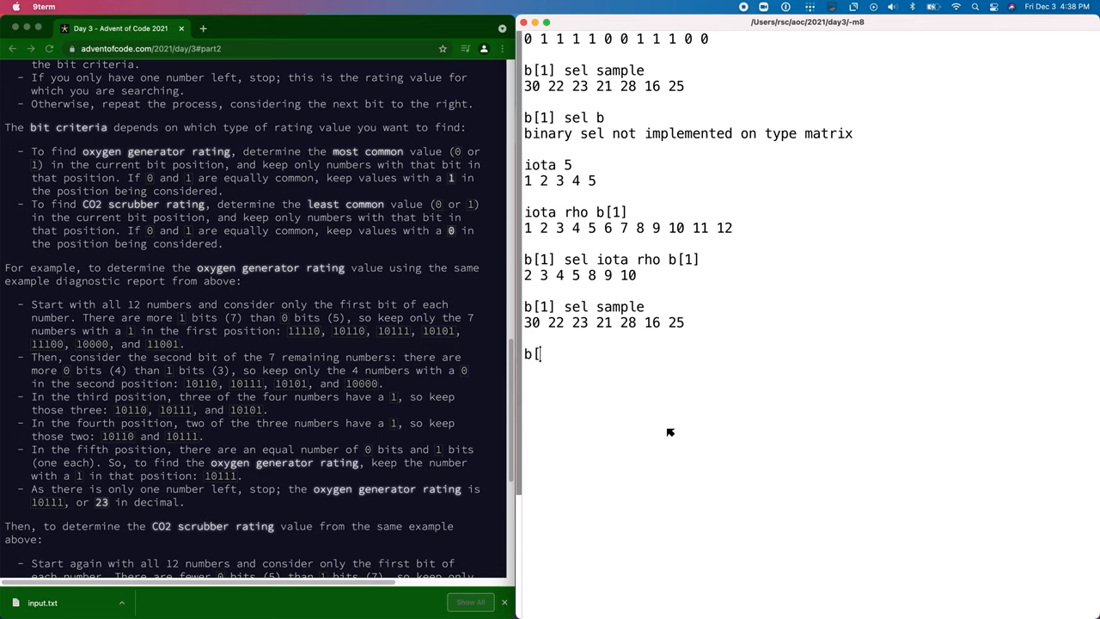
{"action": "key", "text": "Backspace"}
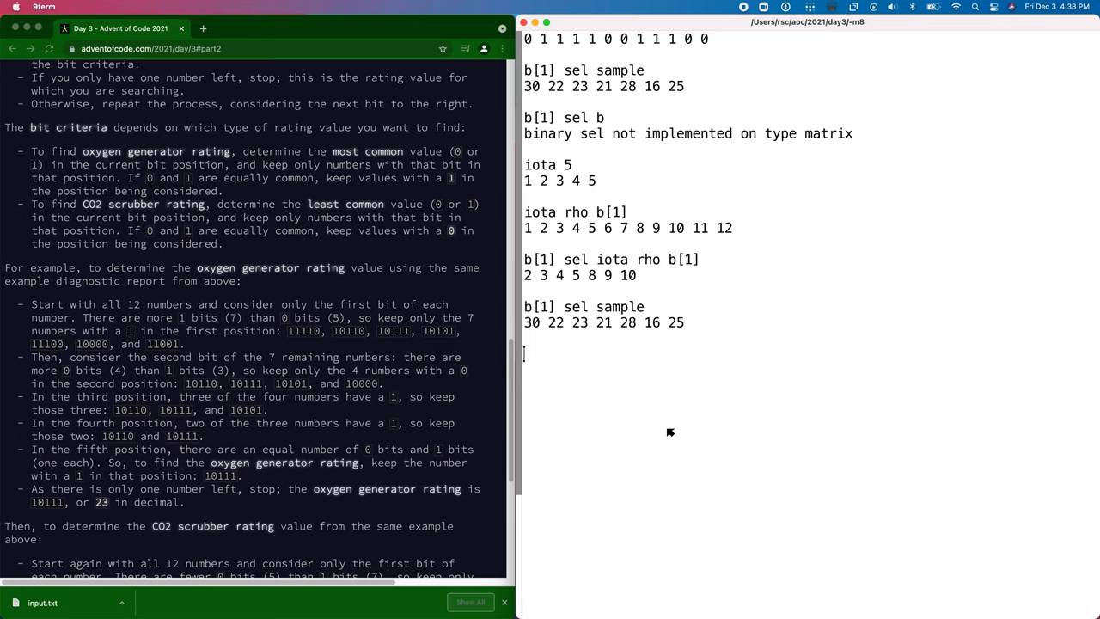
{"action": "type", "text": "sample["}
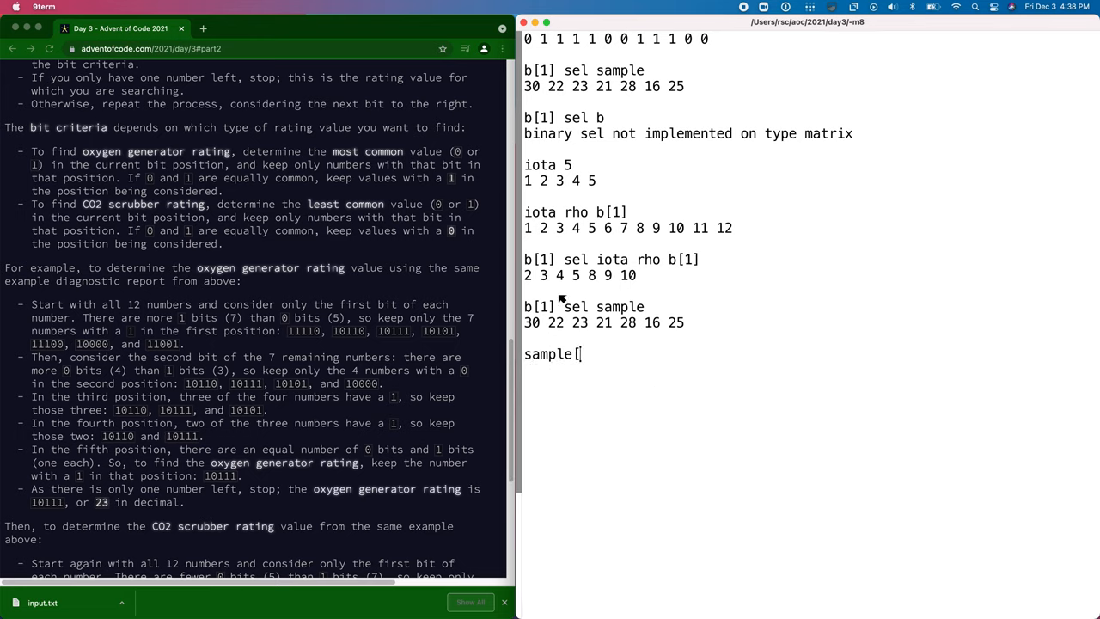
{"action": "type", "text": "b[1] sel iota rho b[1]"}
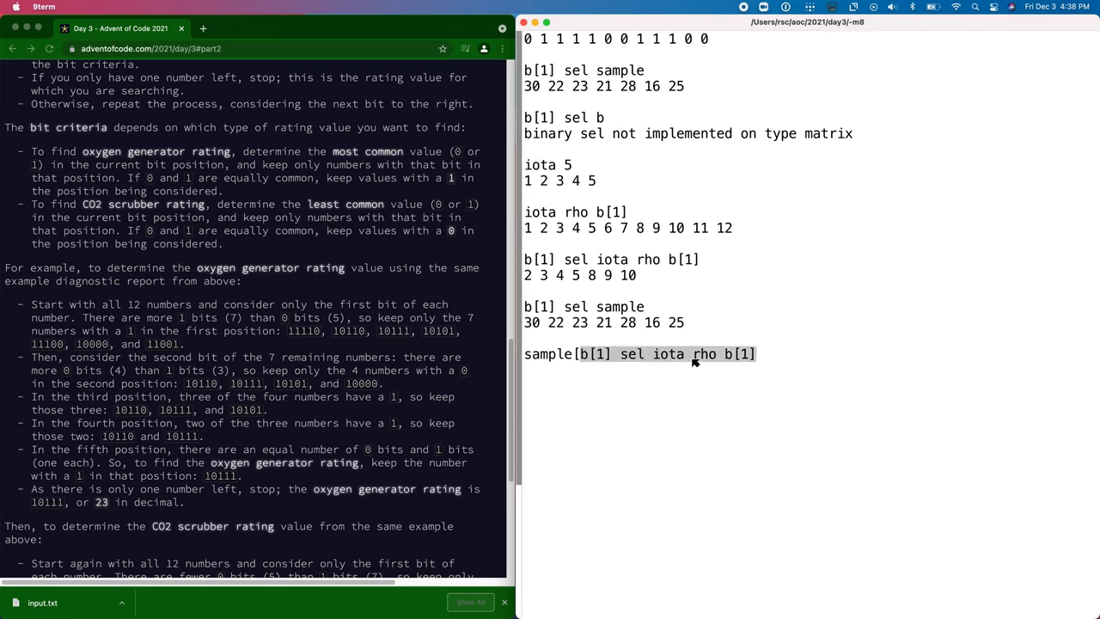
{"action": "key", "text": "enter"}
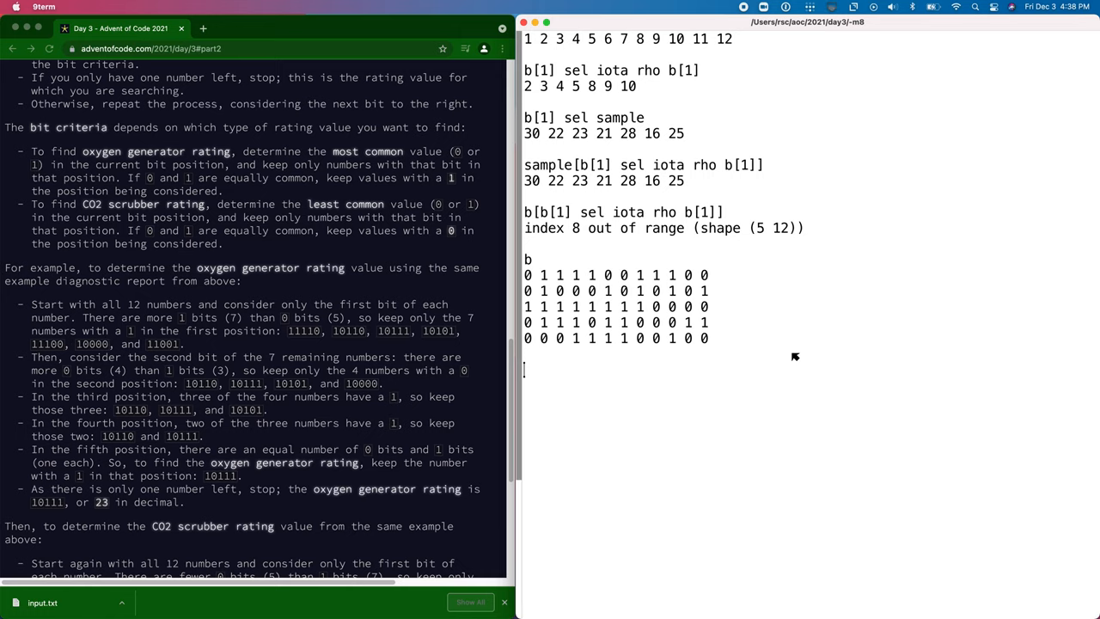
Step: Define op i bsel b = transp (transp b)[i sel iota rho i] and test b[1] bsel b
{"action": "type", "text": "transp ("}
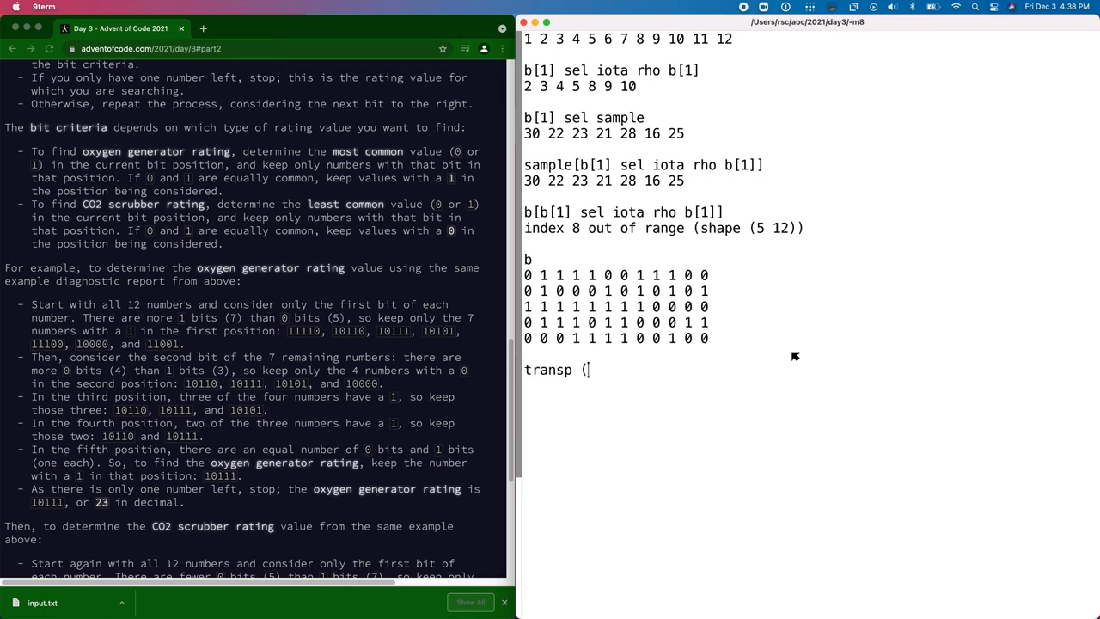
{"action": "type", "text": "transp b)[b[1] sel iota rho b[1"}
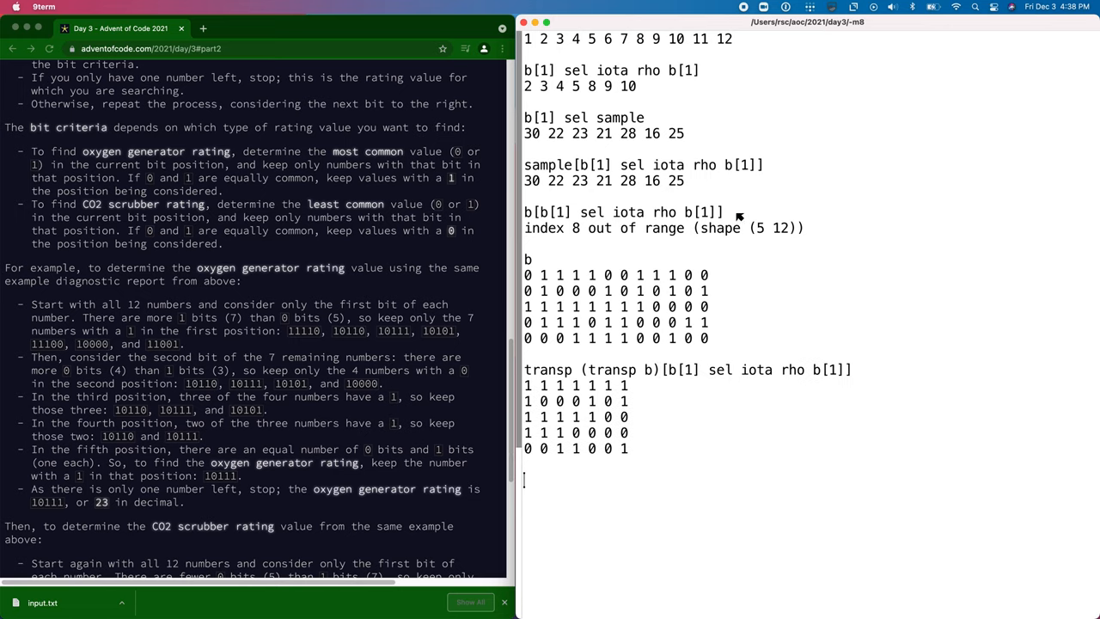
{"action": "mouse_move", "coordinate": [557, 476]}
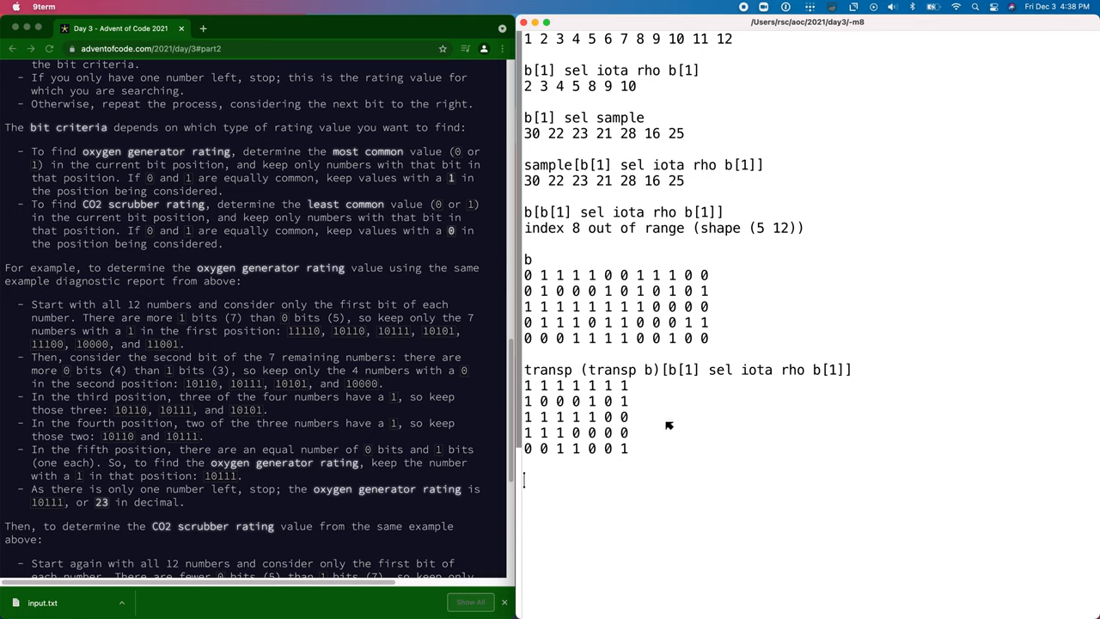
{"action": "type", "text": "op i bsel b = transp (transp b)[i sel iota rho i"}
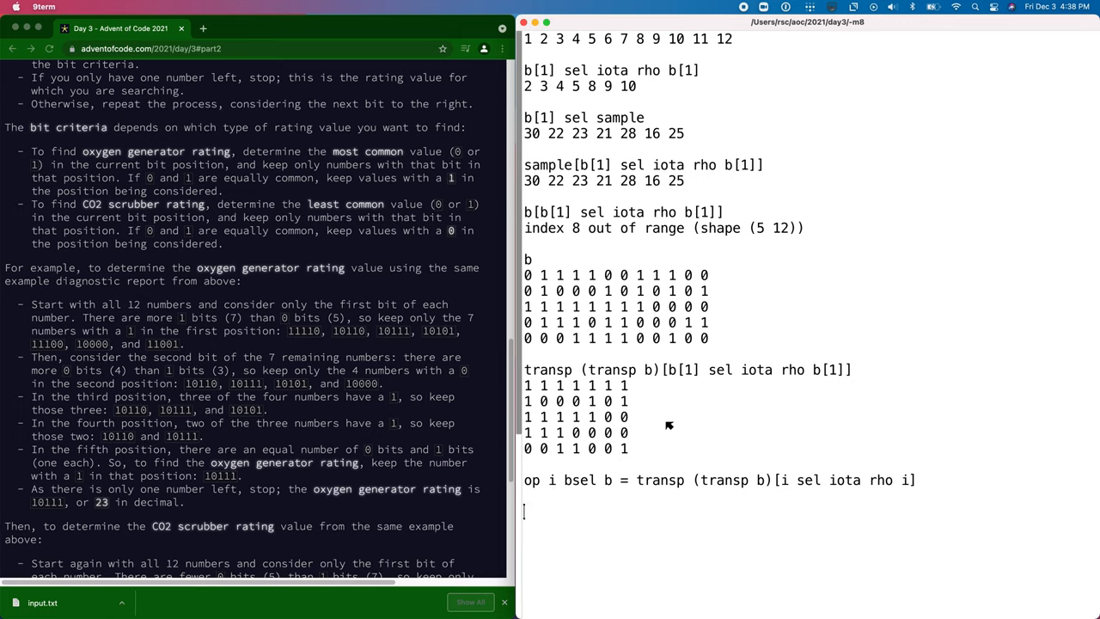
{"action": "type", "text": "b[1]"}
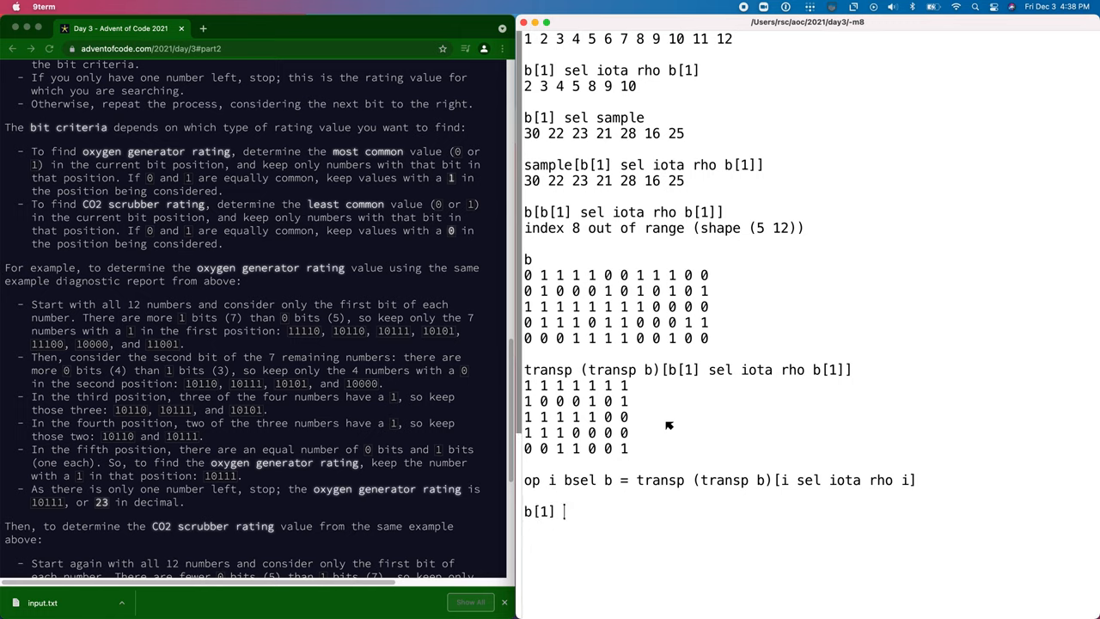
{"action": "type", "text": "bsel b"}
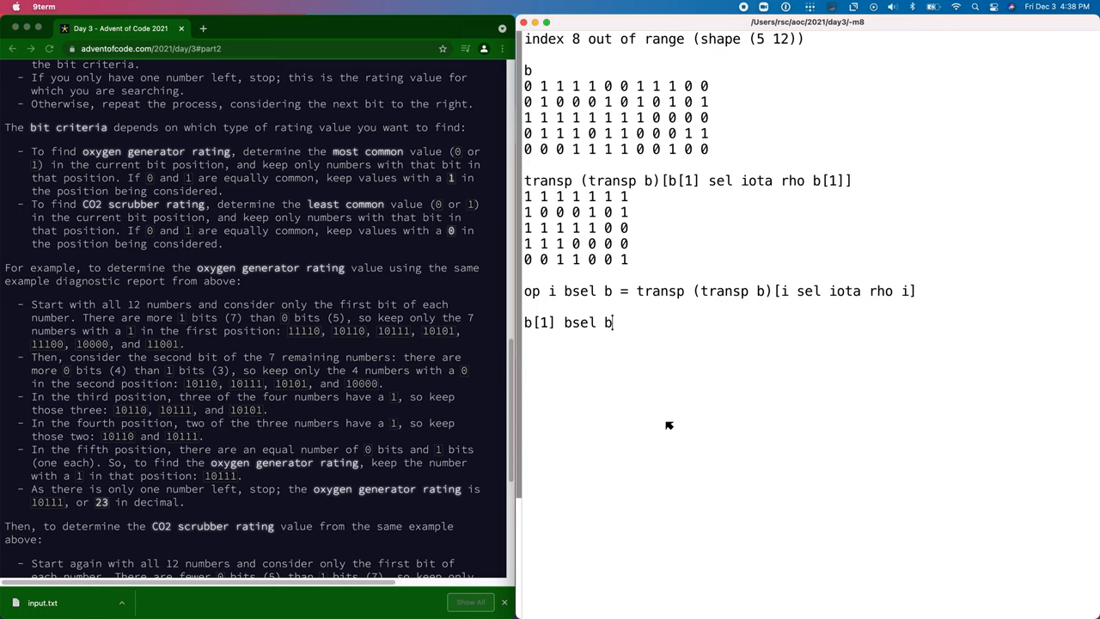
{"action": "key", "text": "enter"}
{"action": "type", "text": "5 binary b[1] sel sample"}
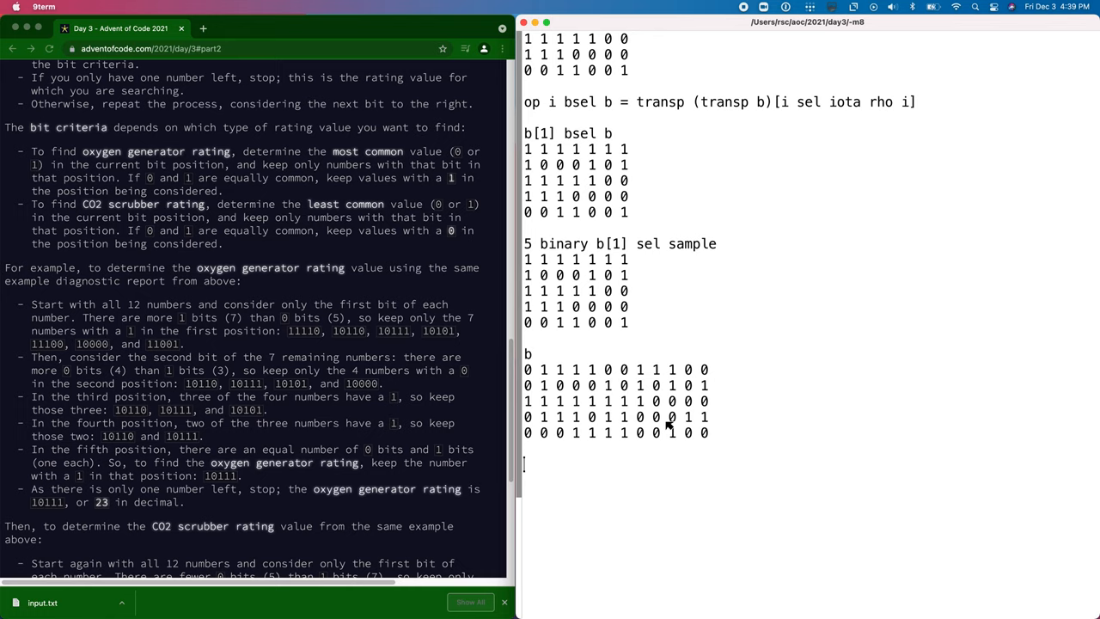
Step: Apply (_[k] == (maj _)[k]) bsel _ for bits 1 to 5, leaving column 1 0 1 1 1
{"action": "type", "text": "(_[1] == (maj b"}
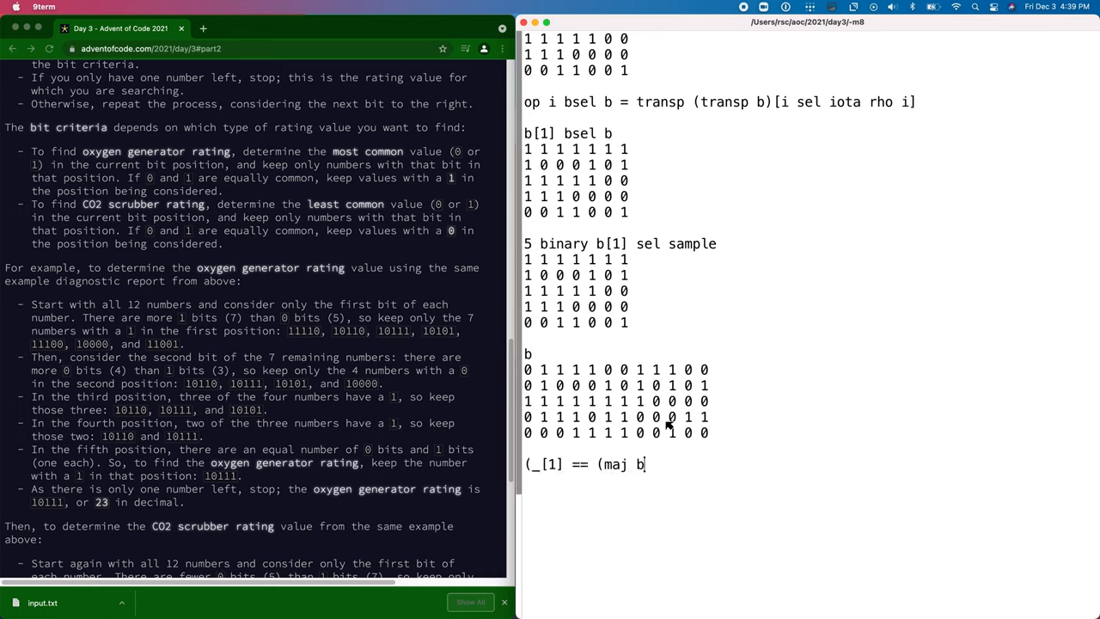
{"action": "type", "text": "_)"}
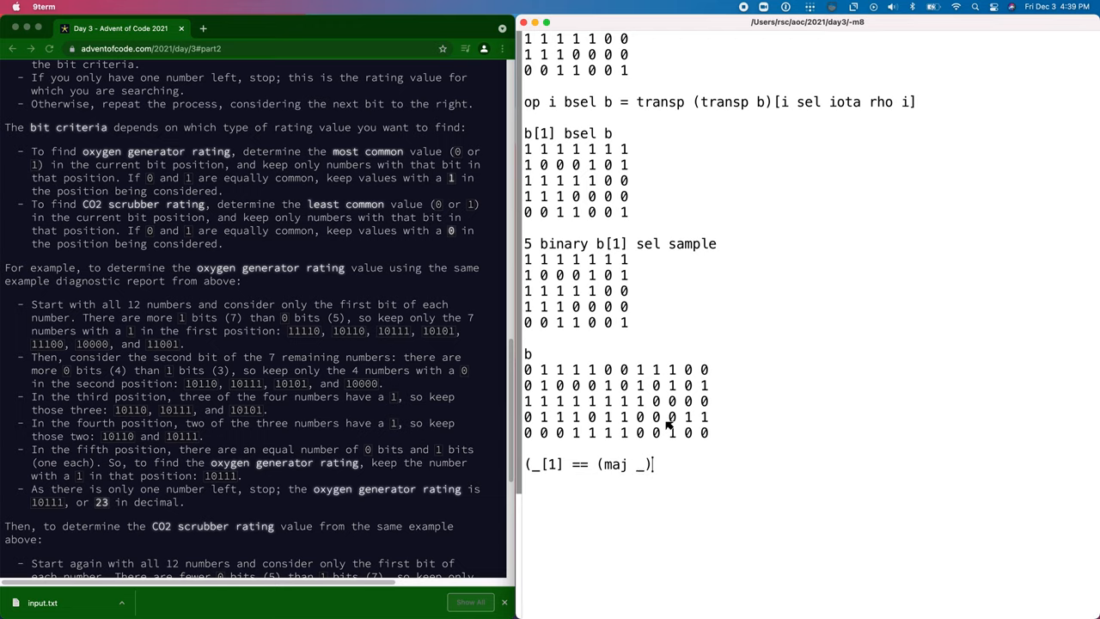
{"action": "type", "text": "[1]) bsel _"}
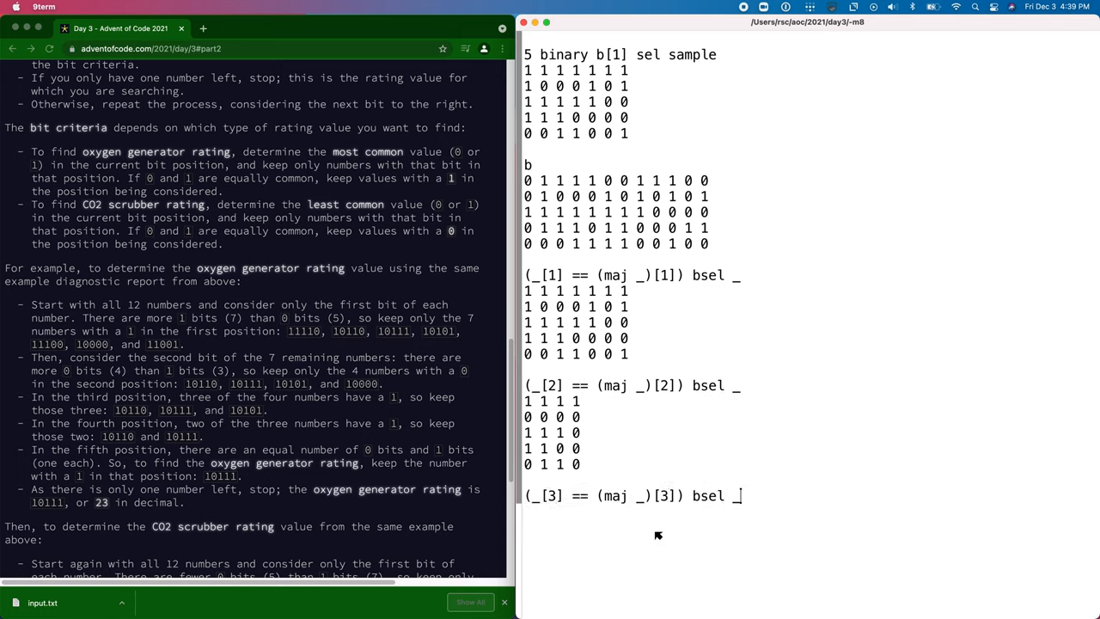
{"action": "scroll", "scroll_direction": "down", "scroll_amount": 3}
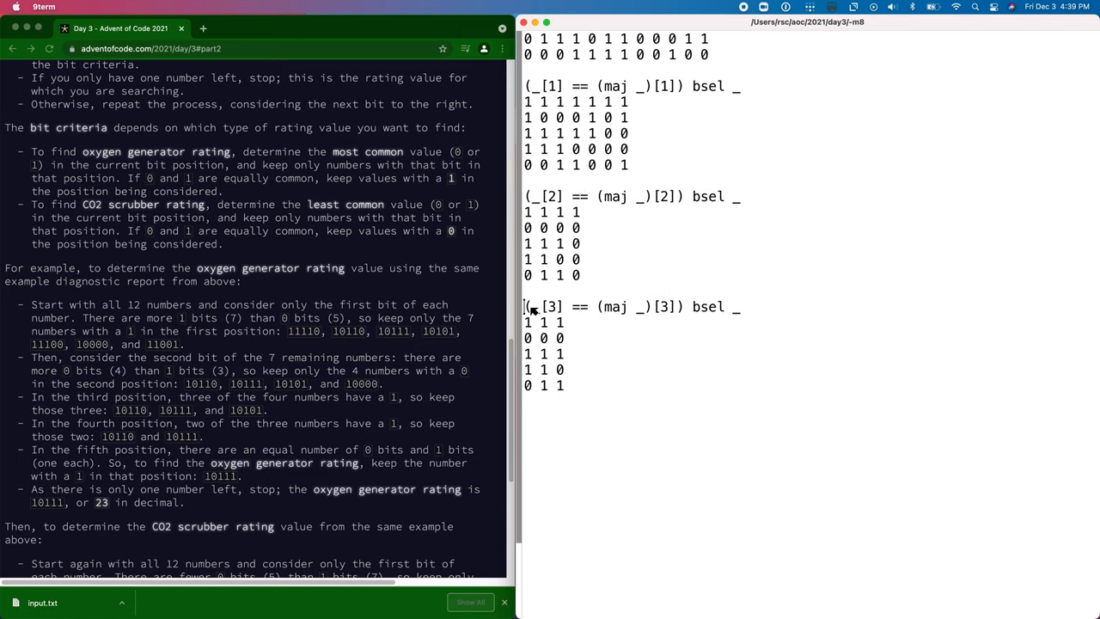
{"action": "key", "text": "Return"}
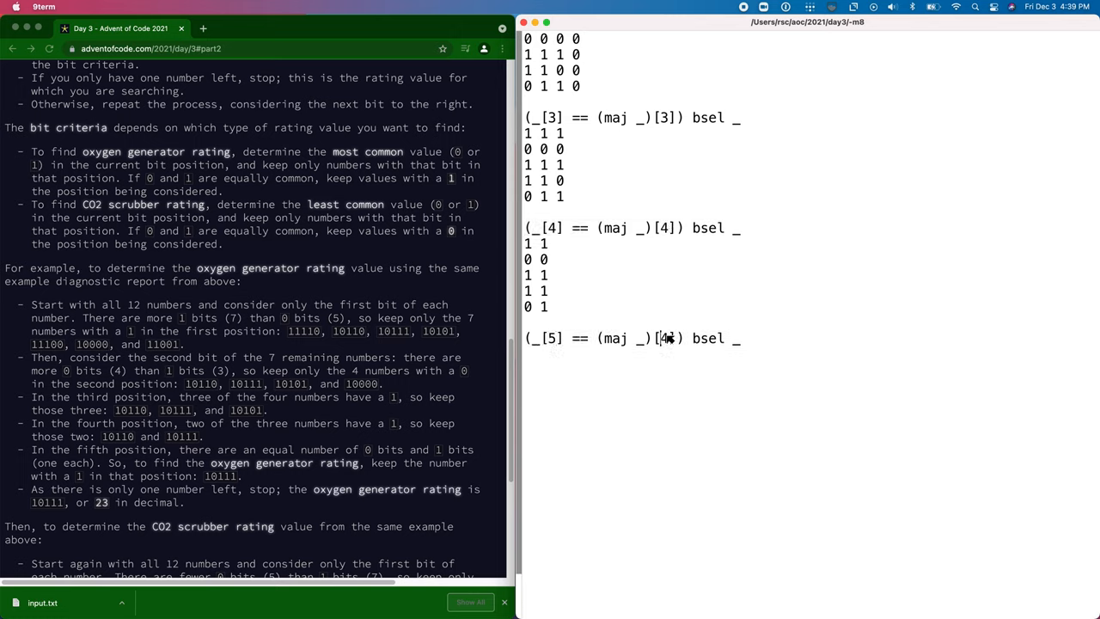
{"action": "type", "text": "5"}
{"action": "key", "text": "Return"}
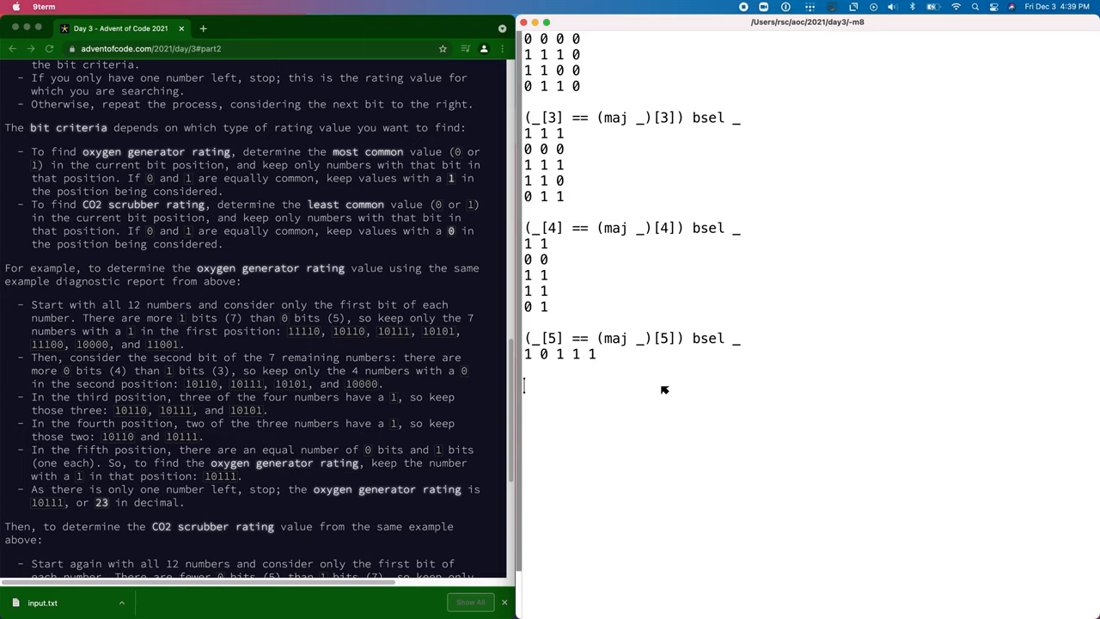
{"action": "scroll", "scroll_direction": "down", "scroll_amount": 3}
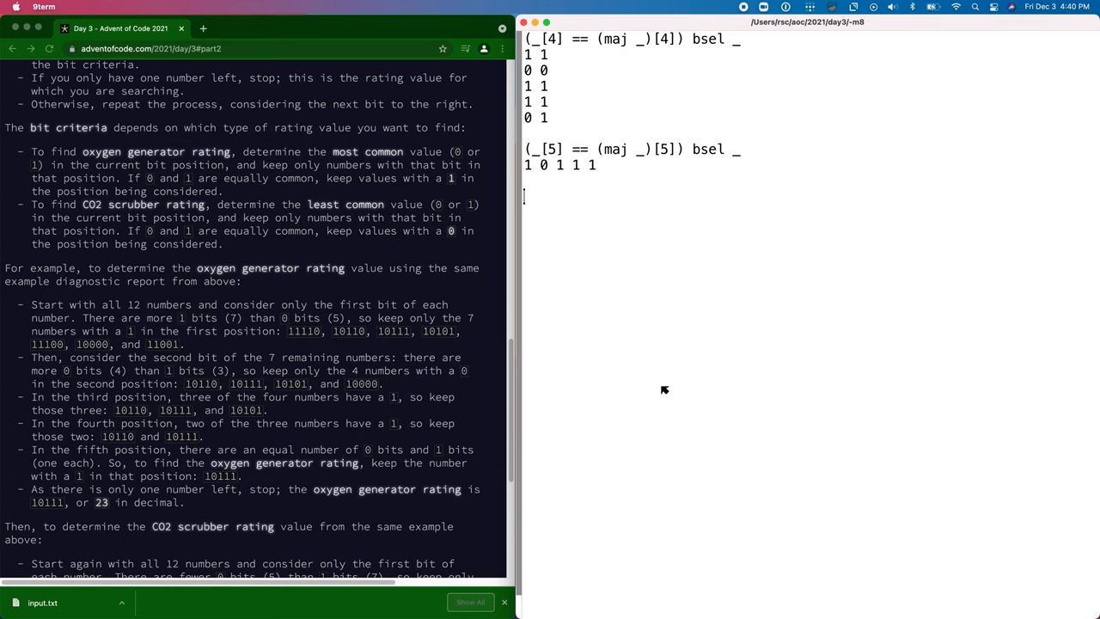
Step: Store the filtered column as last and compare the shapes and ranks of b and last
{"action": "type", "text": "last = _"}
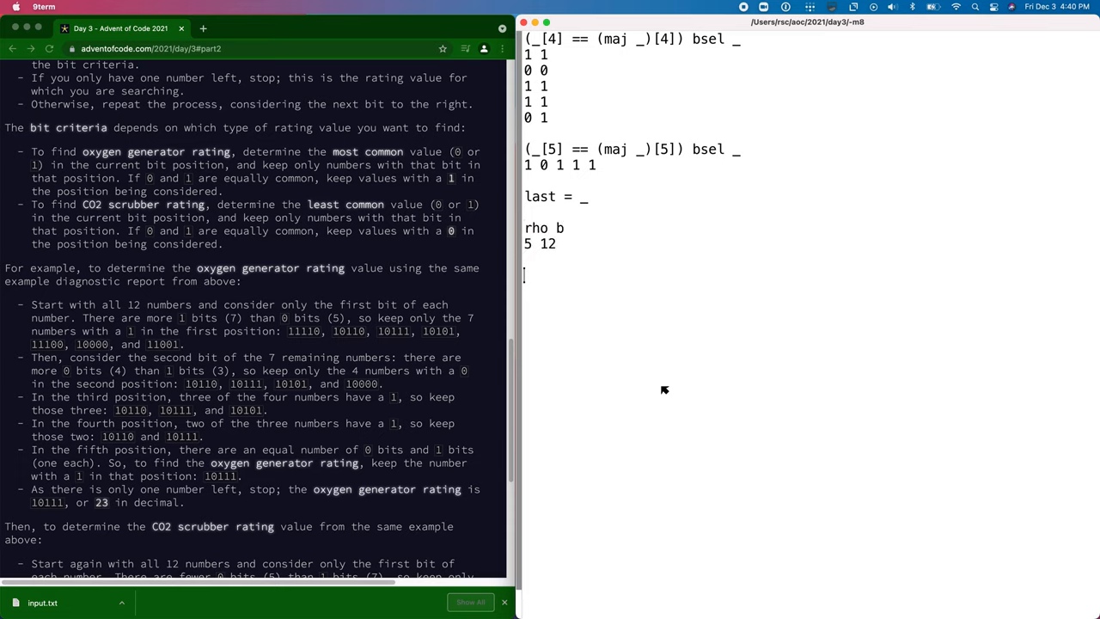
{"action": "type", "text": "rho last"}
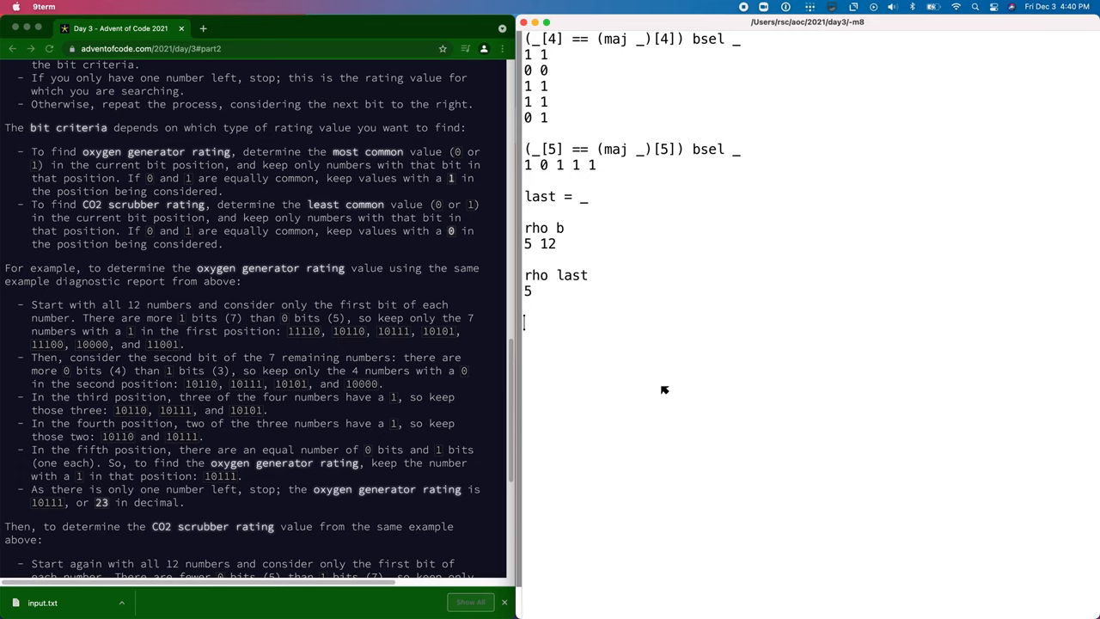
{"action": "type", "text": "rho rho b"}
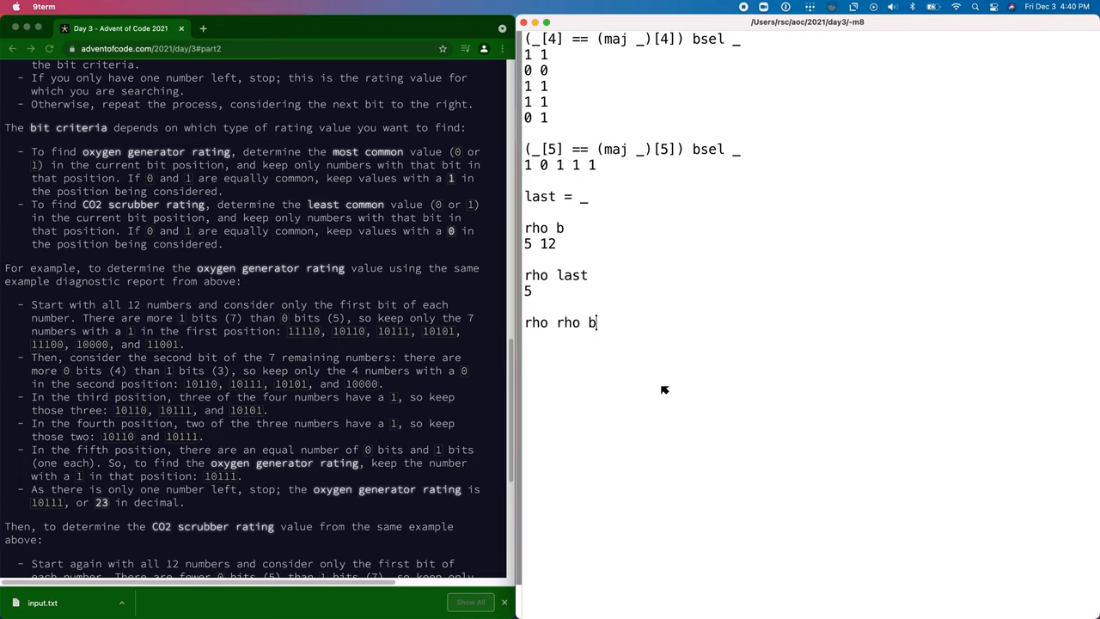
{"action": "key", "text": "enter"}
{"action": "type", "text": "rho rho last"}
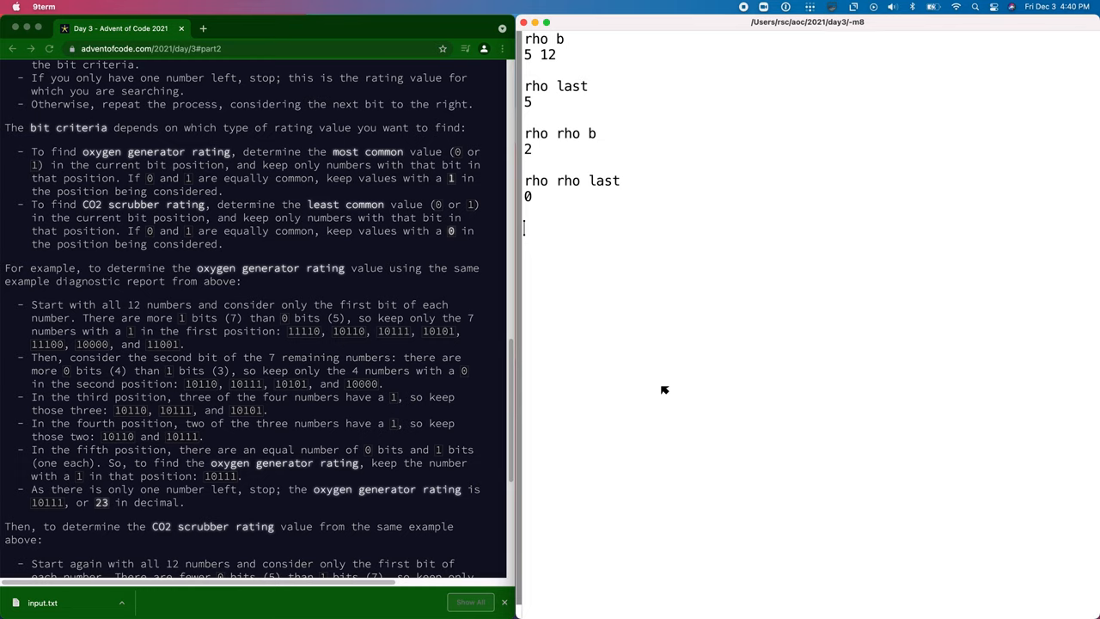
{"action": "type", "text": "op bcount b"}
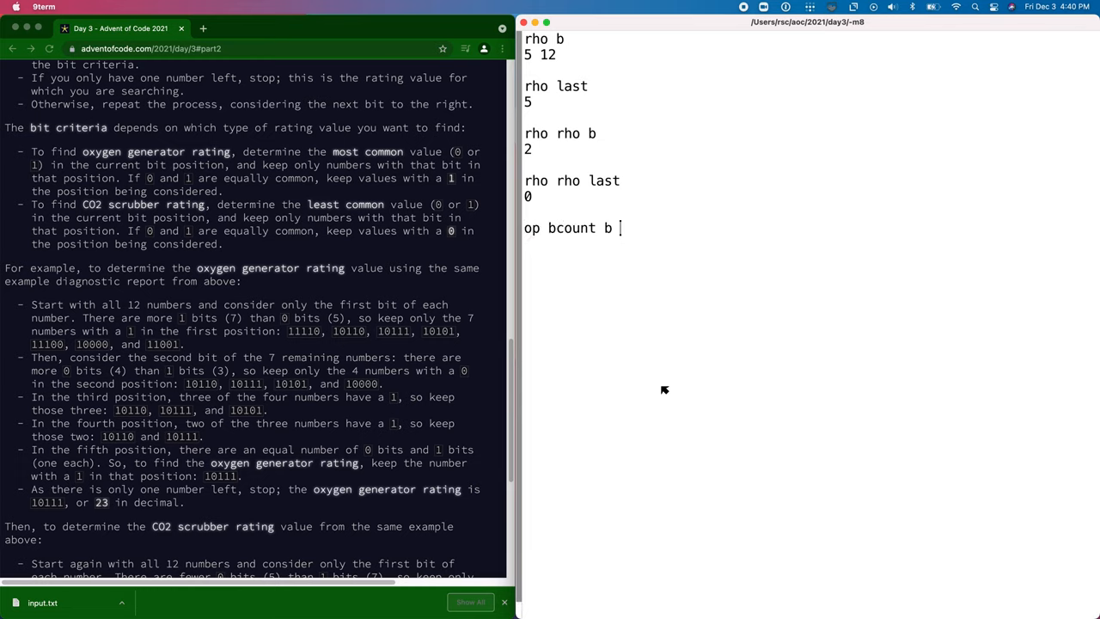
{"action": "type", "text": "="}
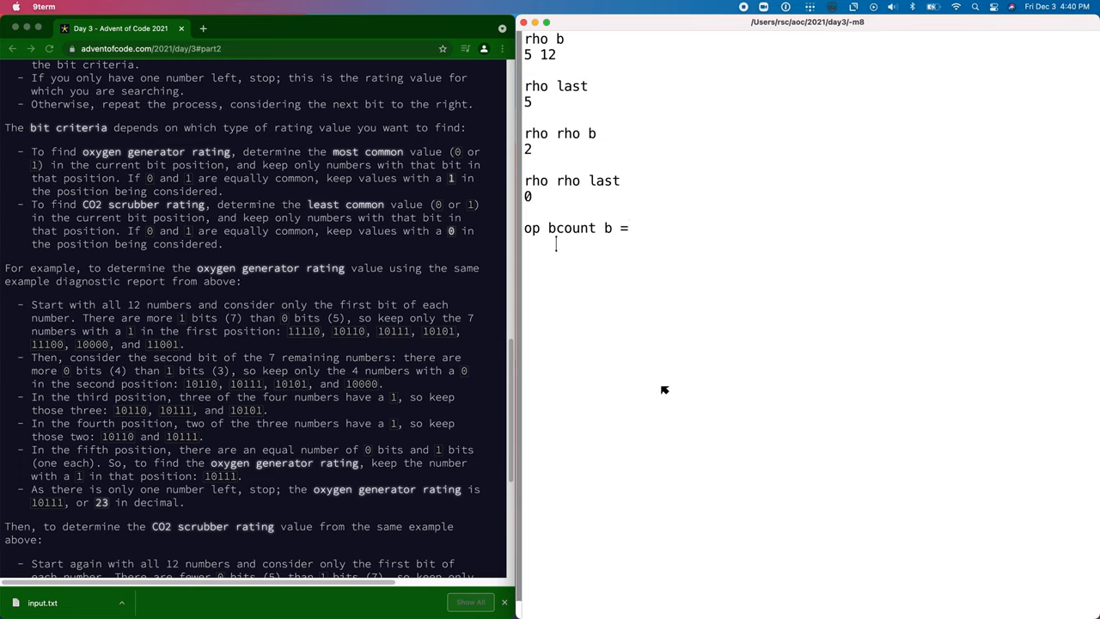
Step: Define op bcount b = (rho rho b) > 1: (rho b)[1], otherwise 1
{"action": "type", "text": "(rho rho b"}
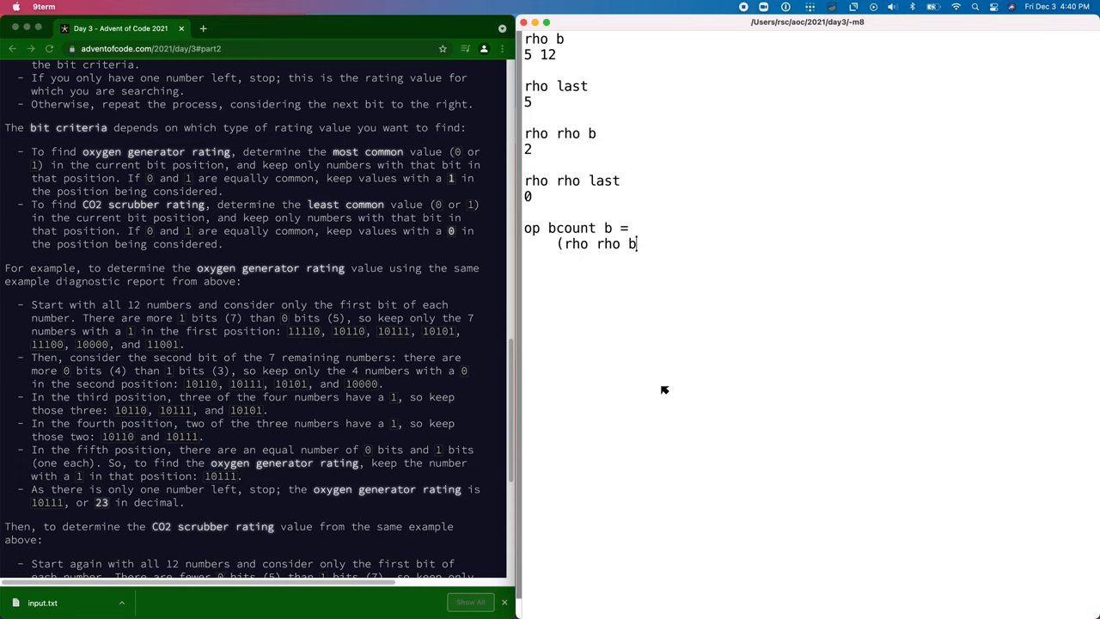
{"action": "type", "text": "> 1:"}
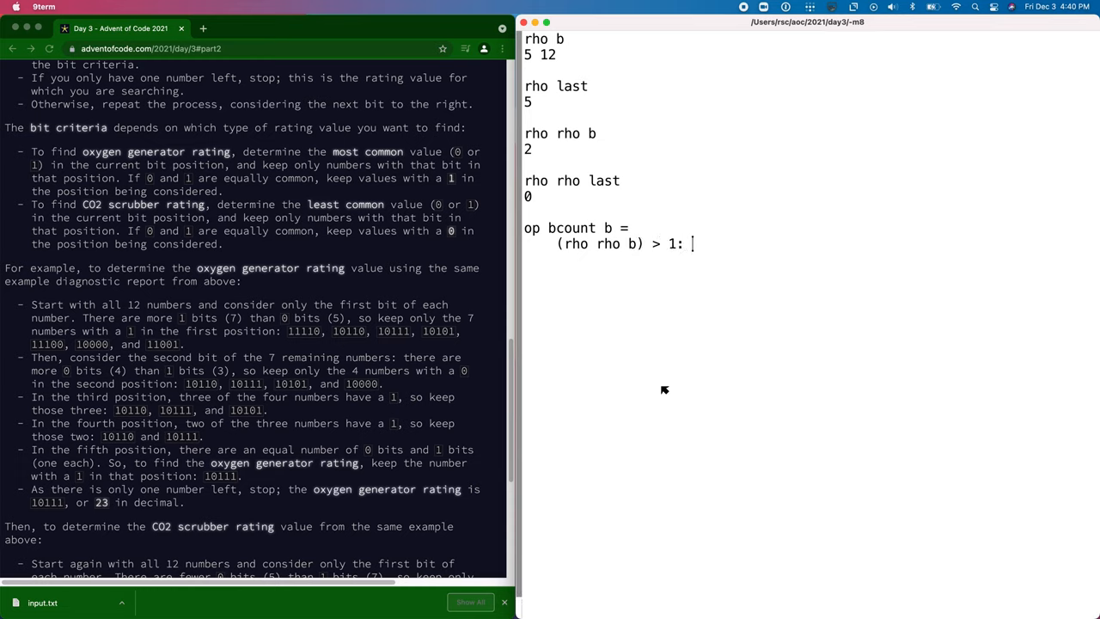
{"action": "type", "text": "(rho b"}
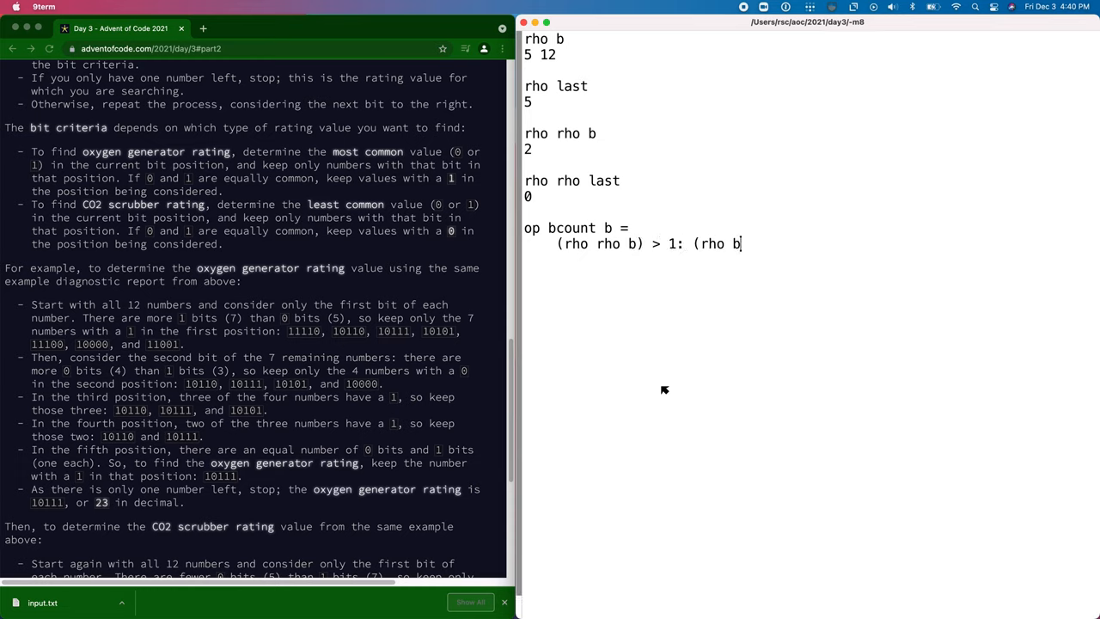
{"action": "type", "text": "[1]"}
{"action": "type", "text": "bc"}
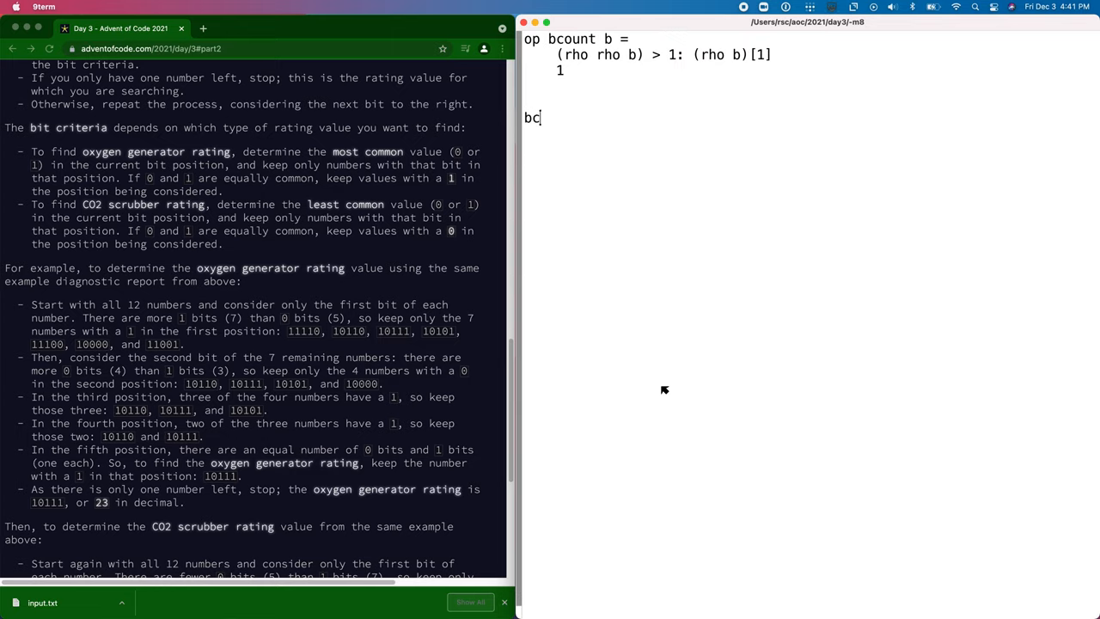
{"action": "key", "text": "Return"}
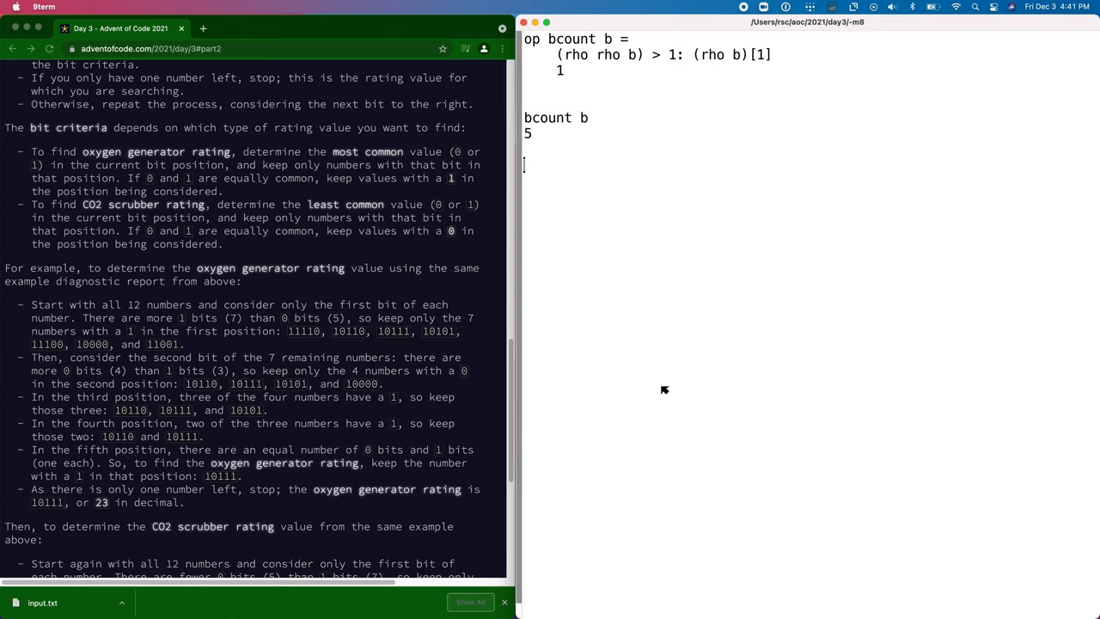
Step: Test bcount on b and last, then change the index to [2]
{"action": "type", "text": "bc"}
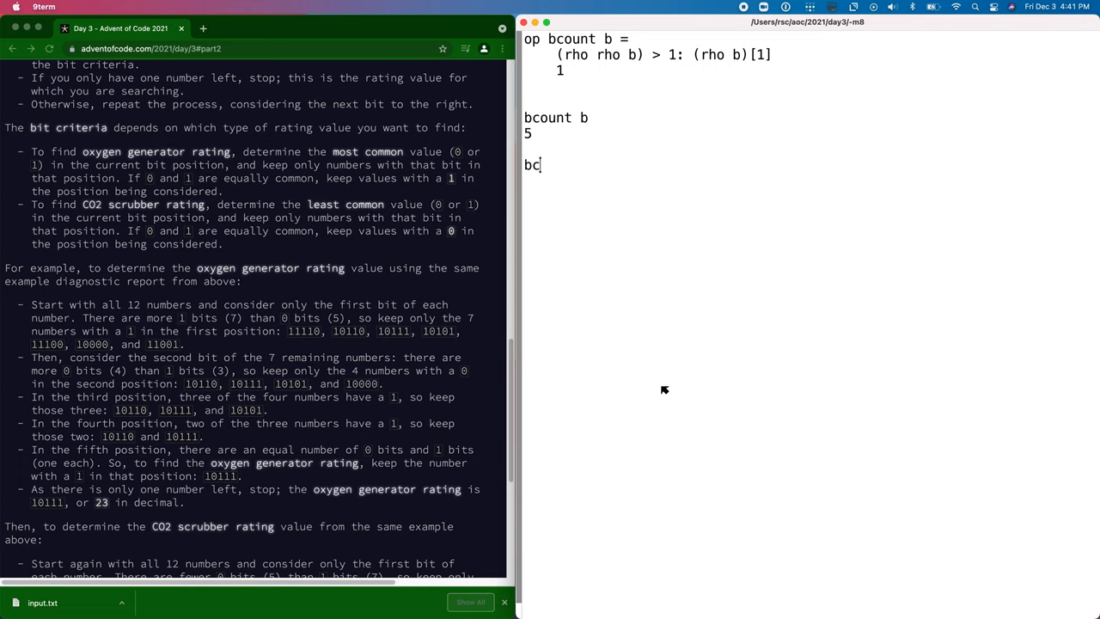
{"action": "type", "text": "ount"}
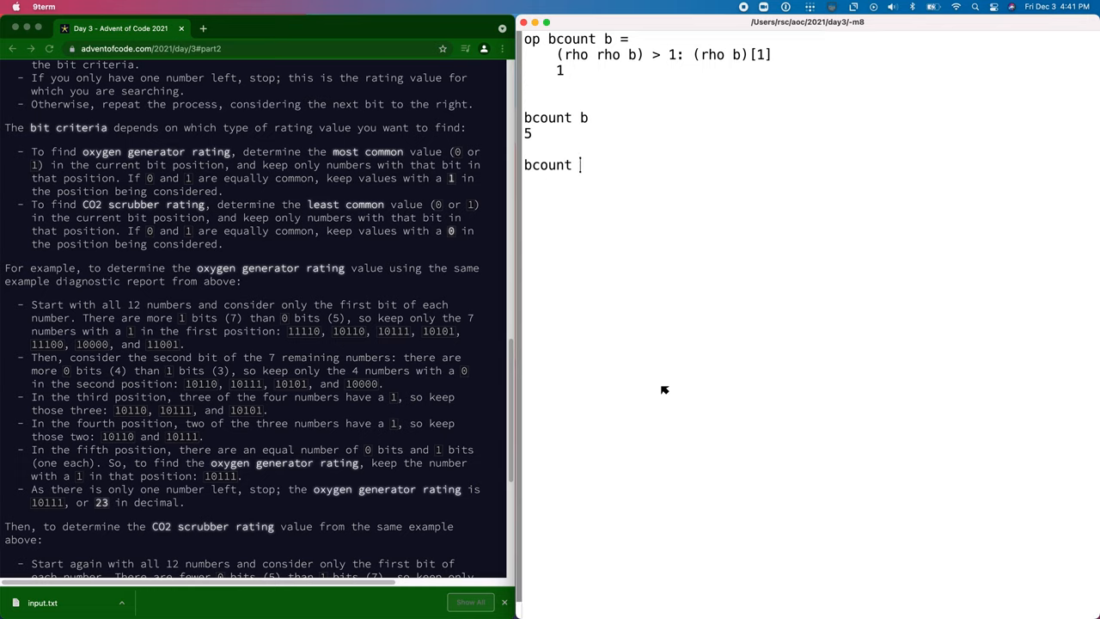
{"action": "type", "text": "last"}
{"action": "type", "text": "b"}
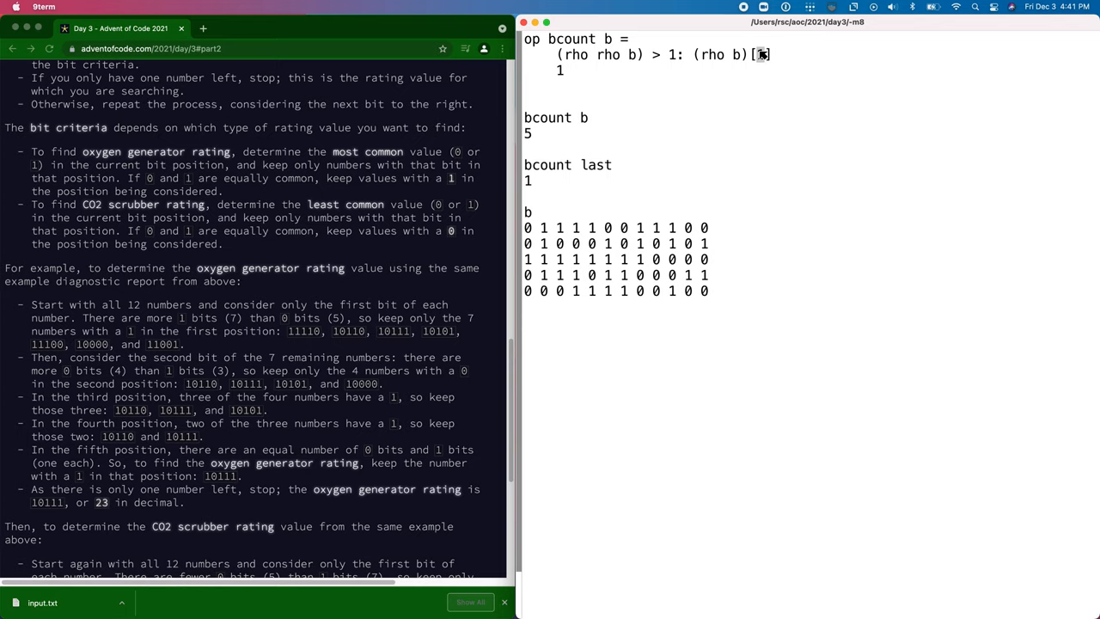
{"action": "type", "text": "2"}
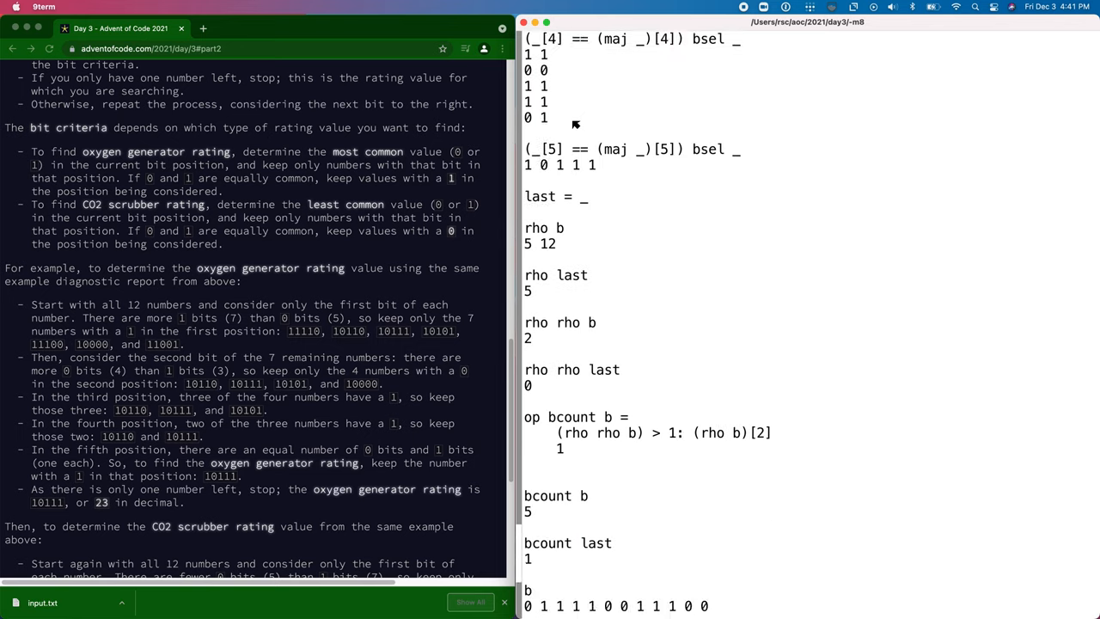
Step: Define recursive op n oxygen b using bcount, maj and bsel; 1 oxygen b gives 1 0 1 1 1
{"action": "scroll", "scroll_direction": "down", "scroll_amount": 3}
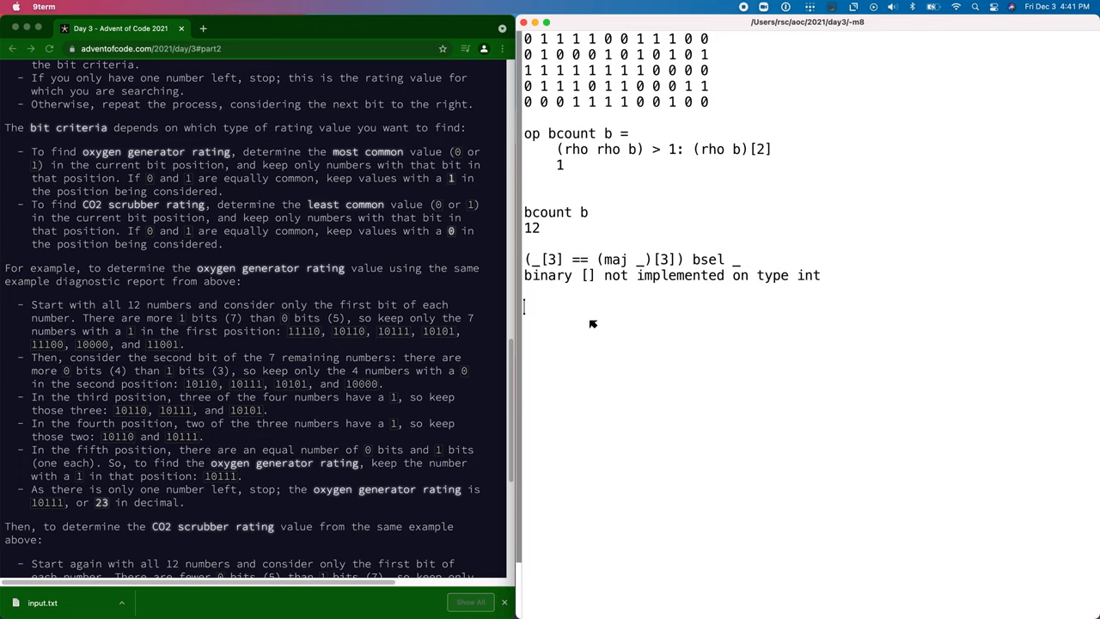
{"action": "type", "text": "op n oxygen b ="}
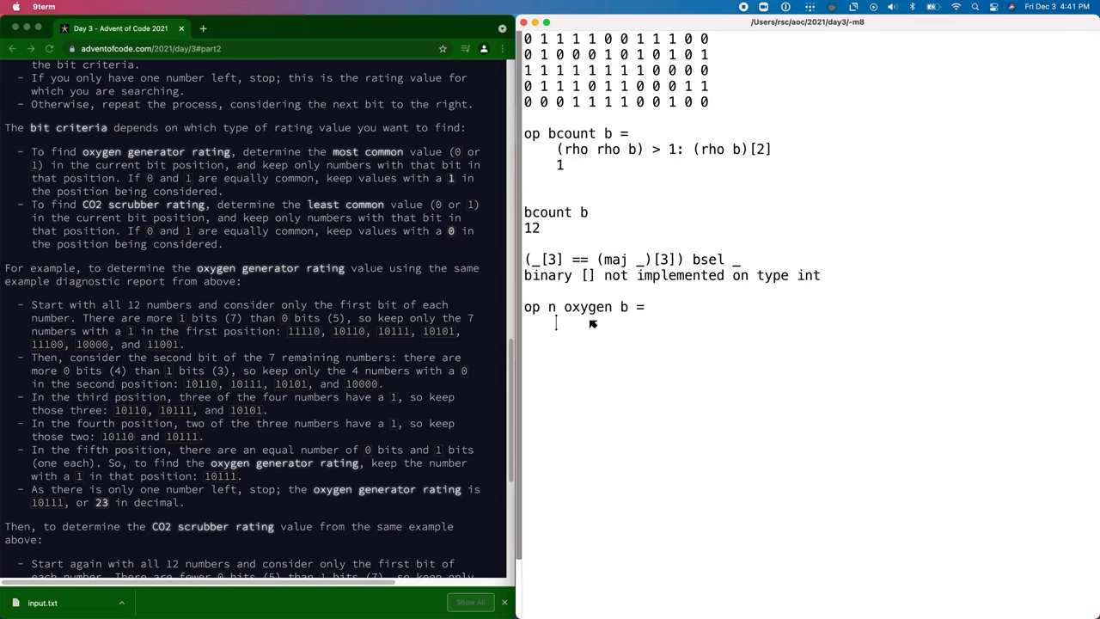
{"action": "type", "text": "(bcount b) = 1"}
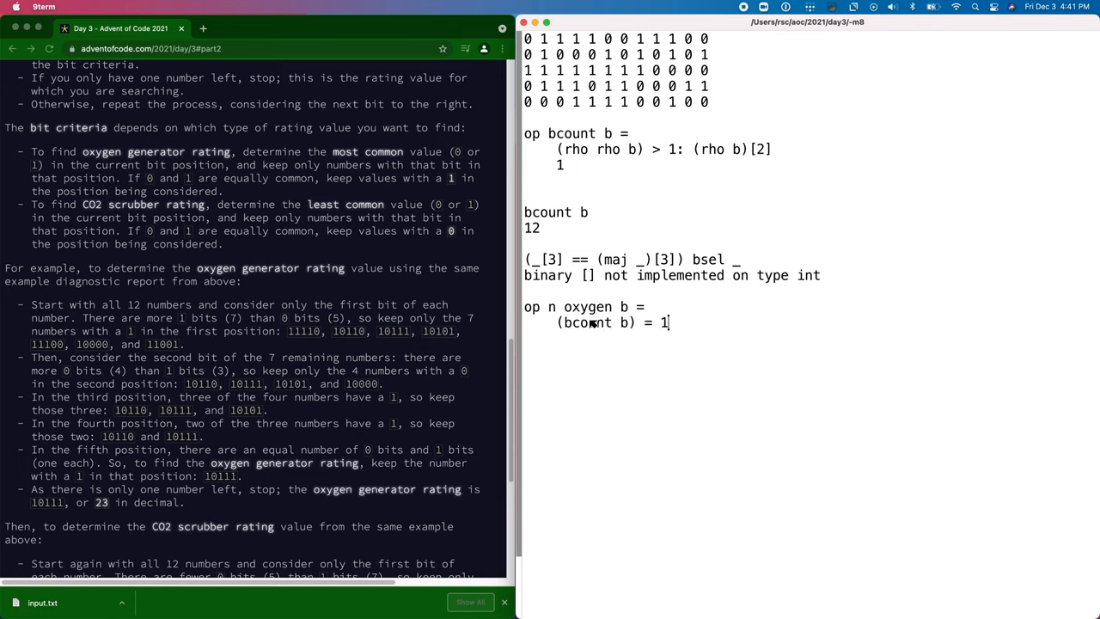
{"action": "type", "text": "= 1: b"}
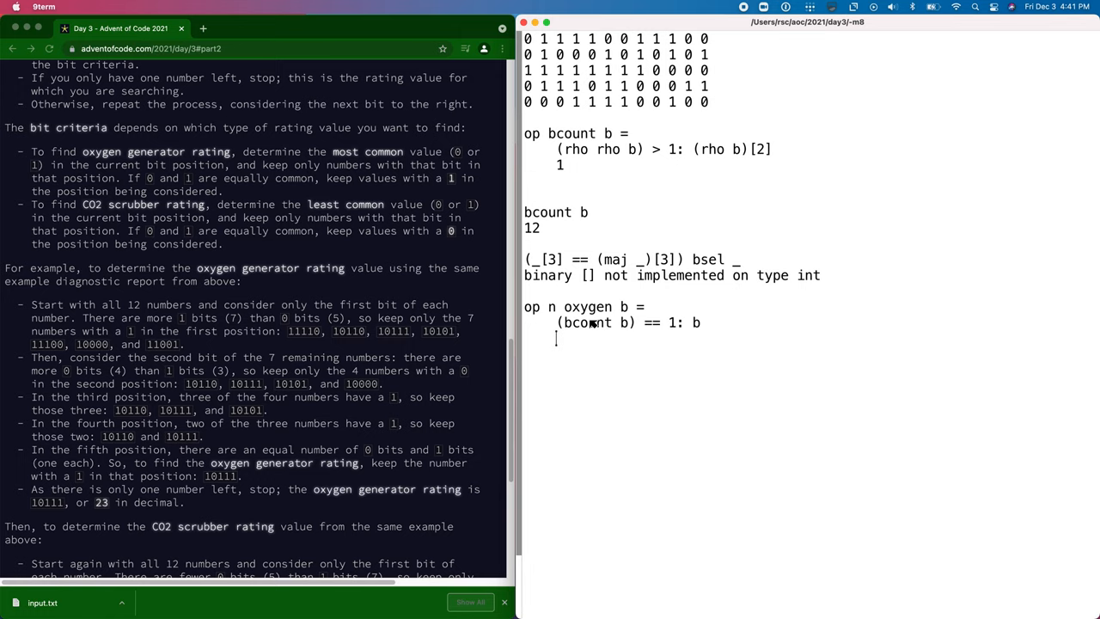
{"action": "type", "text": "(b[n] == (maj b)[b"}
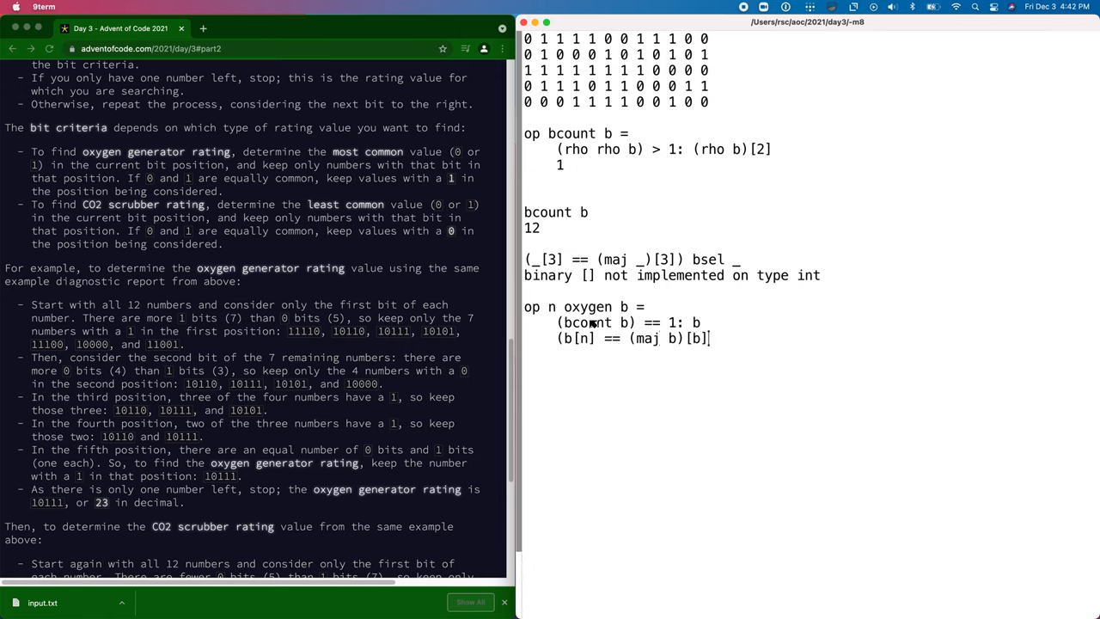
{"action": "type", "text": "bsel b"}
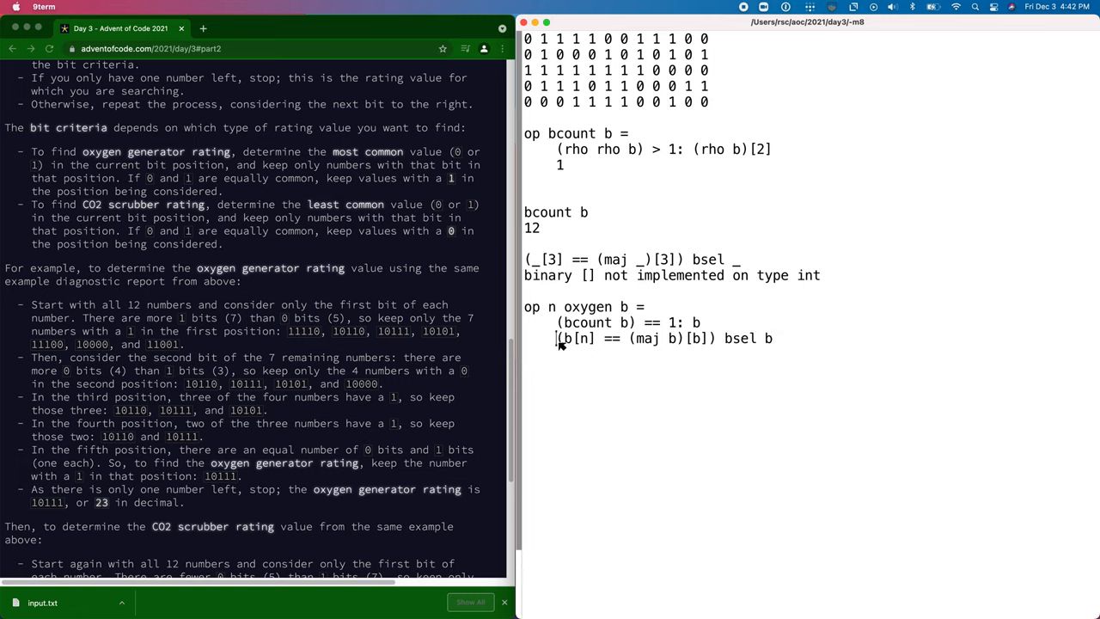
{"action": "type", "text": "n+("}
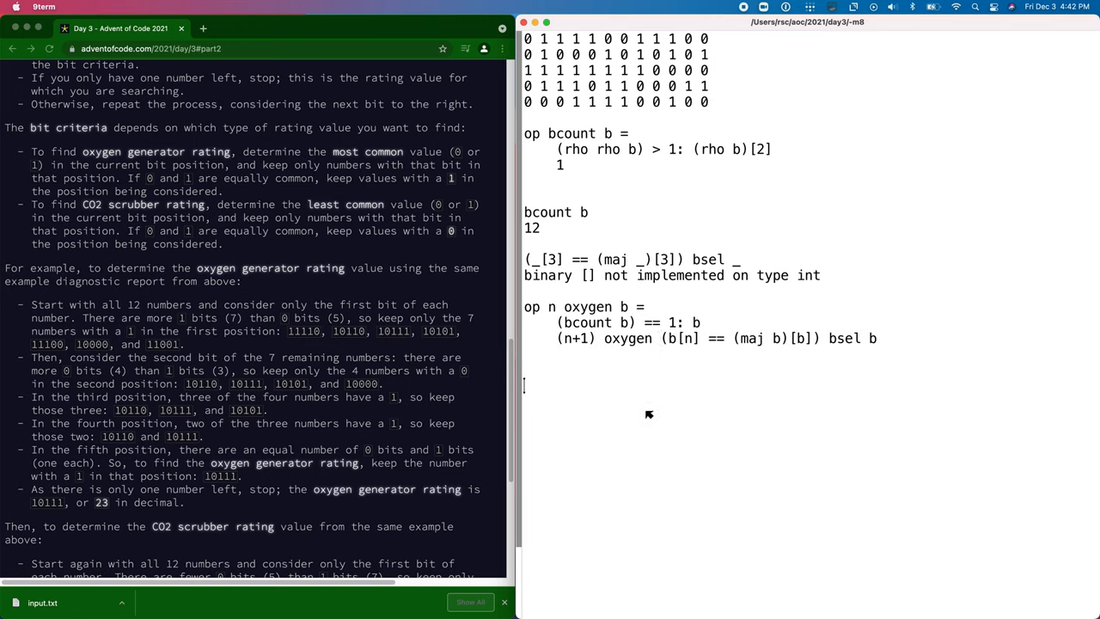
{"action": "type", "text": "1 oxygen b"}
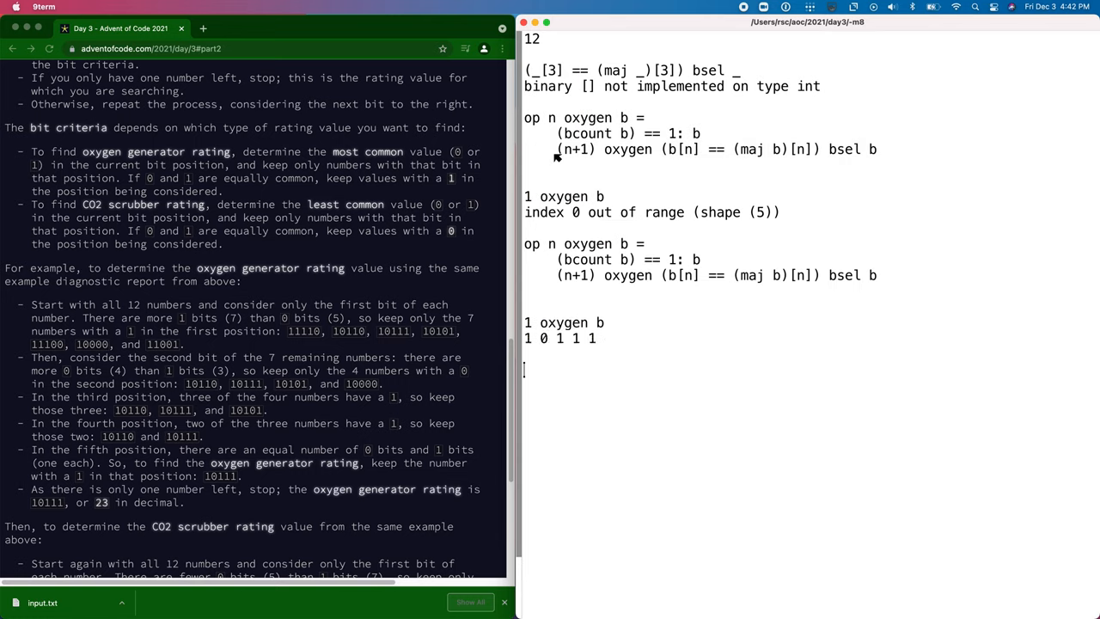
{"action": "type", "text": "op oxygen b"}
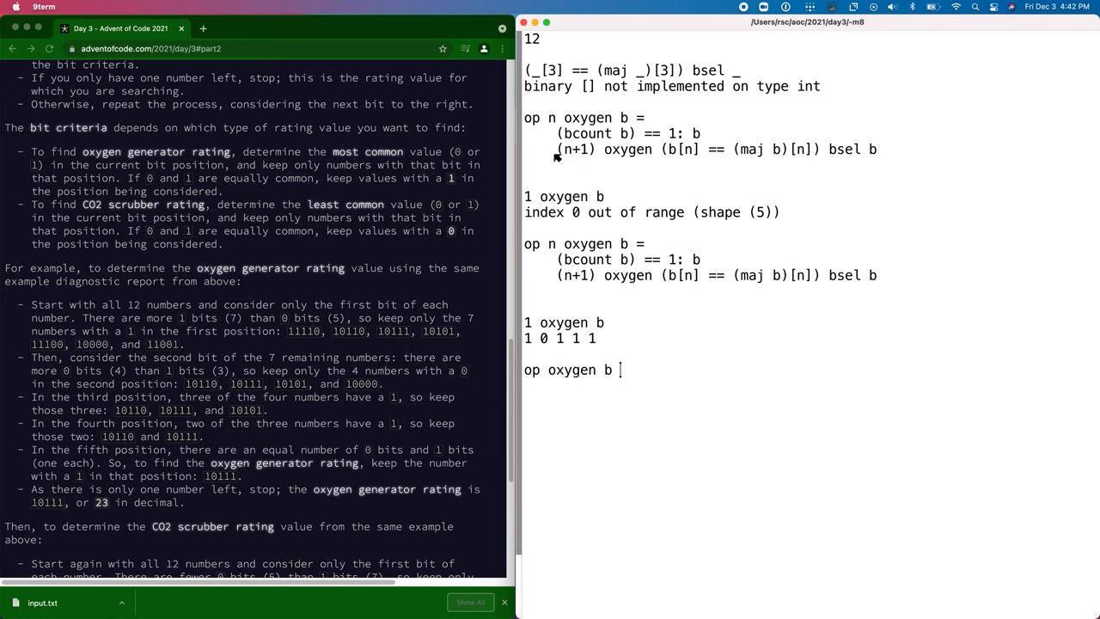
Step: Define op oxygen b = binary 1 oxygen b, giving 23, plus co2 operators using 1 - maj
{"action": "type", "text": "= binary"}
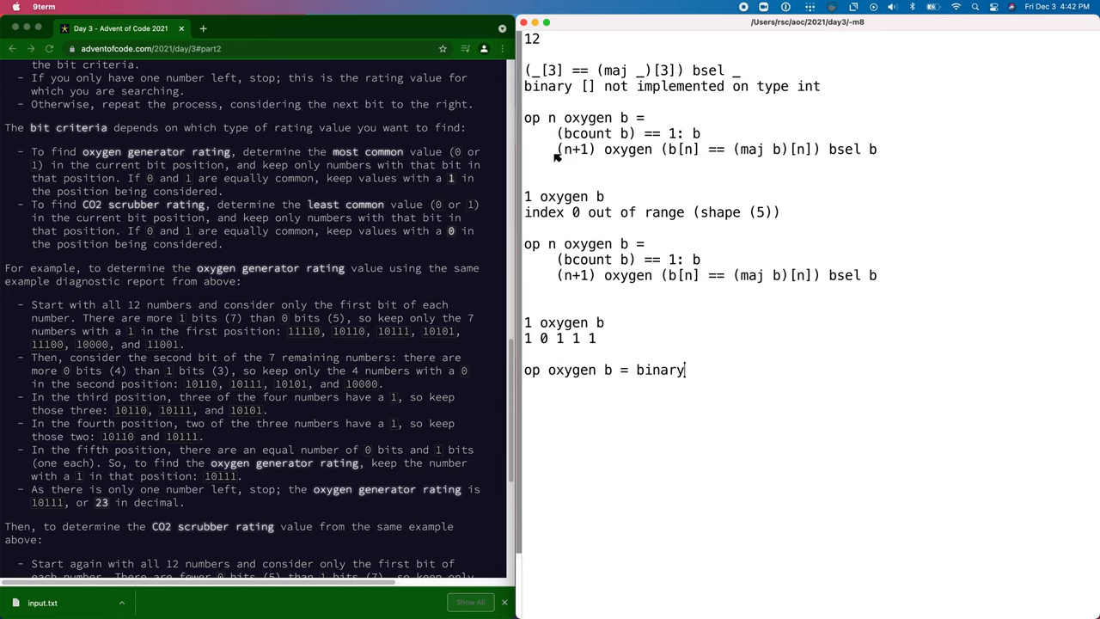
{"action": "type", "text": "1 oxygen b"}
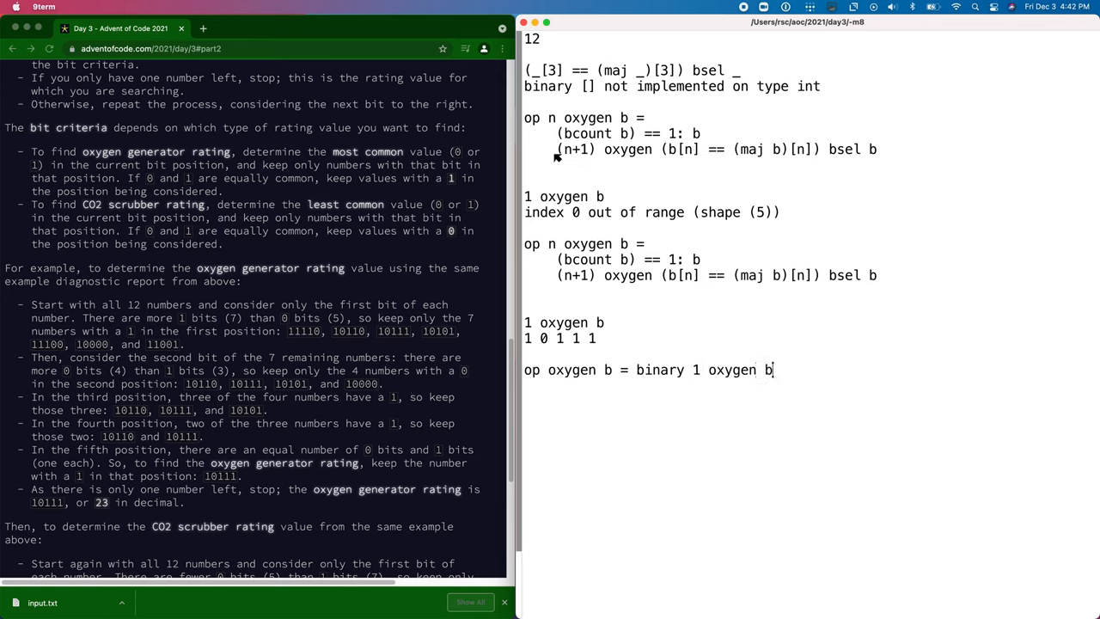
{"action": "type", "text": "oxygen b"}
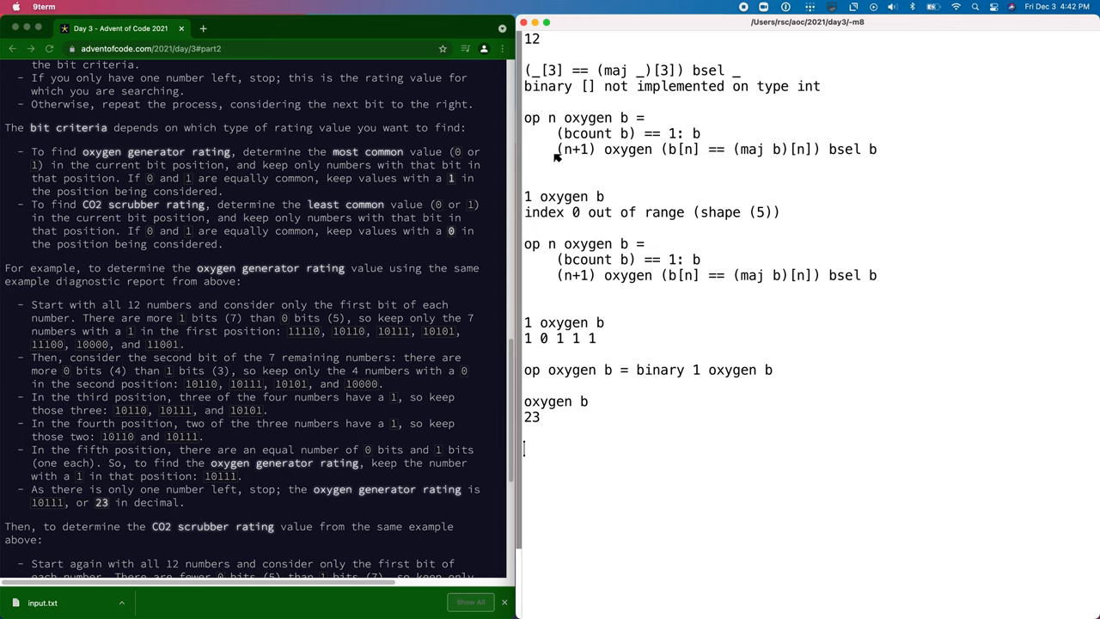
{"action": "scroll", "scroll_direction": "down", "scroll_amount": 3}
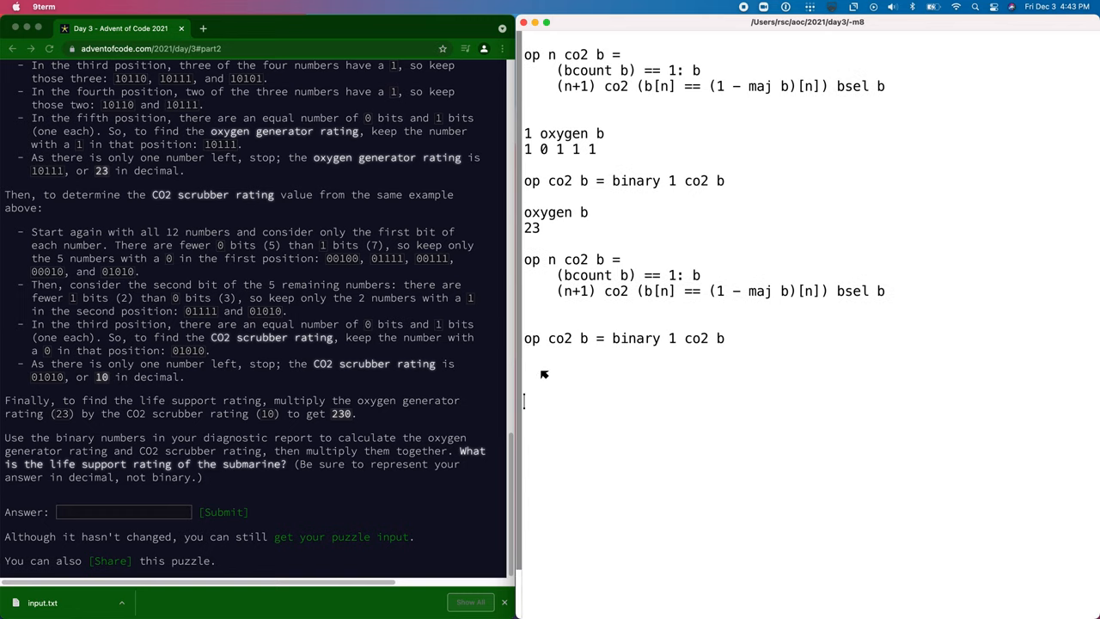
Step: Evaluate co2 b and define puzzle2 b as (oxygen b)*(co2 b), giving 23 10 230 on the sample
{"action": "key", "text": "enter"}
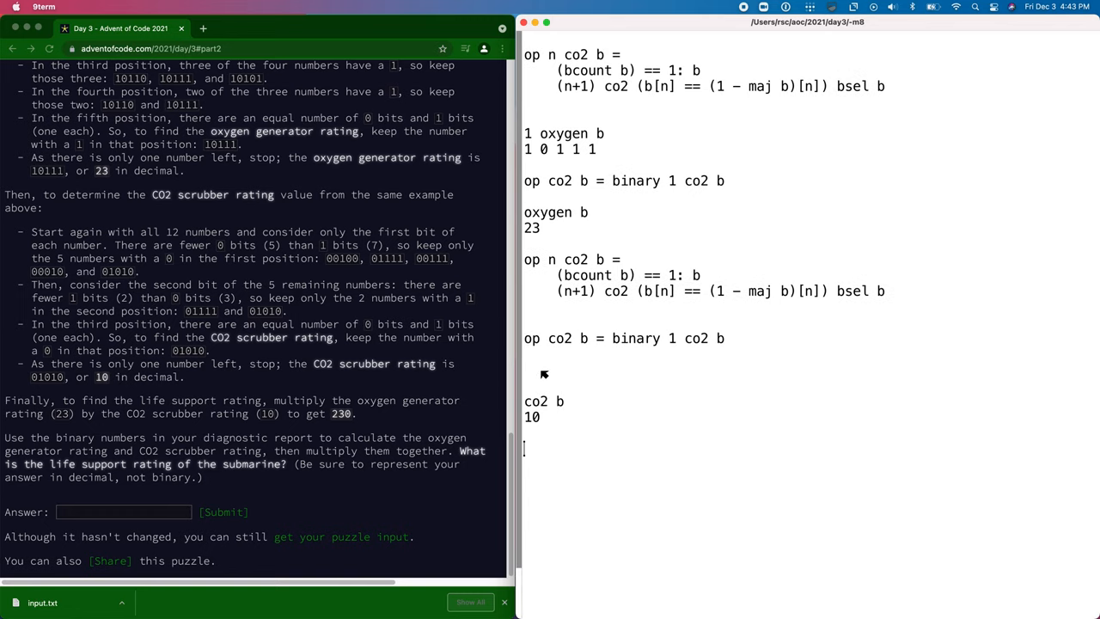
{"action": "type", "text": "op puzzle"}
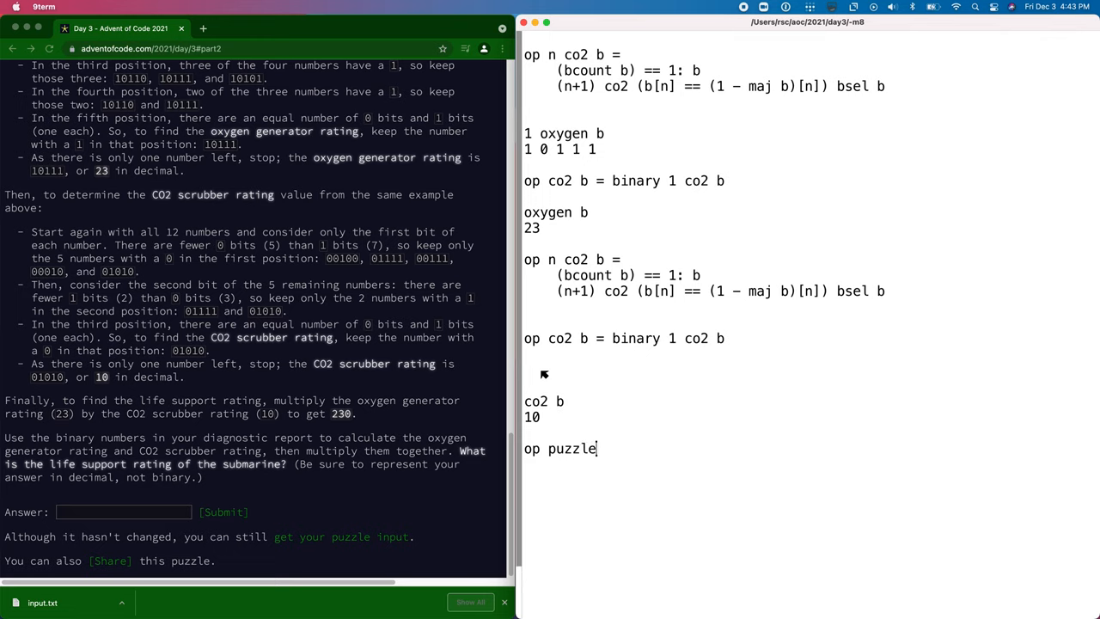
{"action": "type", "text": "2 b = (oxygen b), (co2 b), (oxygen b"}
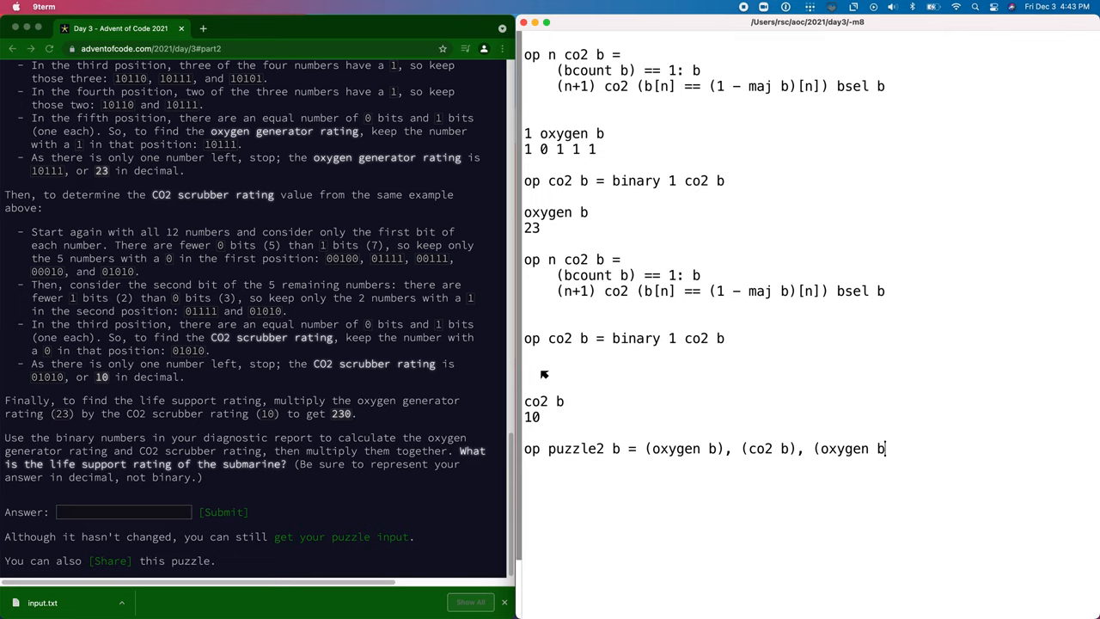
{"action": "type", "text": ")*(co2 b)"}
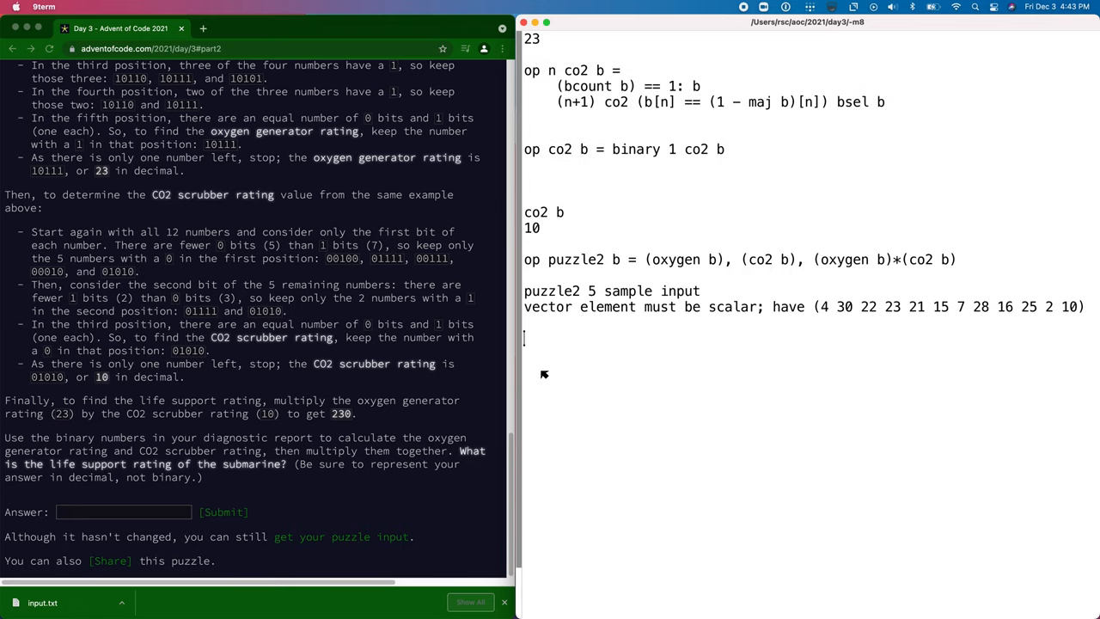
{"action": "type", "text": "puzzle b"}
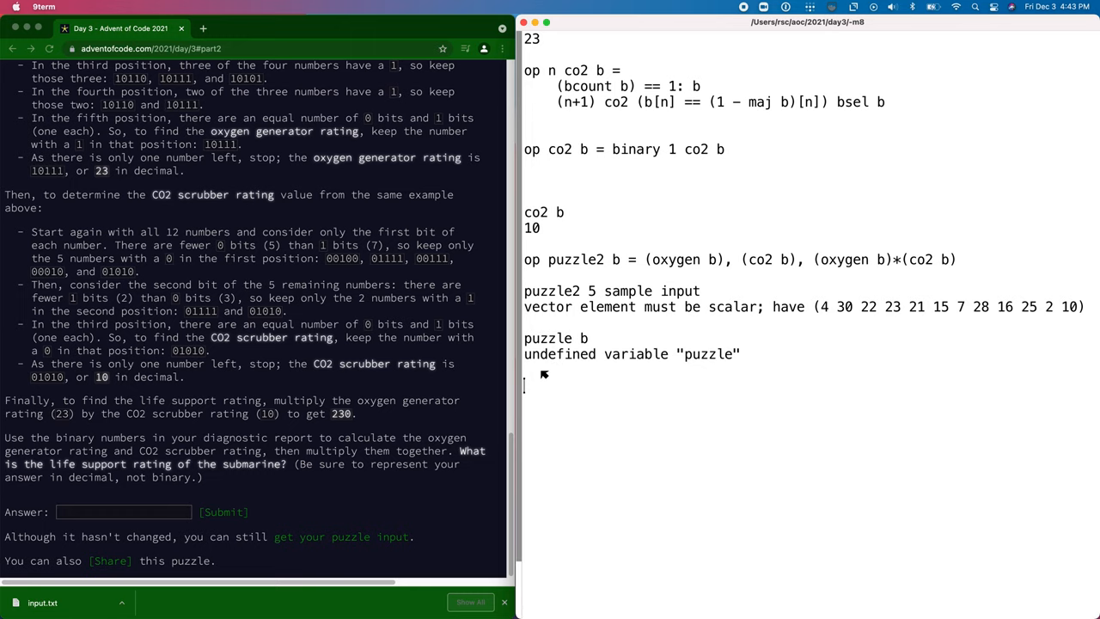
{"action": "type", "text": "puzzle2 b"}
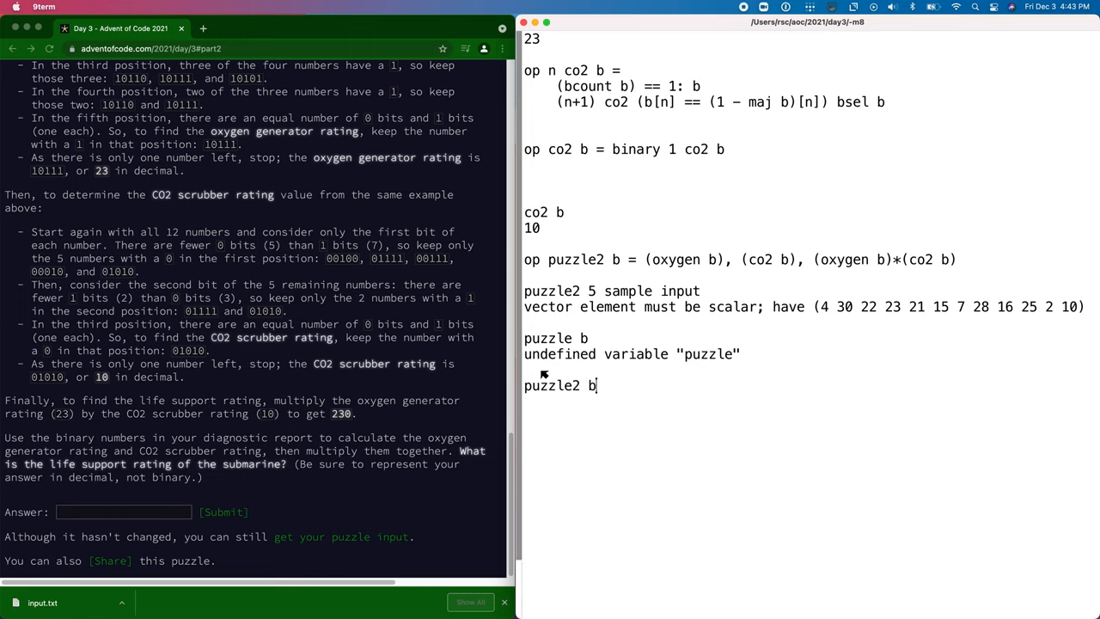
{"action": "key", "text": "Return"}
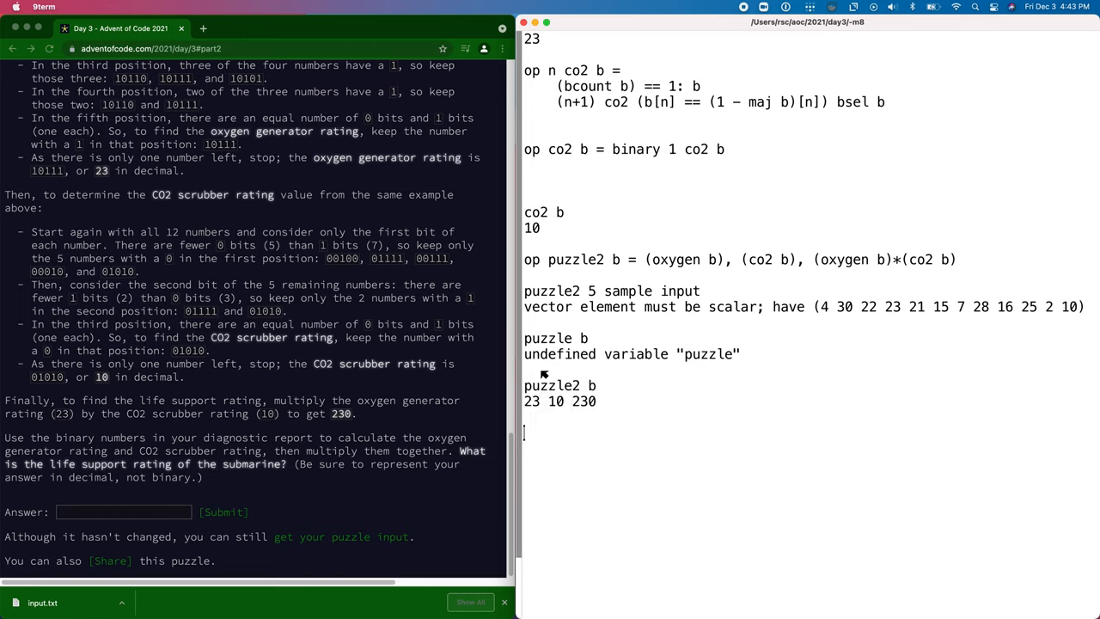
{"action": "type", "text": "pu"}
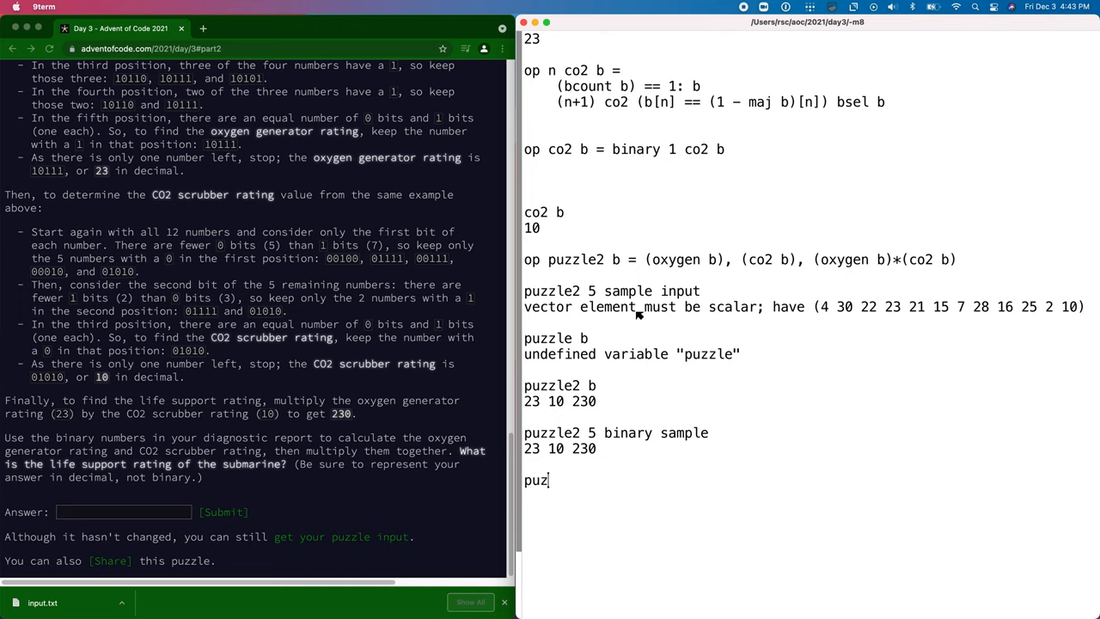
{"action": "type", "text": "zle2 5 binary input"}
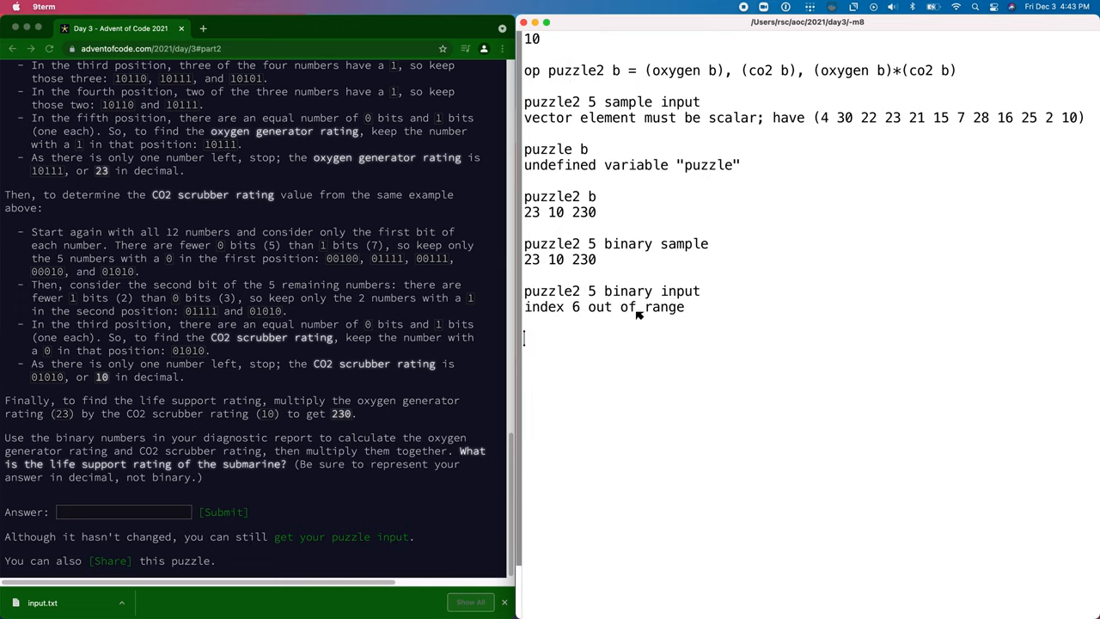
{"action": "type", "text": "puzzle2 12 binar"}
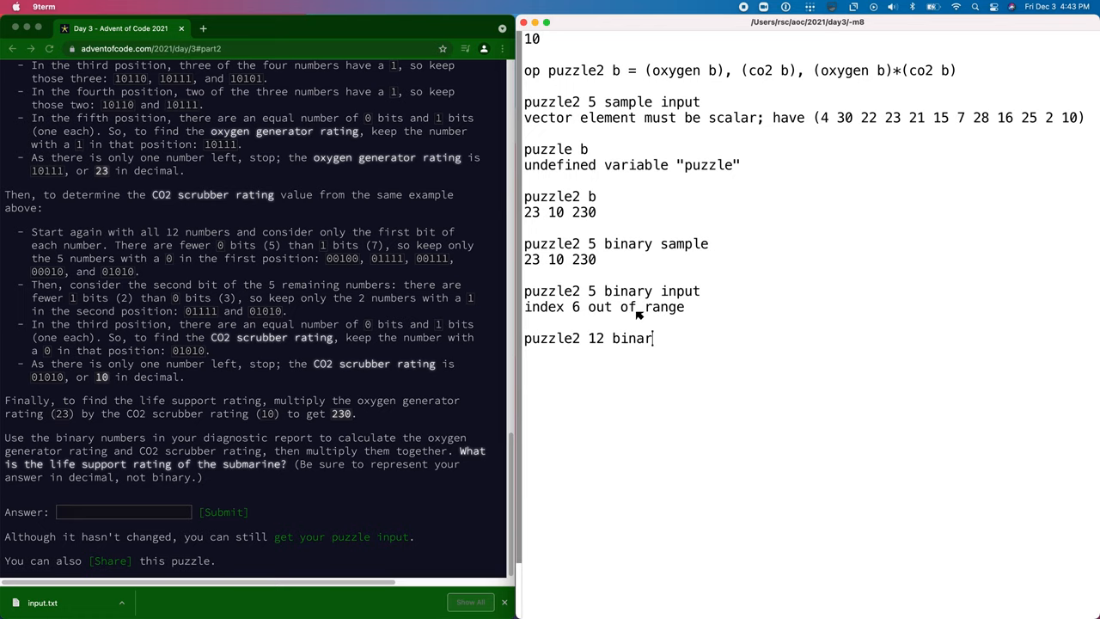
{"action": "key", "text": "Return"}
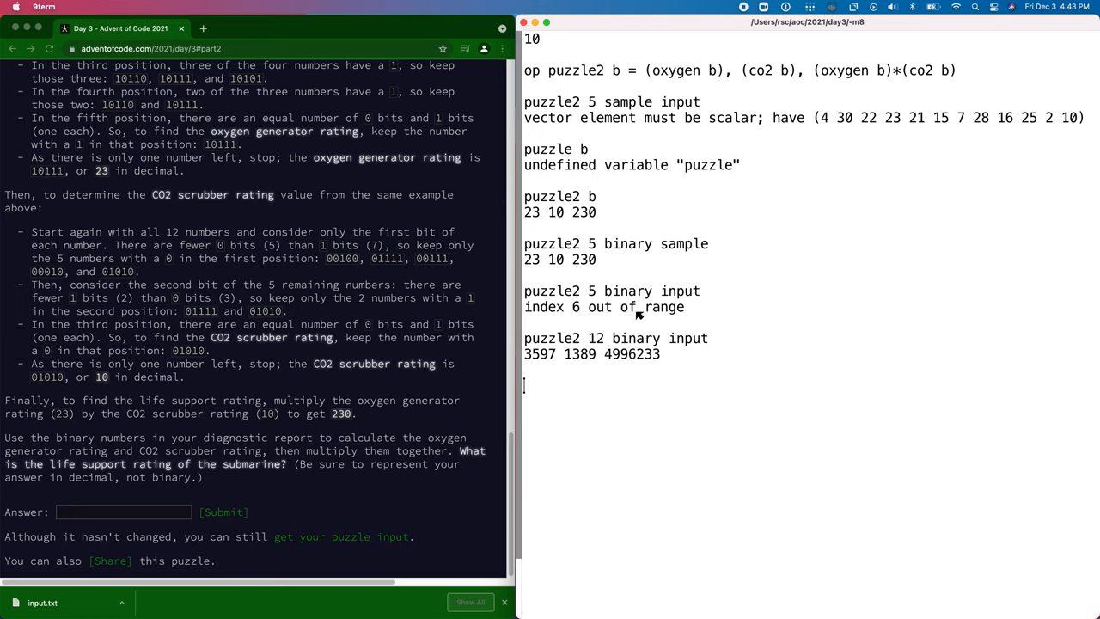
{"action": "double_click", "coordinate": [631, 338]}
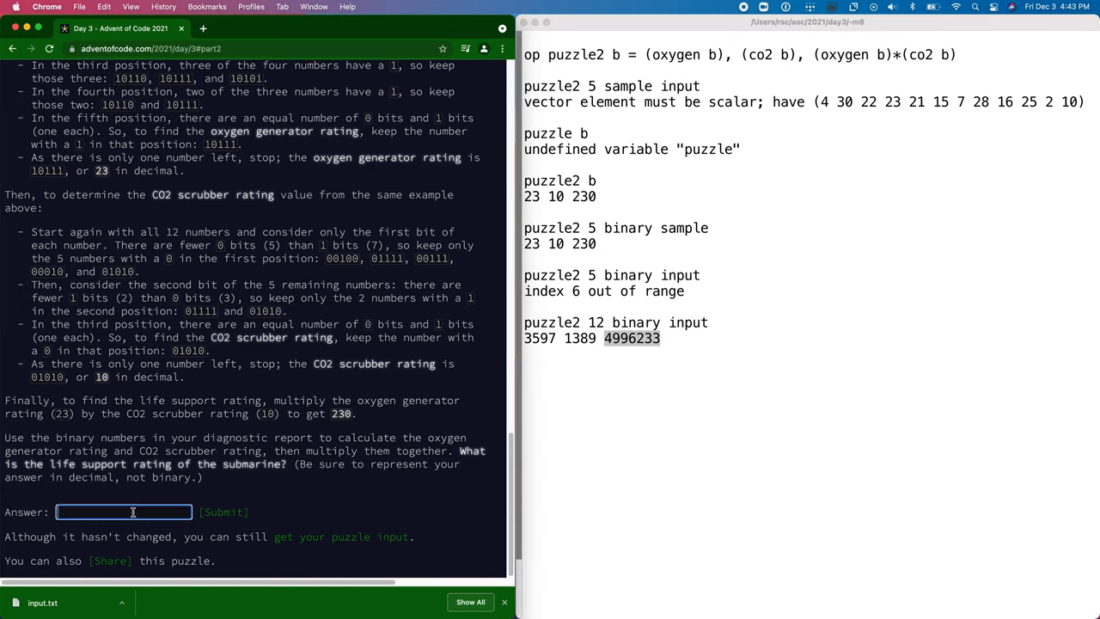
Step: Enter and submit 4996233 as the Day 3 part 2 answer, then refocus the terminal
{"action": "type", "text": "4996233"}
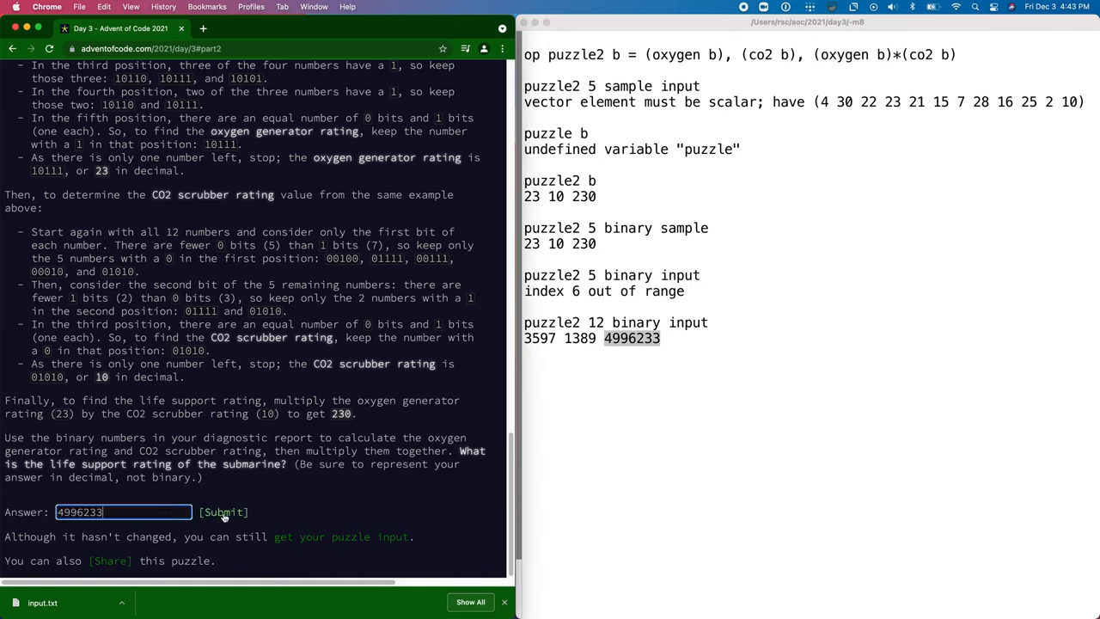
{"action": "left_click", "coordinate": [224, 511]}
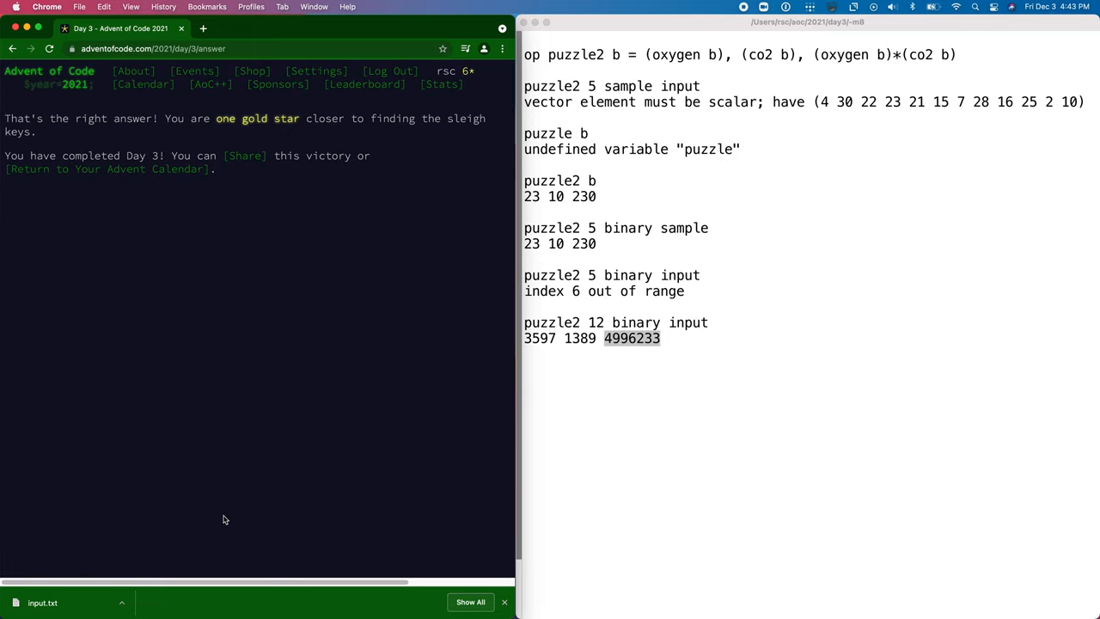
{"action": "left_click", "coordinate": [662, 488]}
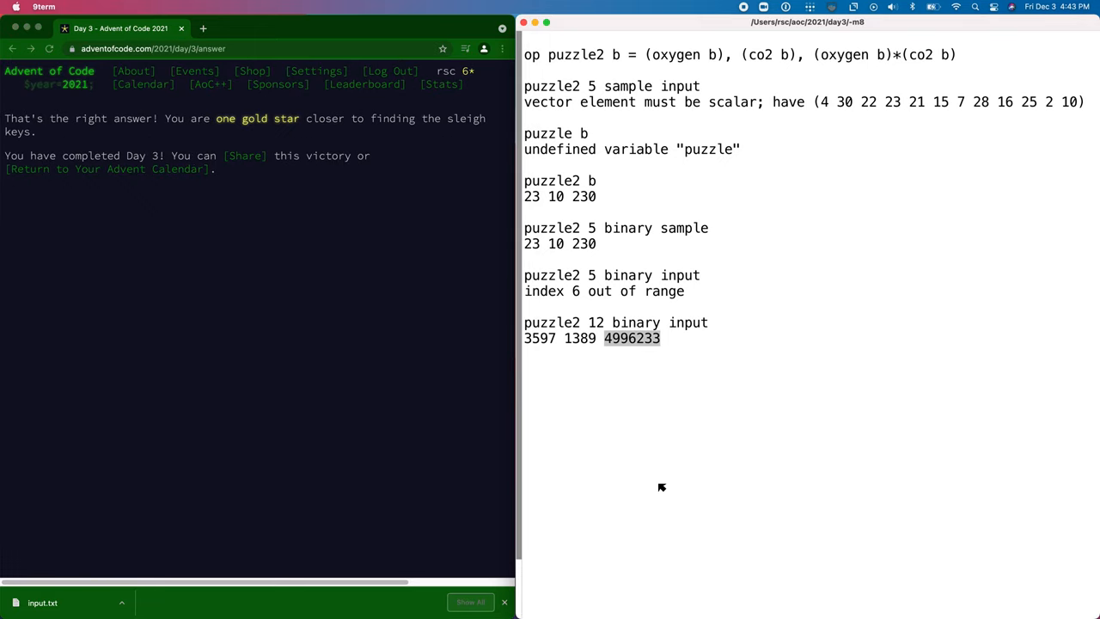